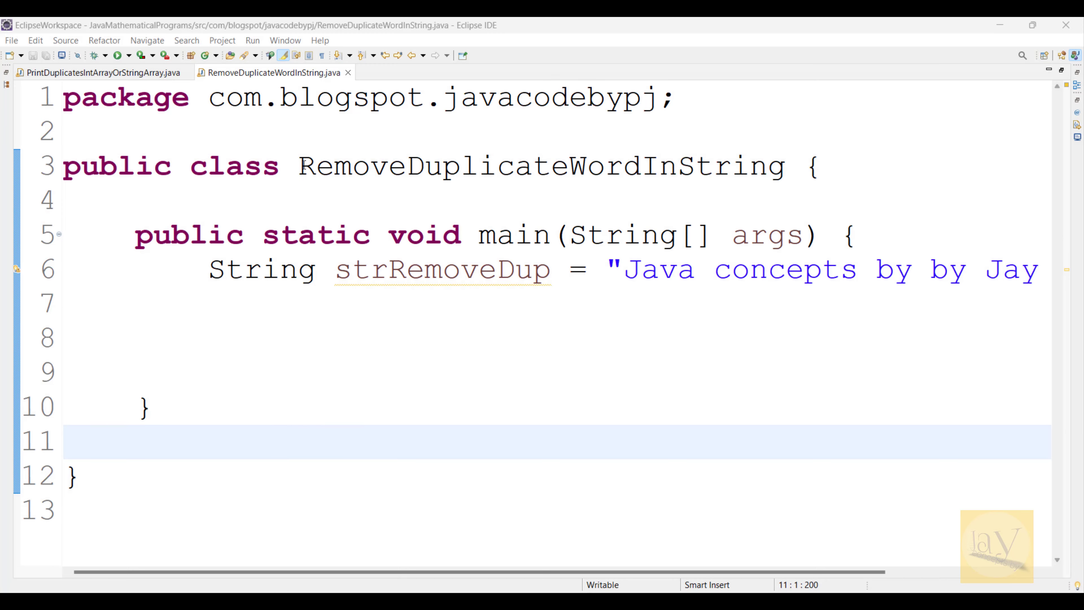
Step: Highlight strRemoveDup and the repeated word 'by' in the sentence, then save the file
double_click(348, 166)
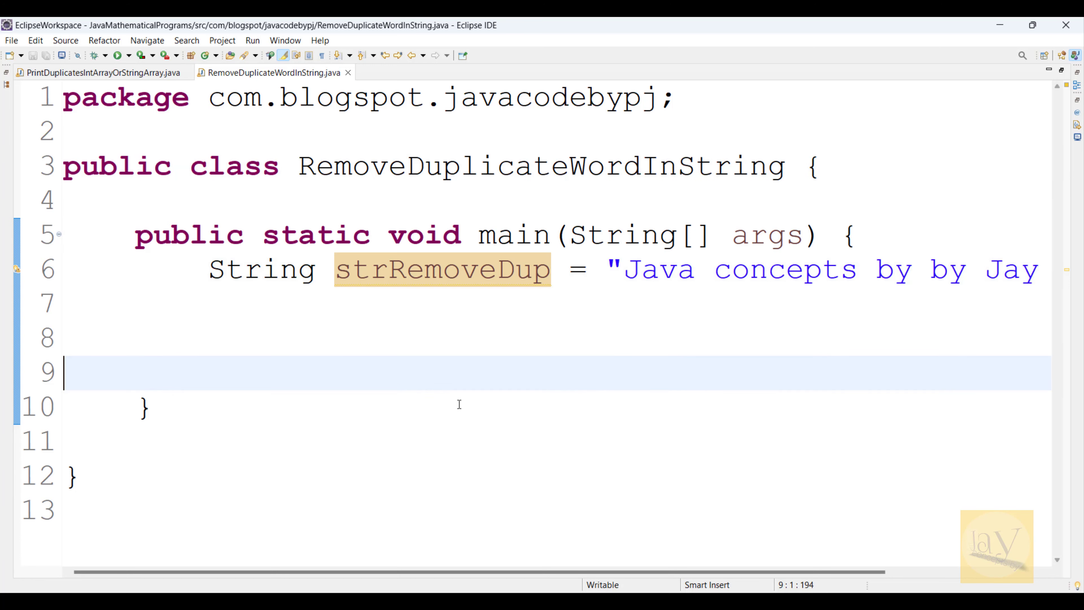
scroll("right", 3)
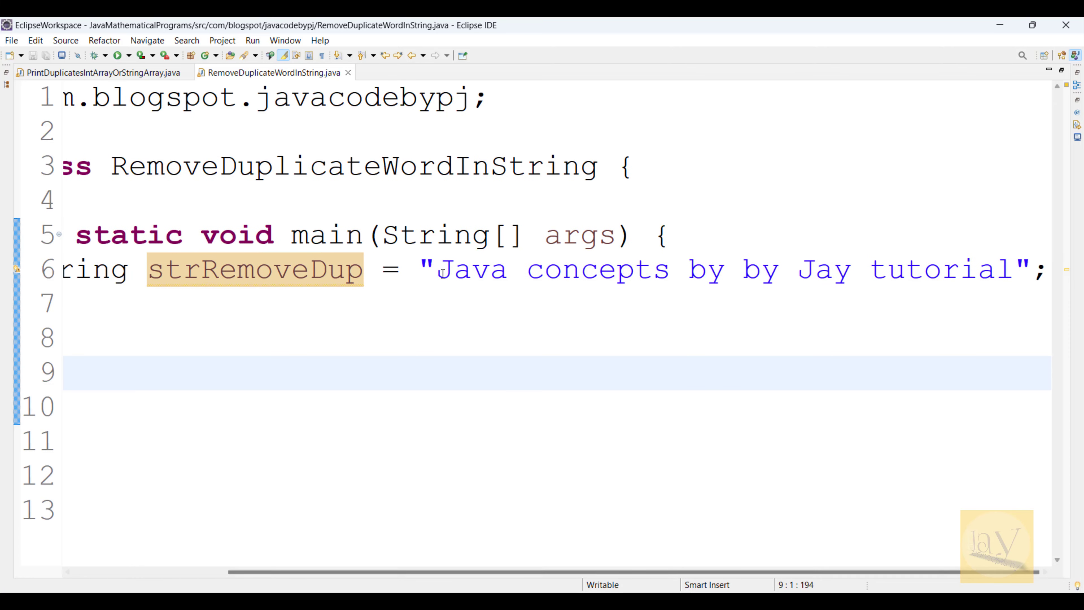
double_click(470, 269)
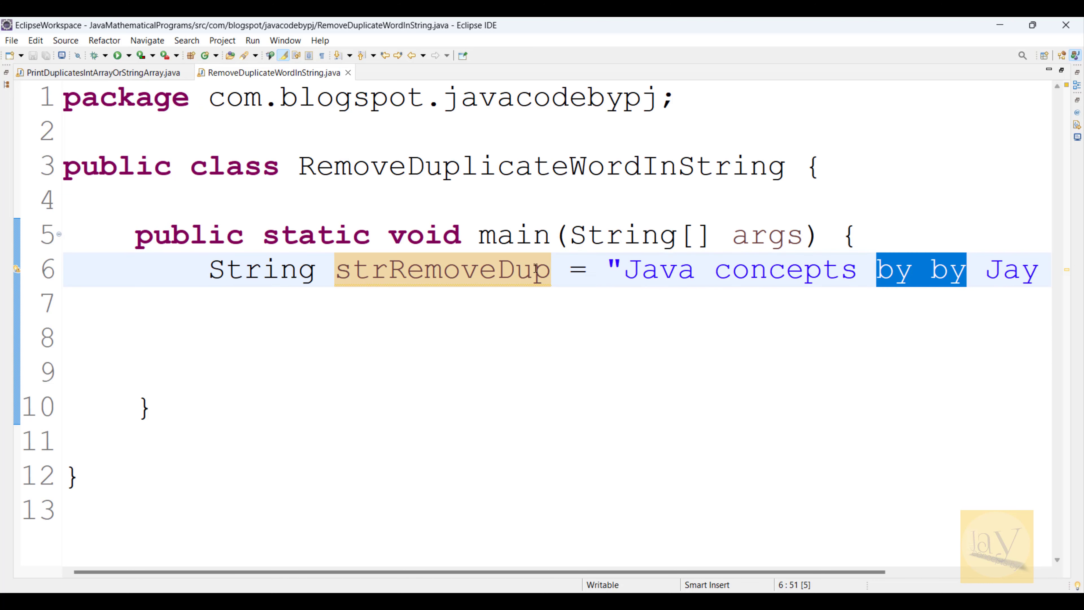
double_click(441, 269)
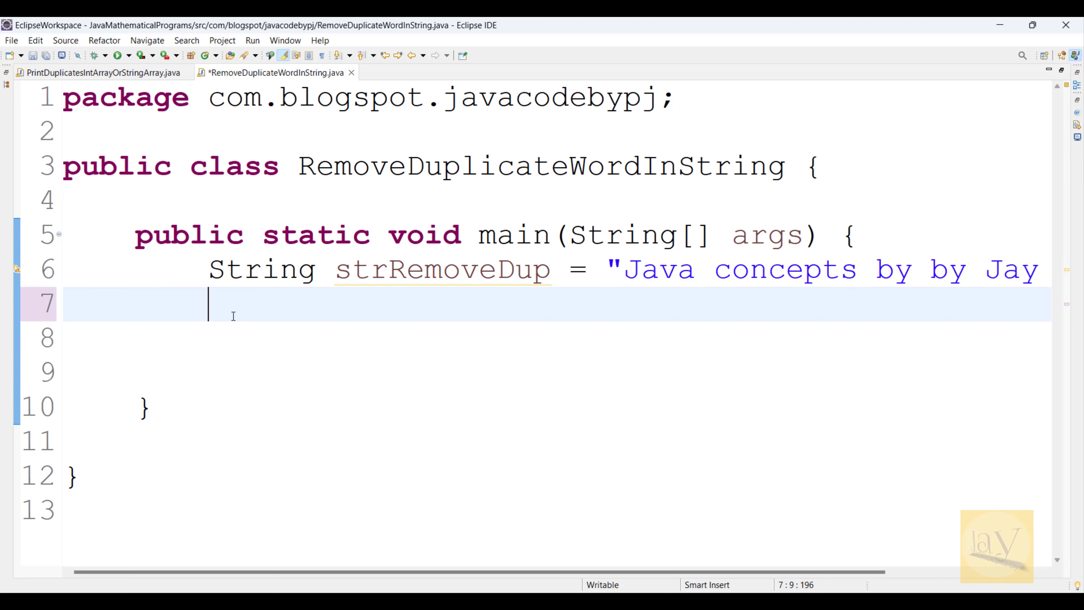
key("ctrl+s")
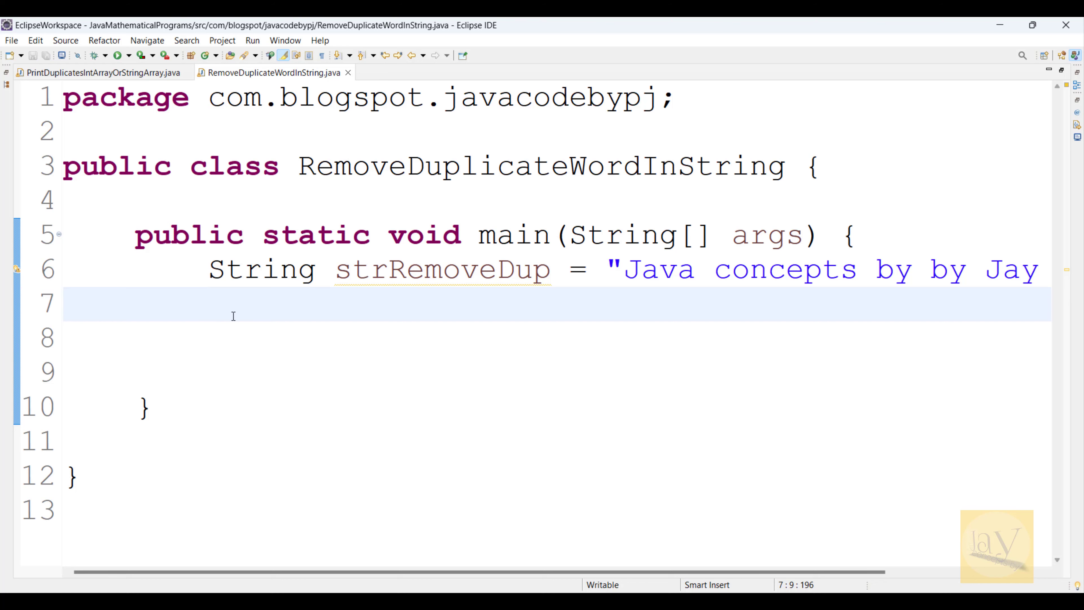
Step: Add a '// method:: 1' comment line above the new code
type("method")
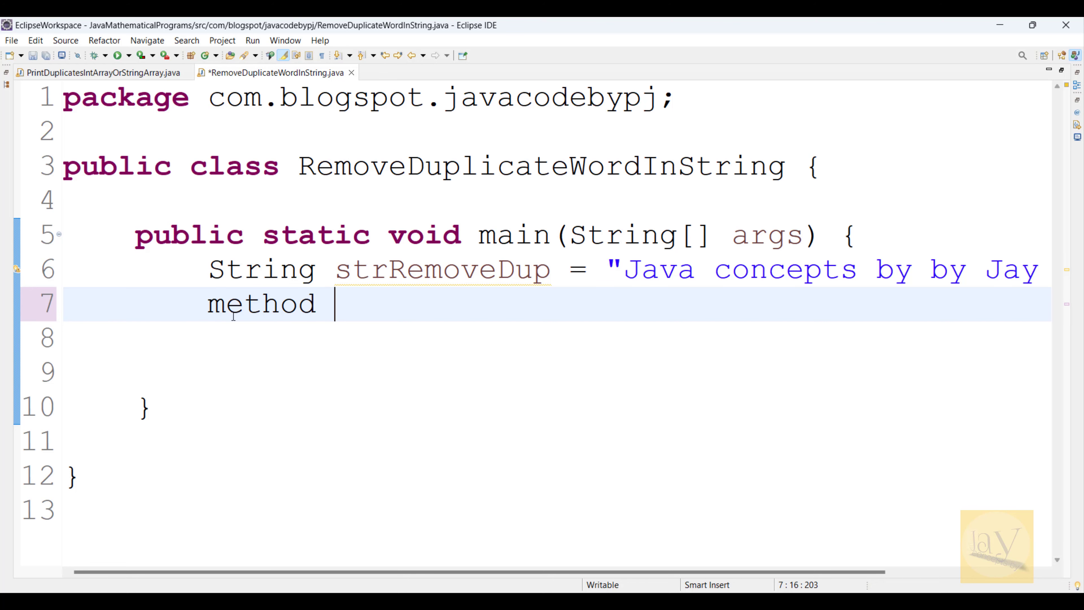
type("1")
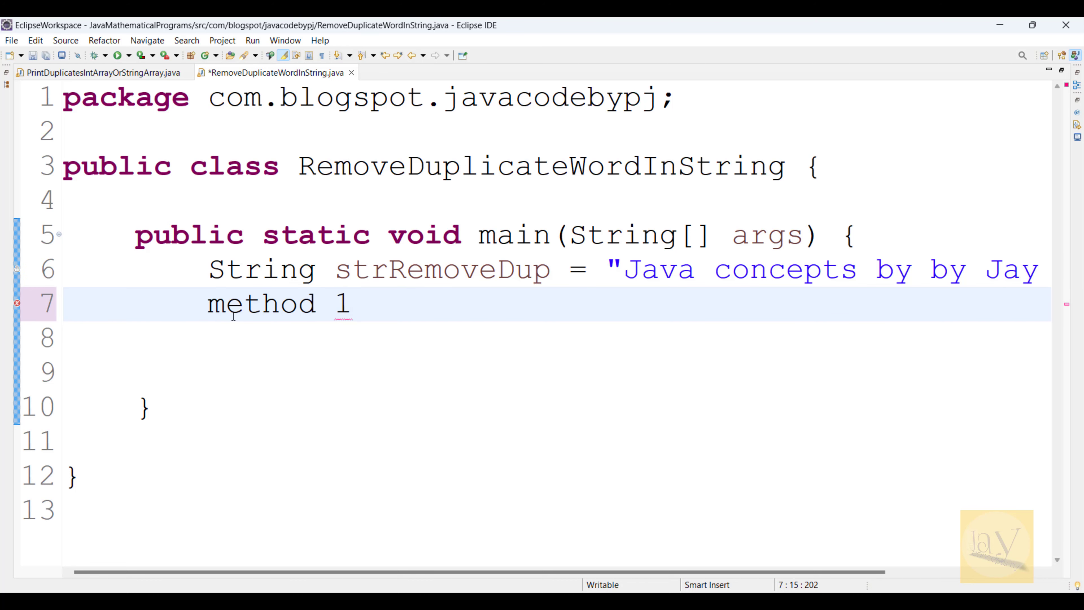
type("::")
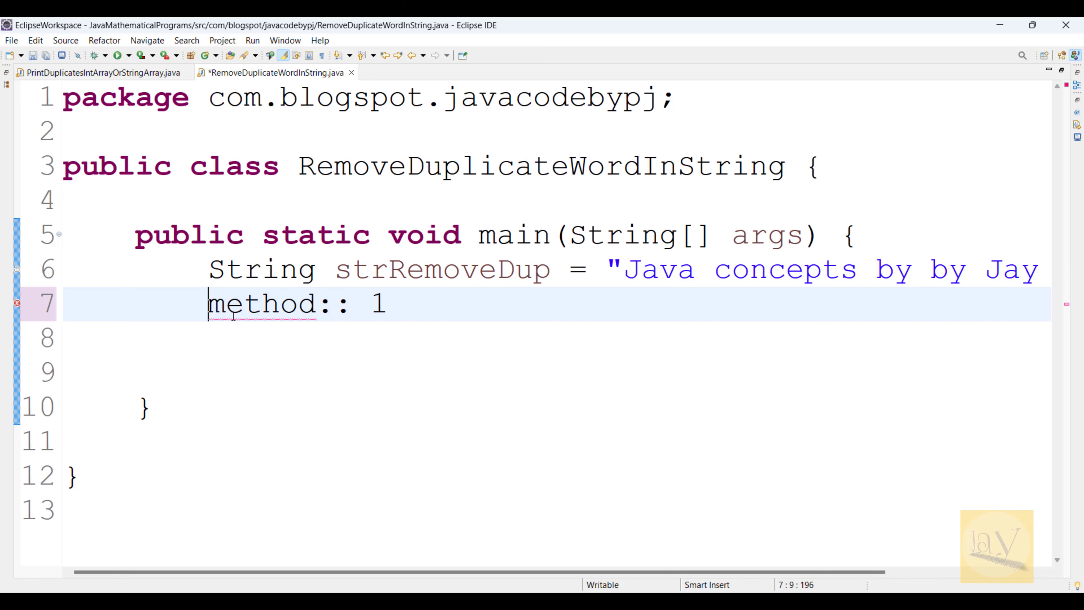
type("//")
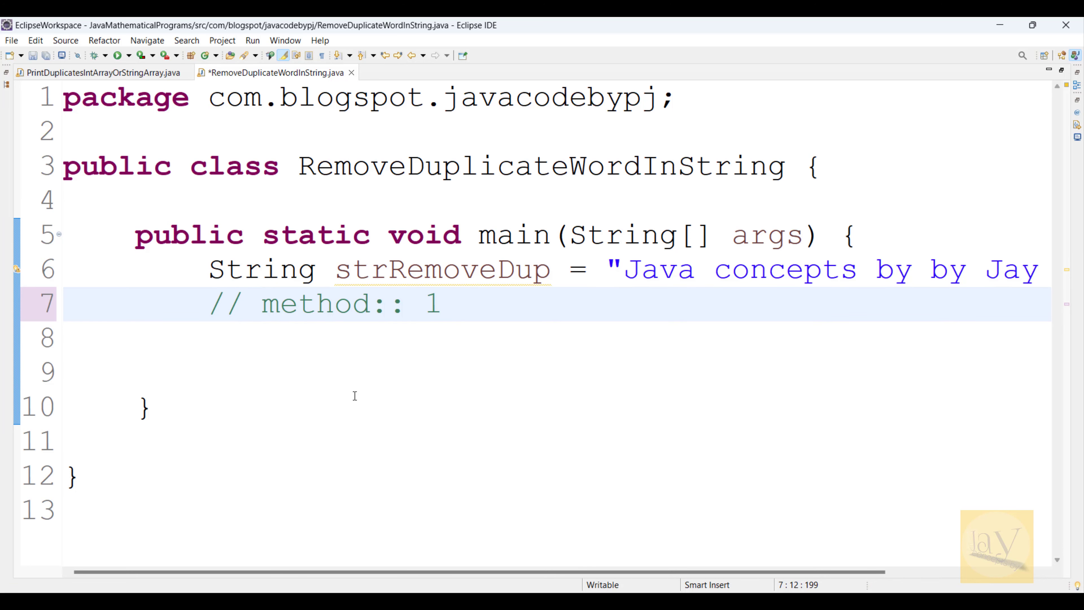
key("Return")
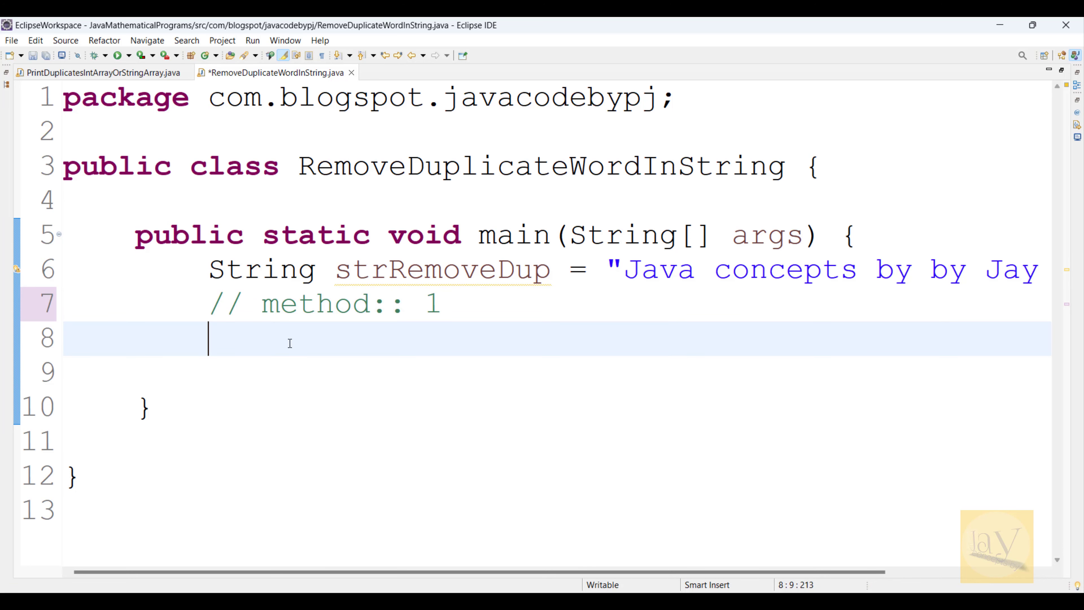
Step: Write strRemoveDup.split("\\s") and assign it to a new local String array named split
type("strRemoveDup.")
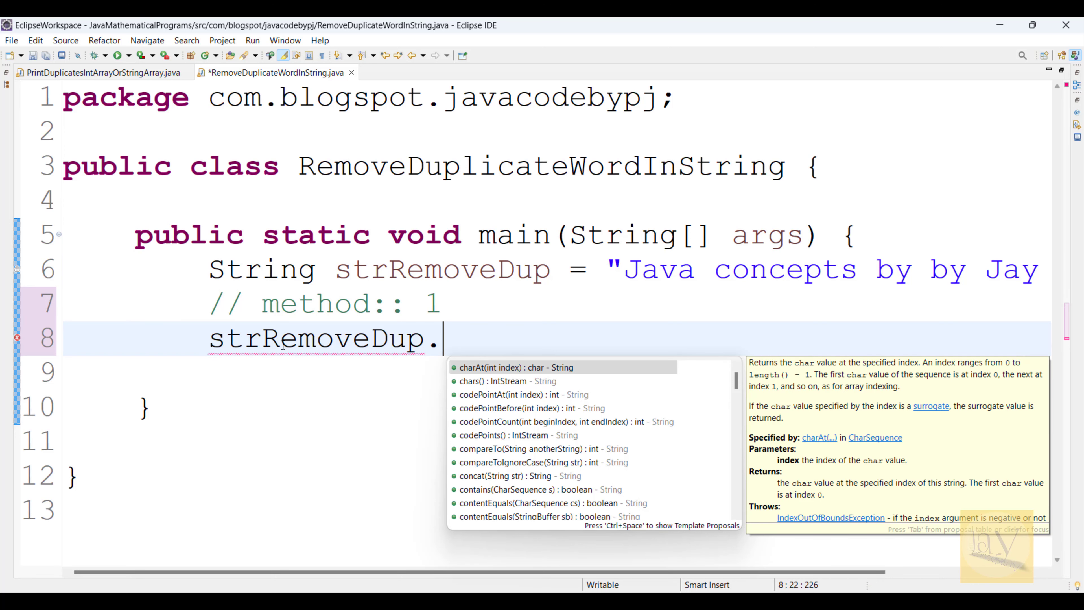
type("spli")
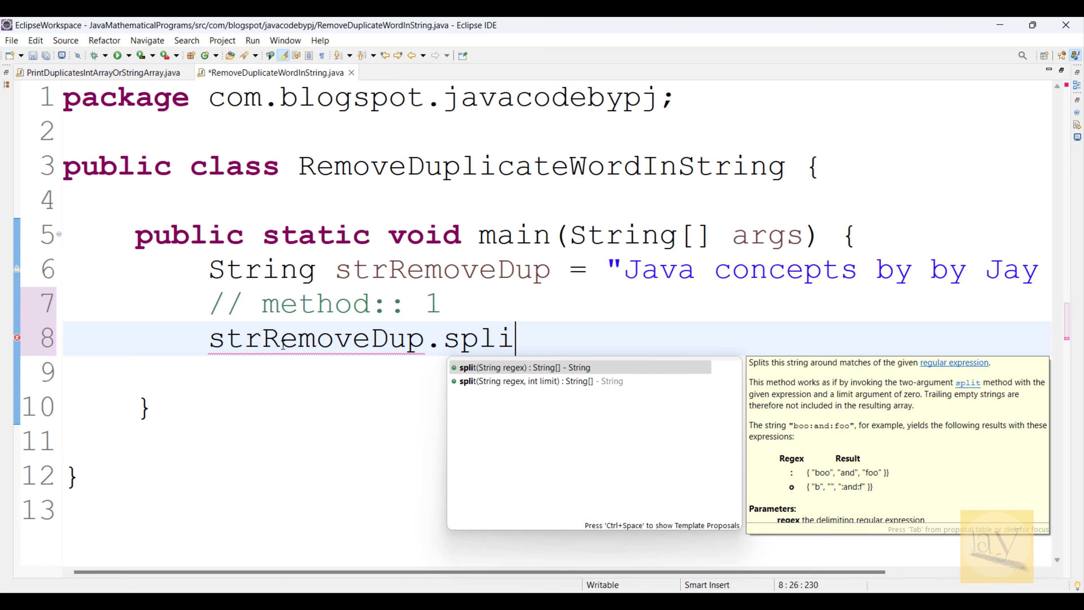
left_click(538, 367)
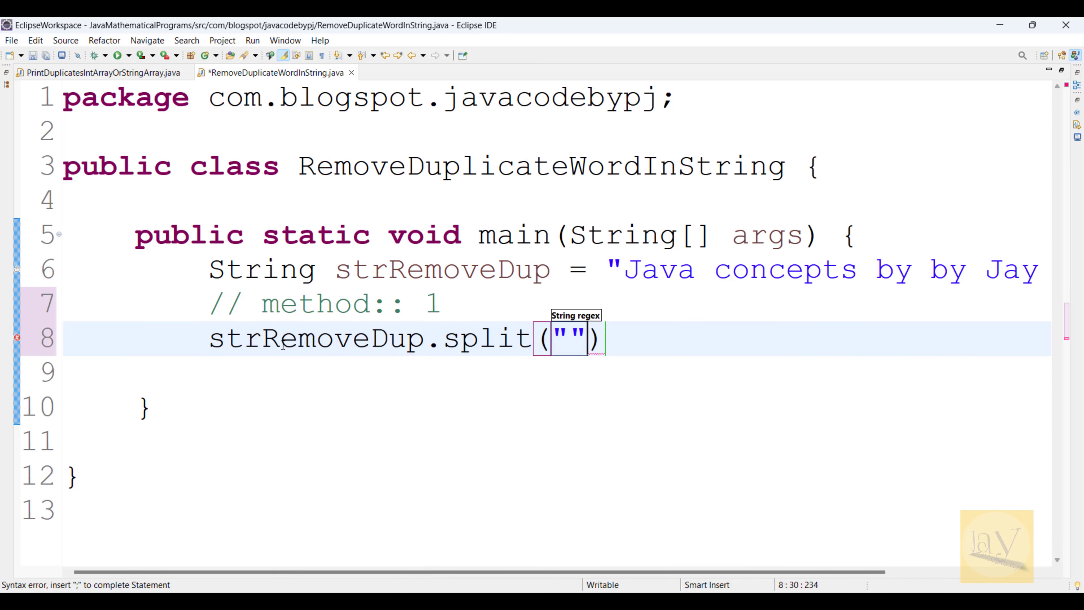
type("\\\\s")
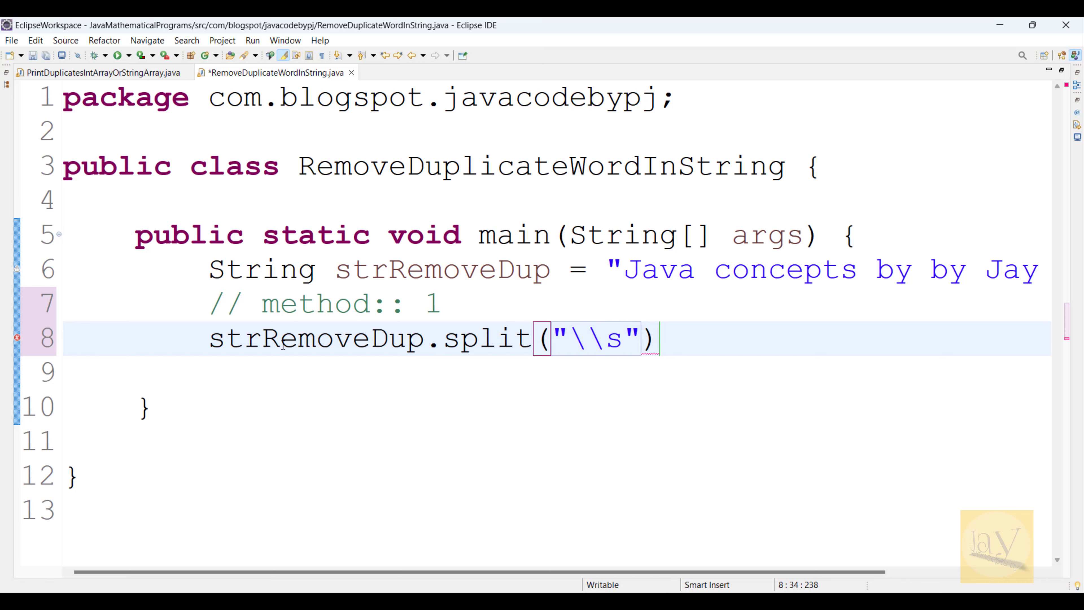
type(";")
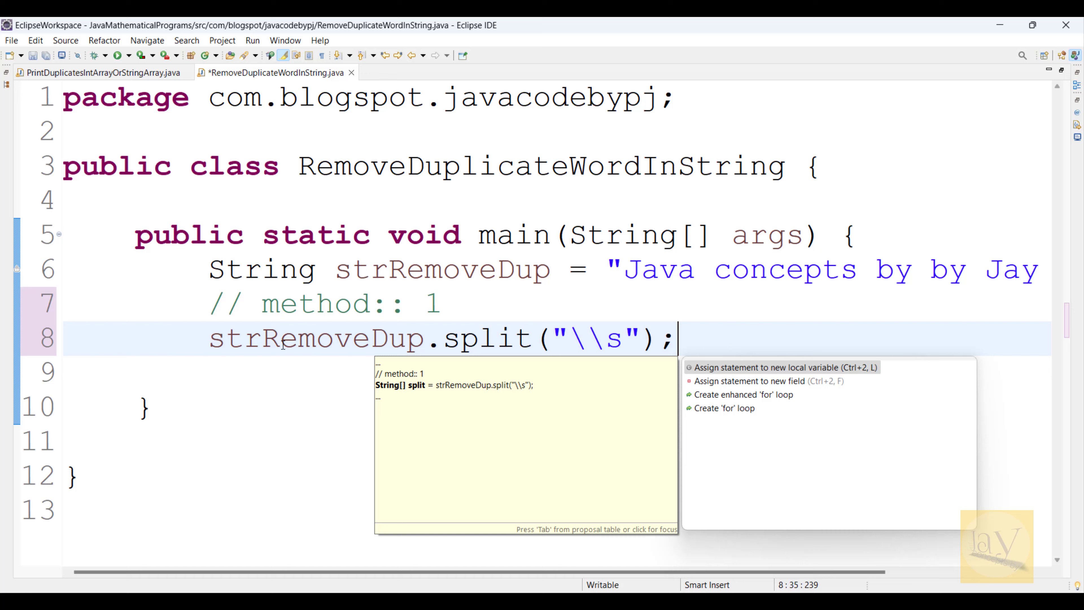
left_click(761, 367)
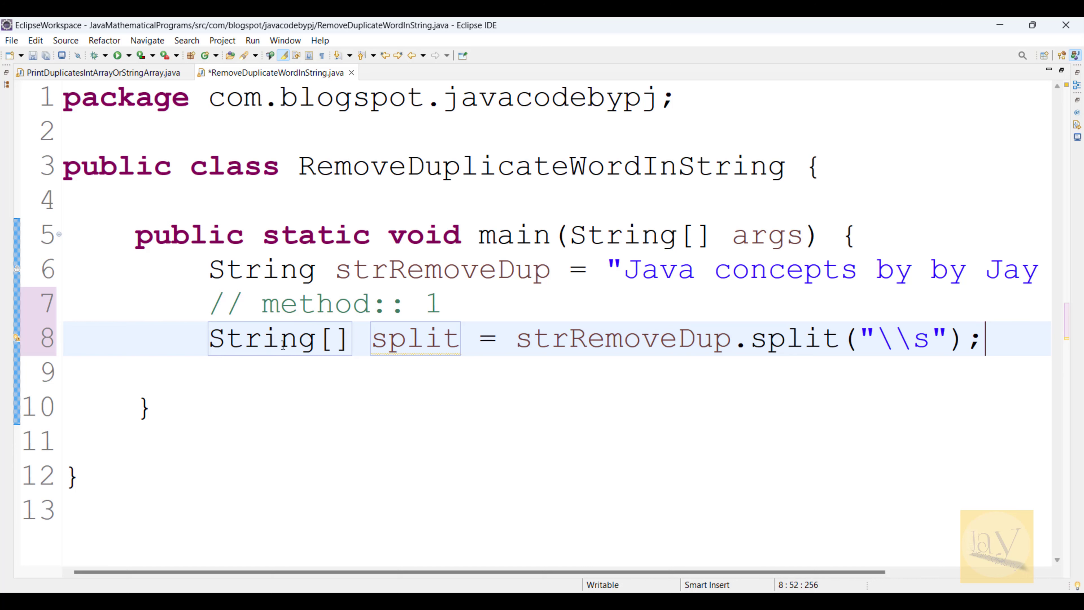
key("Return")
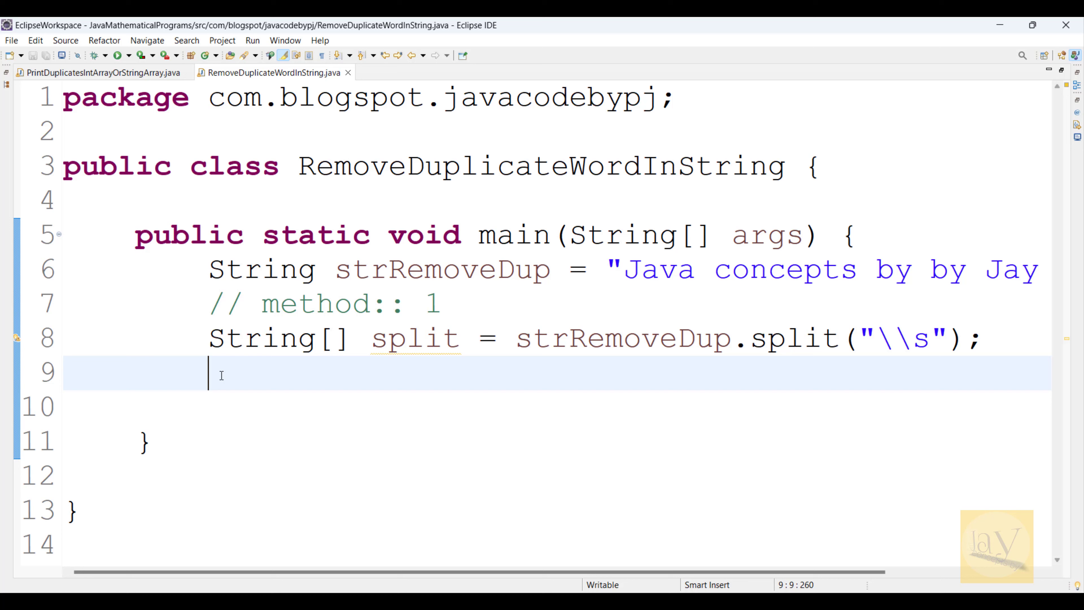
Step: Write the for-each loop header for(String s: split) { } over the words
type("for")
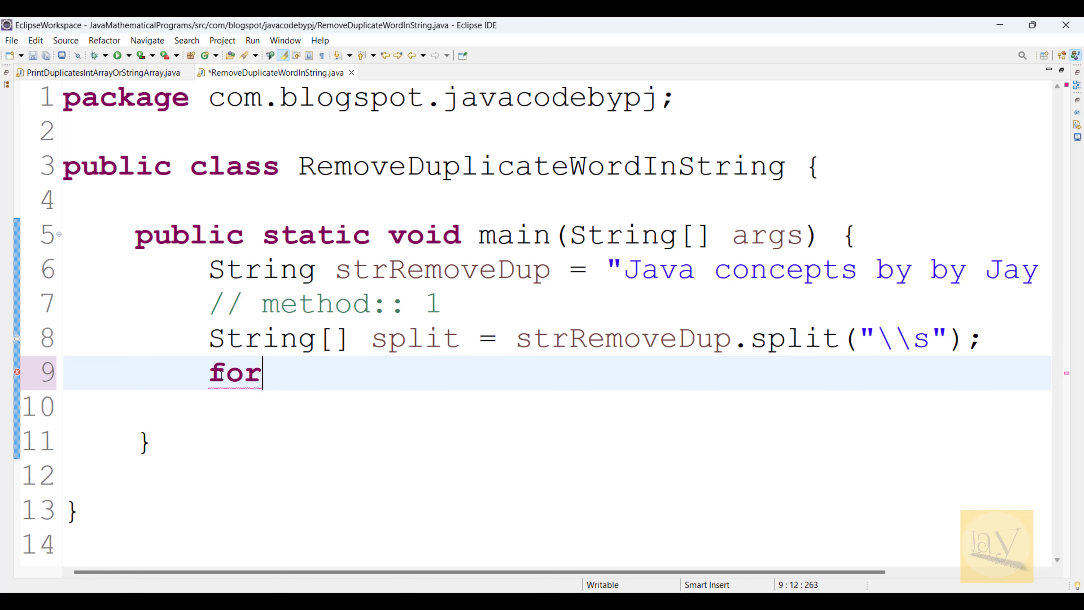
type("()")
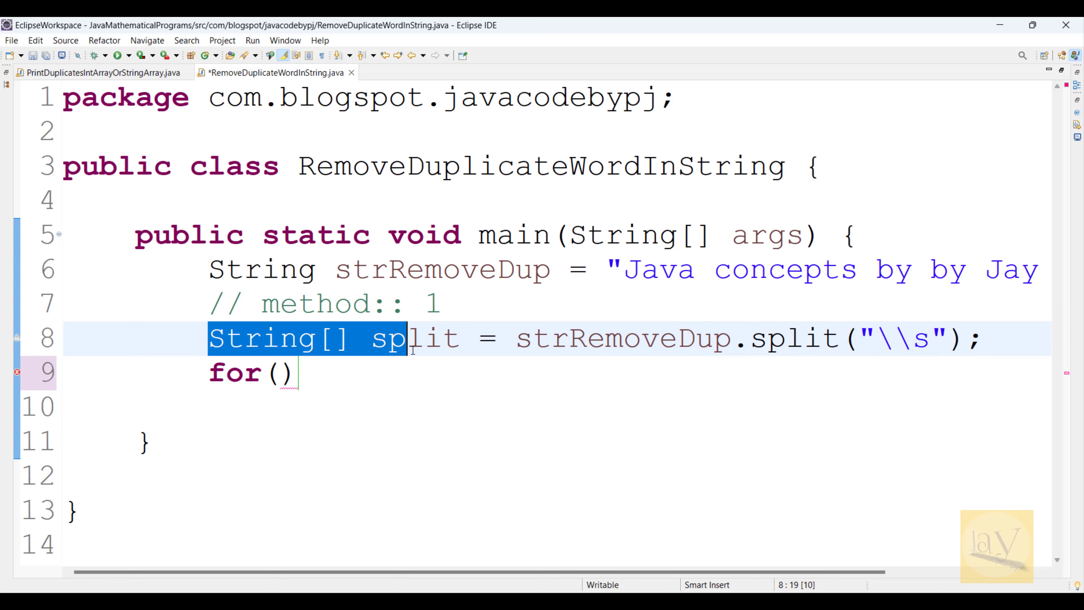
left_click(280, 373)
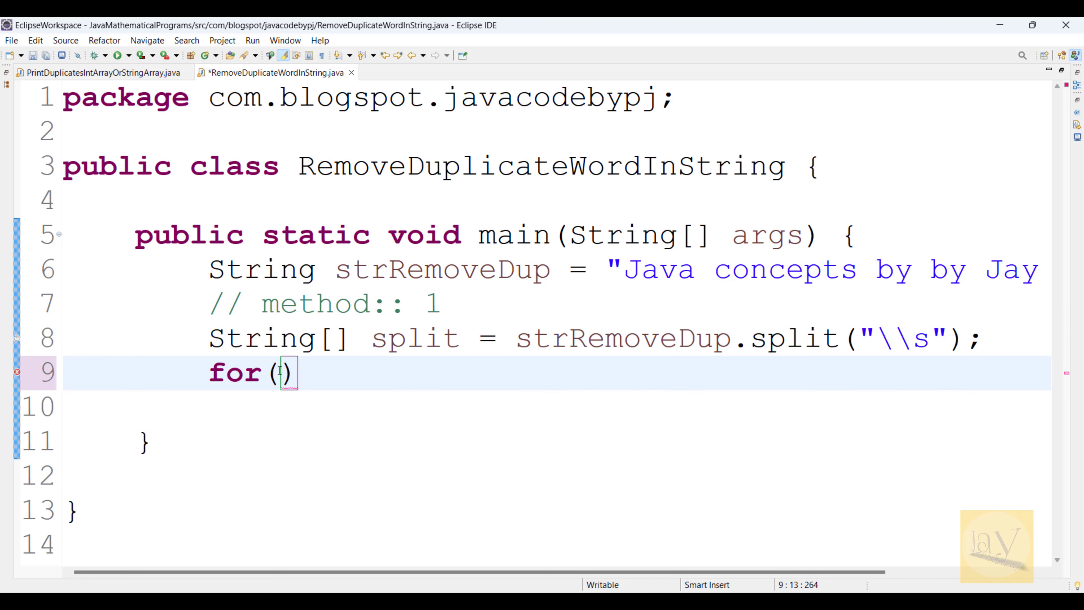
type("Stri")
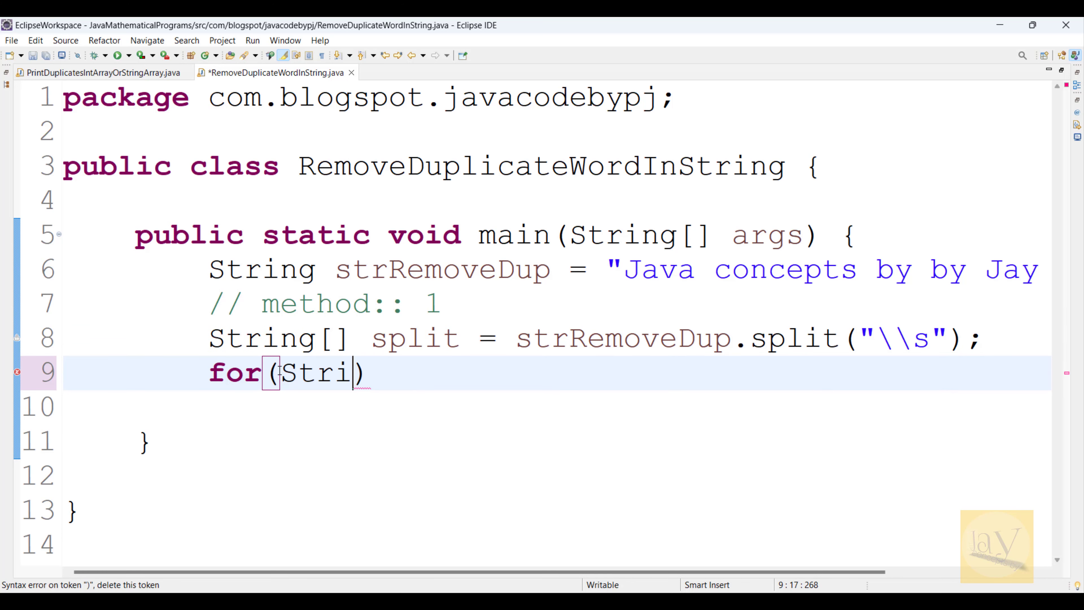
type("ng s:")
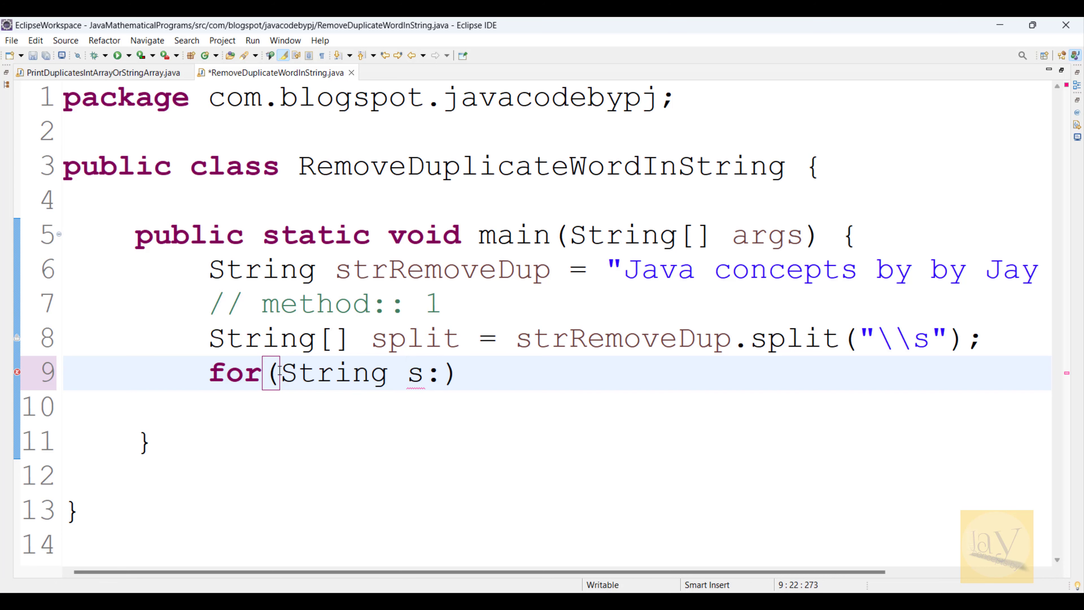
type("split")
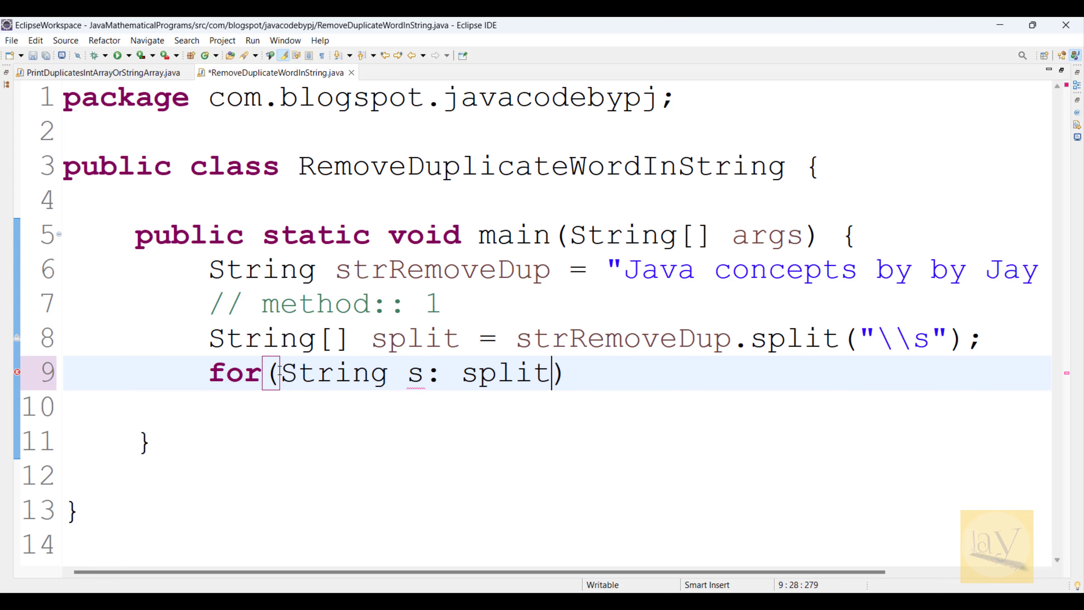
type("{}")
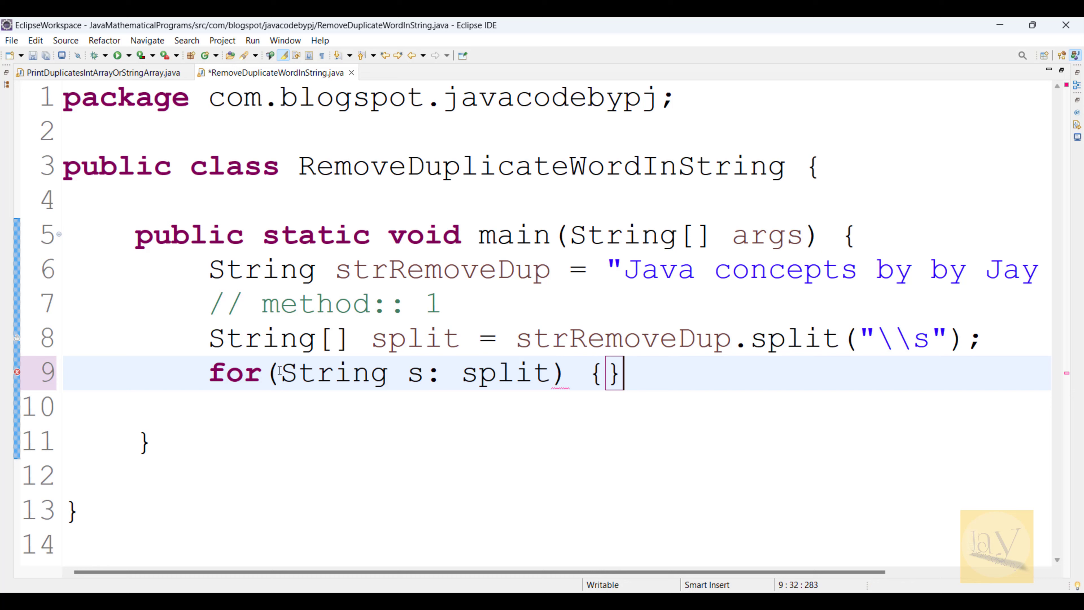
key("enter")
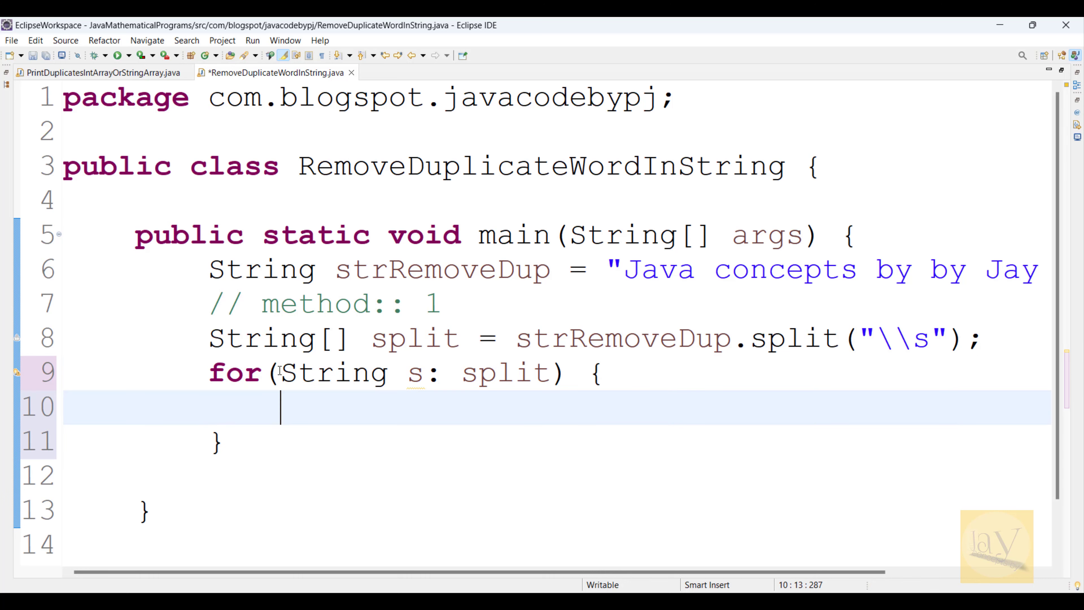
Step: Print each word s inside the loop body with System.out.println(s)
type("Sou")
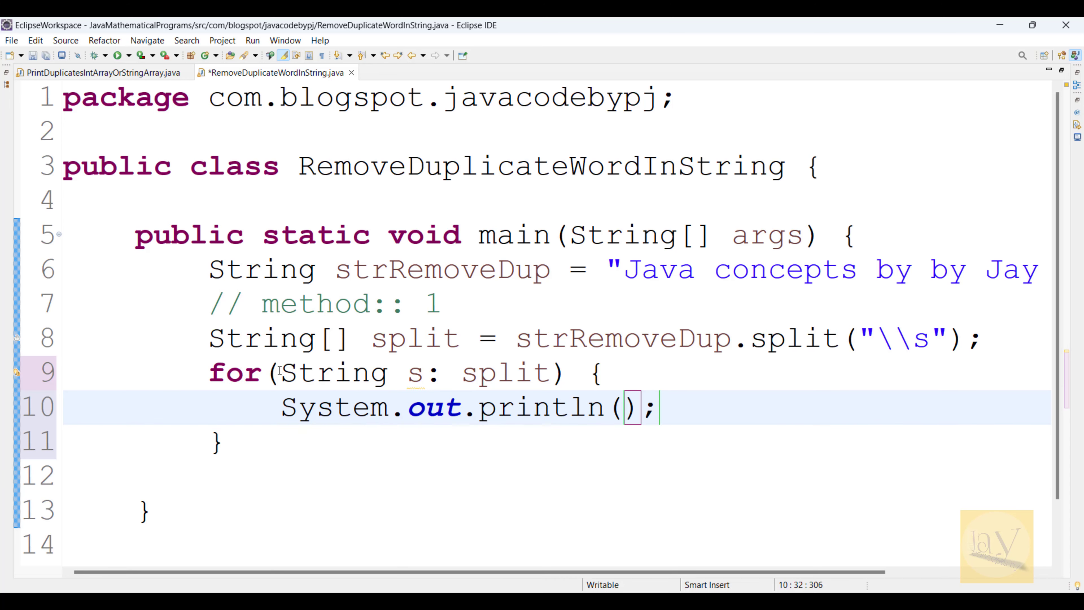
type("s")
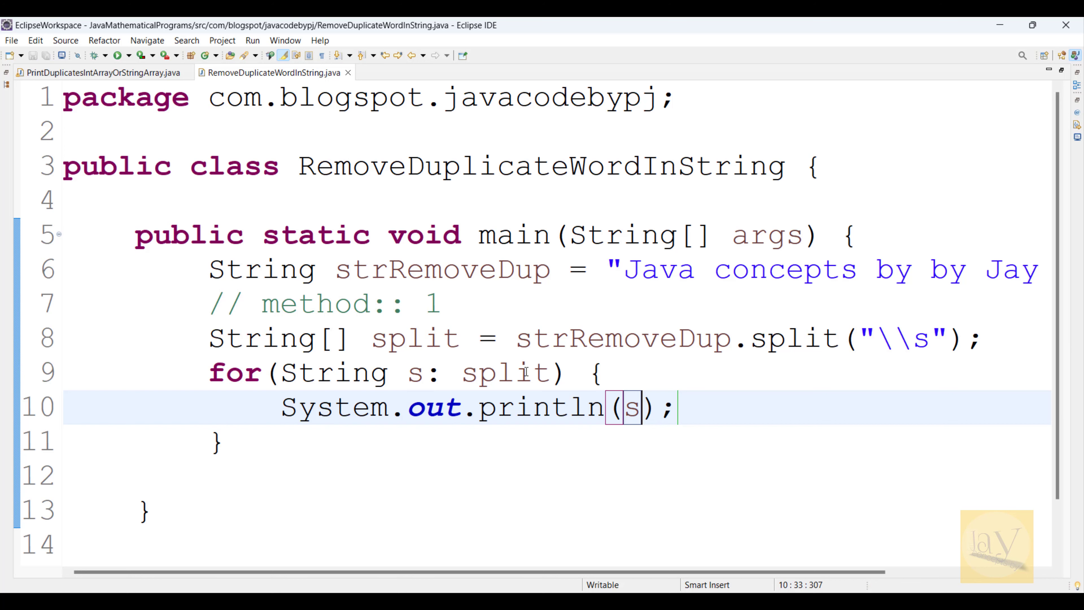
double_click(505, 372)
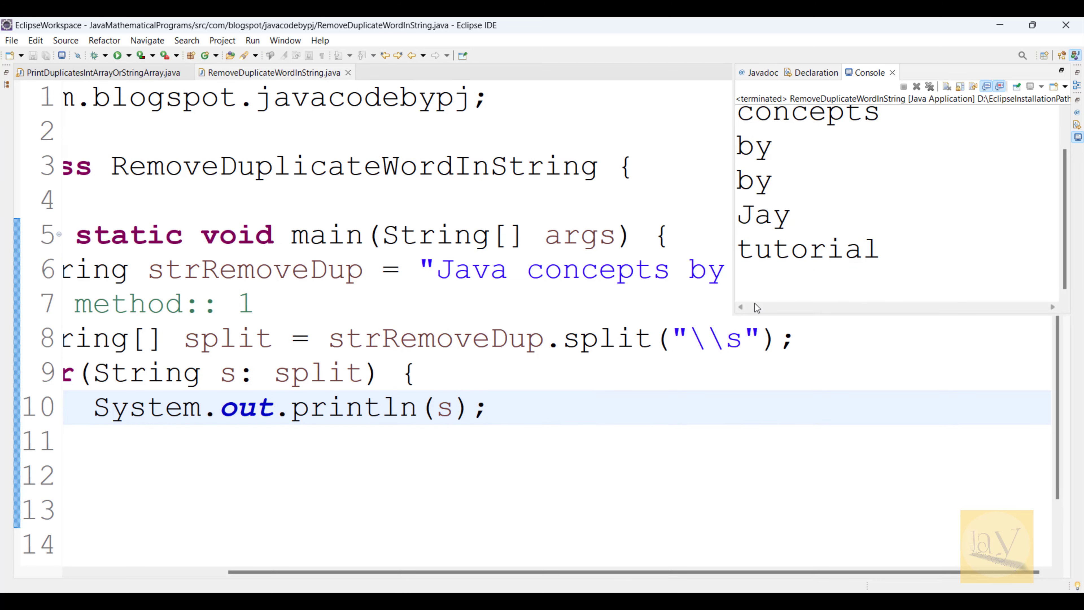
Step: Point out the repeated word 'by' in the sentence and place the caret after the loop's closing brace
scroll("up", 3)
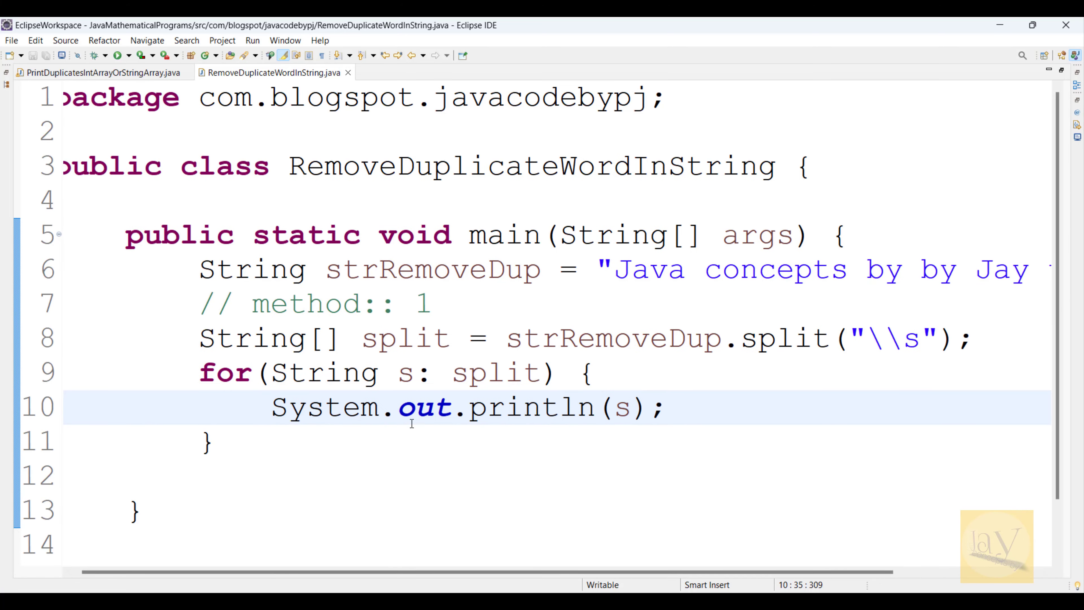
mouse_move(855, 281)
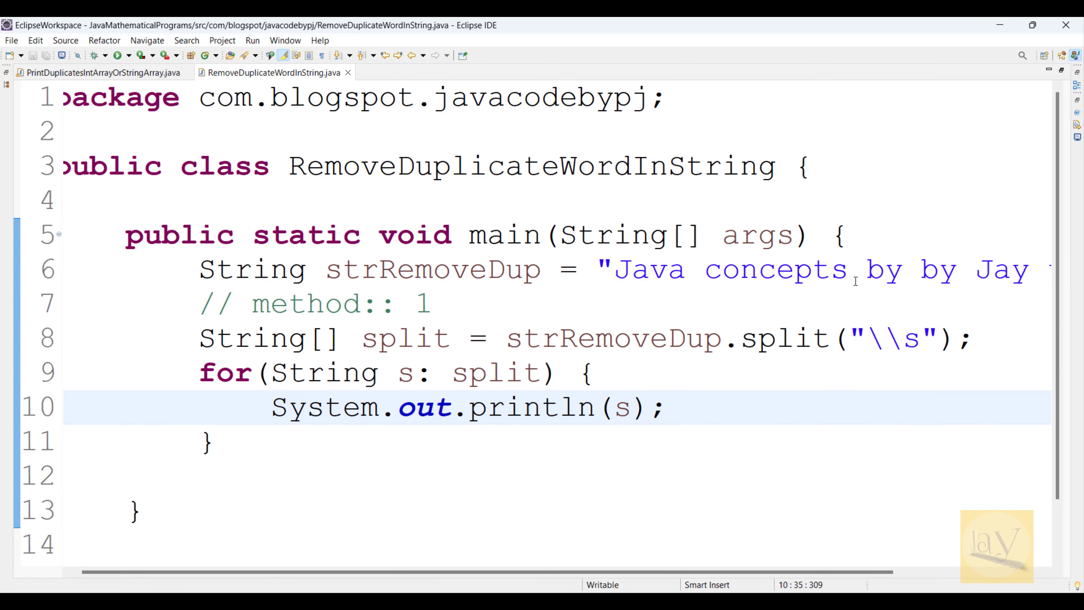
double_click(883, 269)
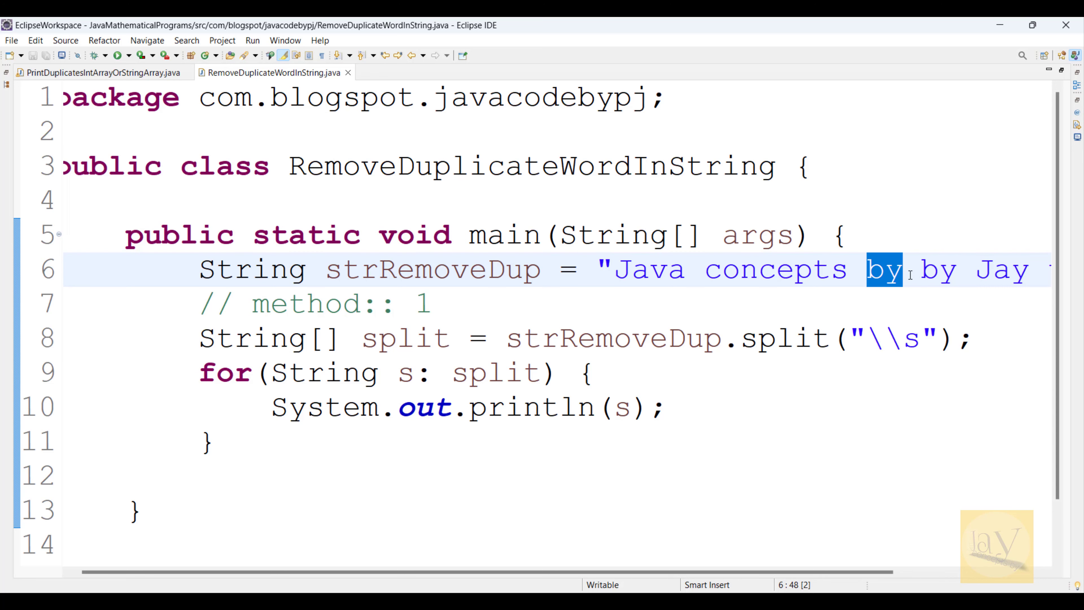
left_click(218, 443)
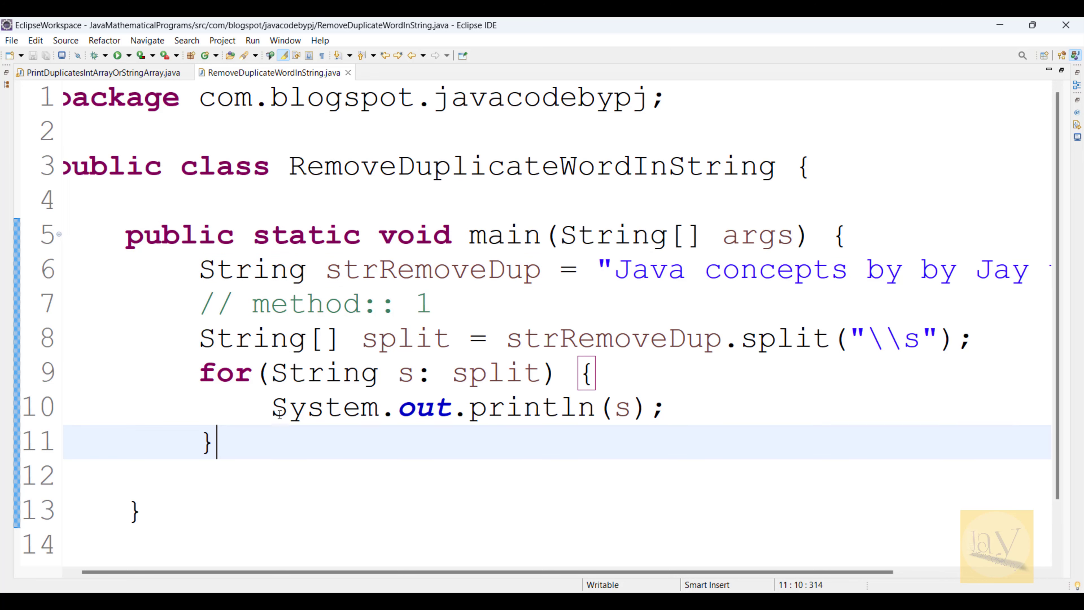
scroll("down", 3)
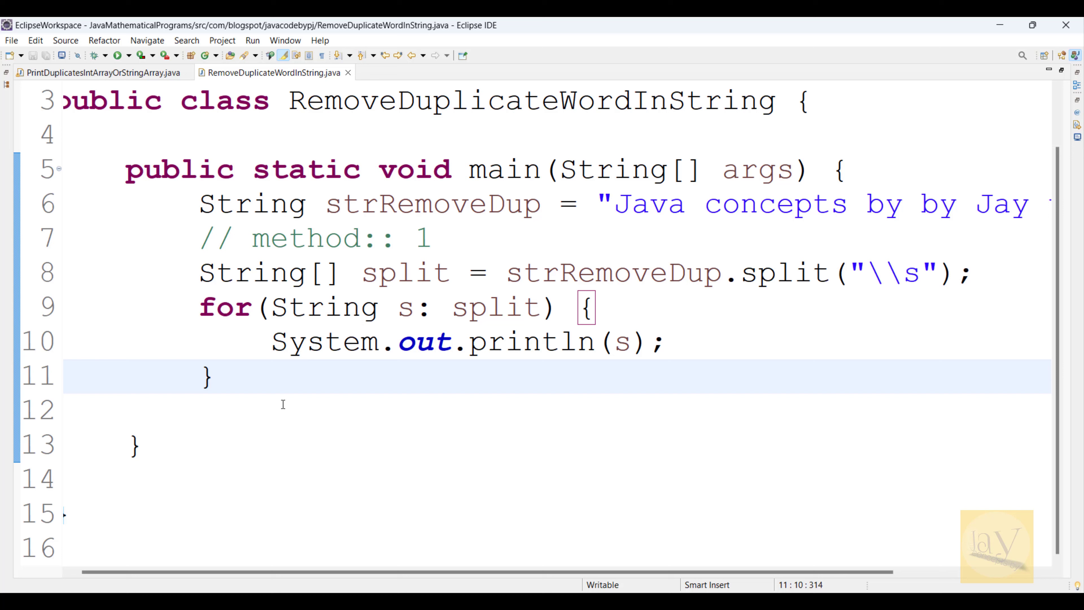
left_click(214, 375)
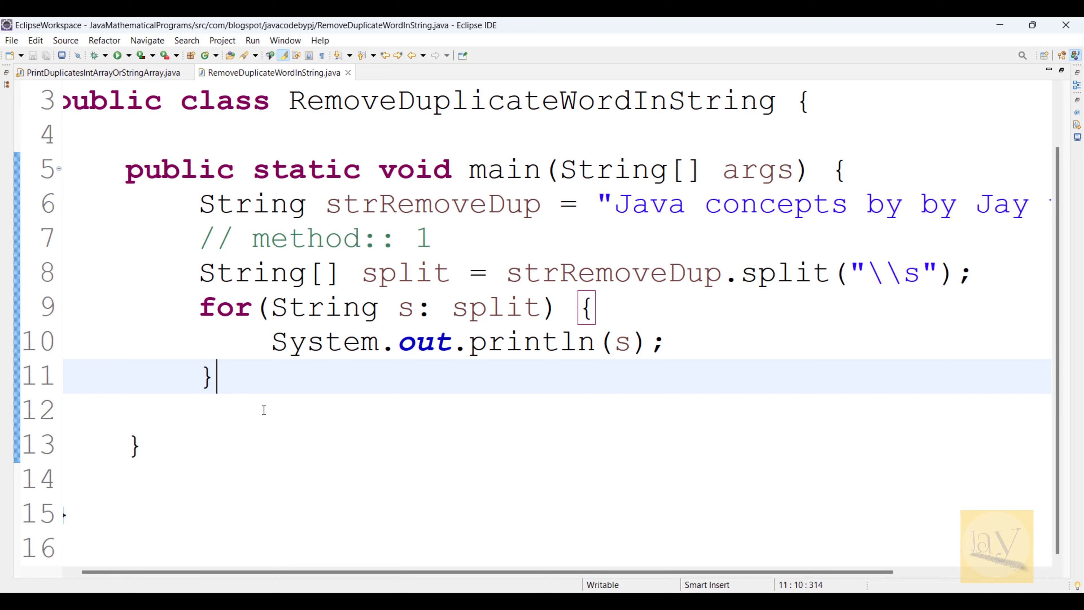
Step: Declare Set<String> set = new LinkedHashSet<>(); below the loop
type("Li")
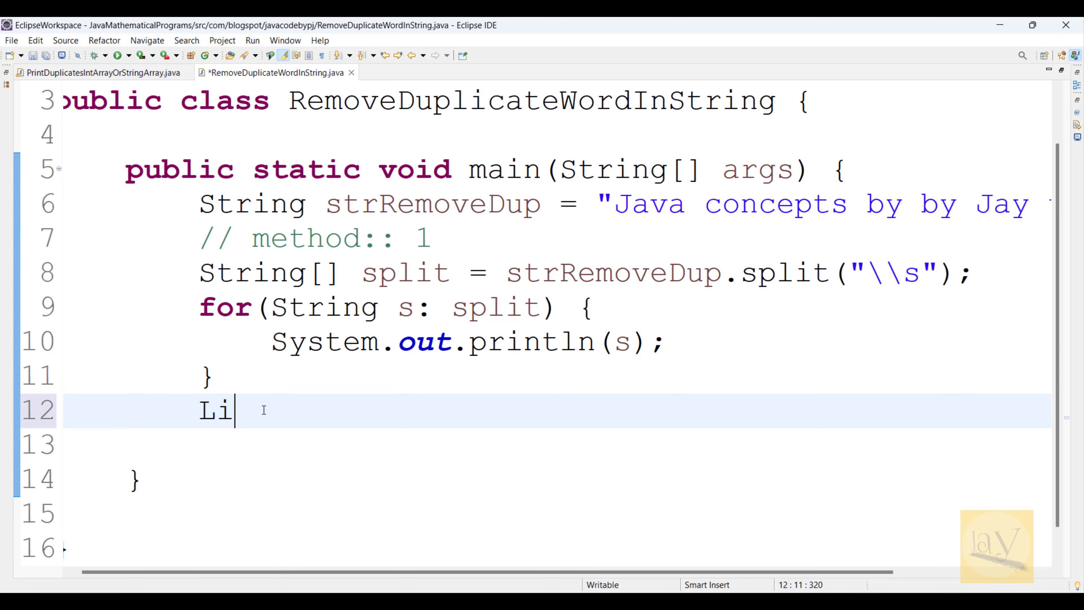
type("Has")
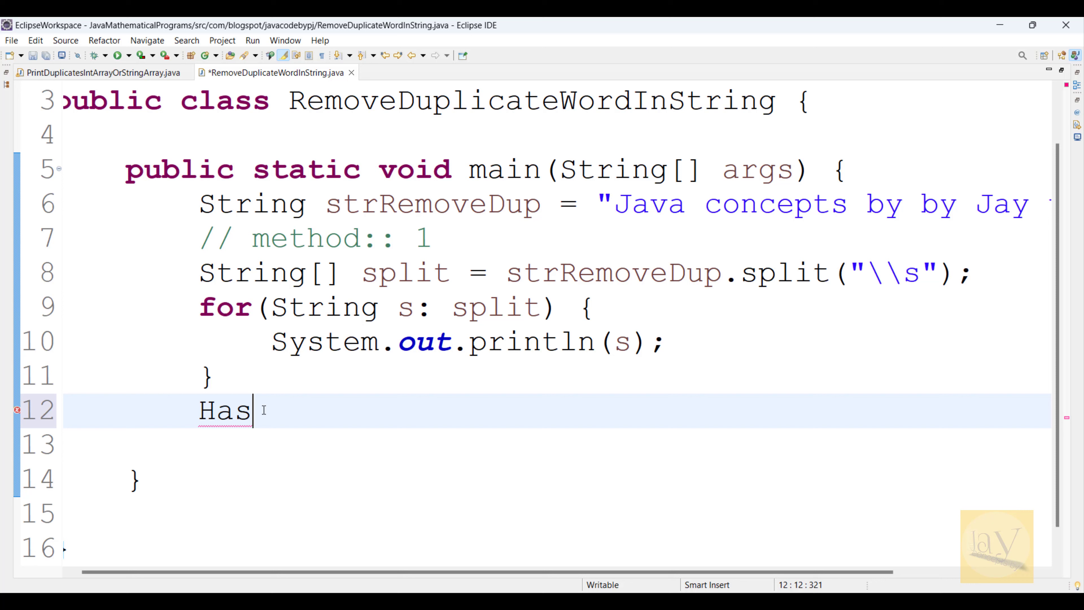
mouse_move(338, 495)
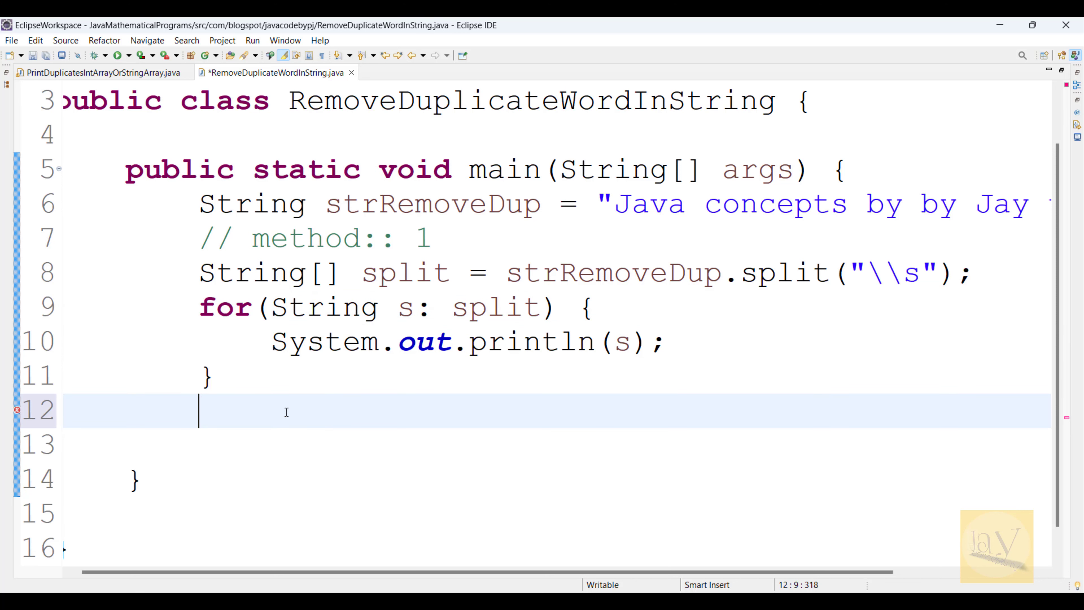
type("Set")
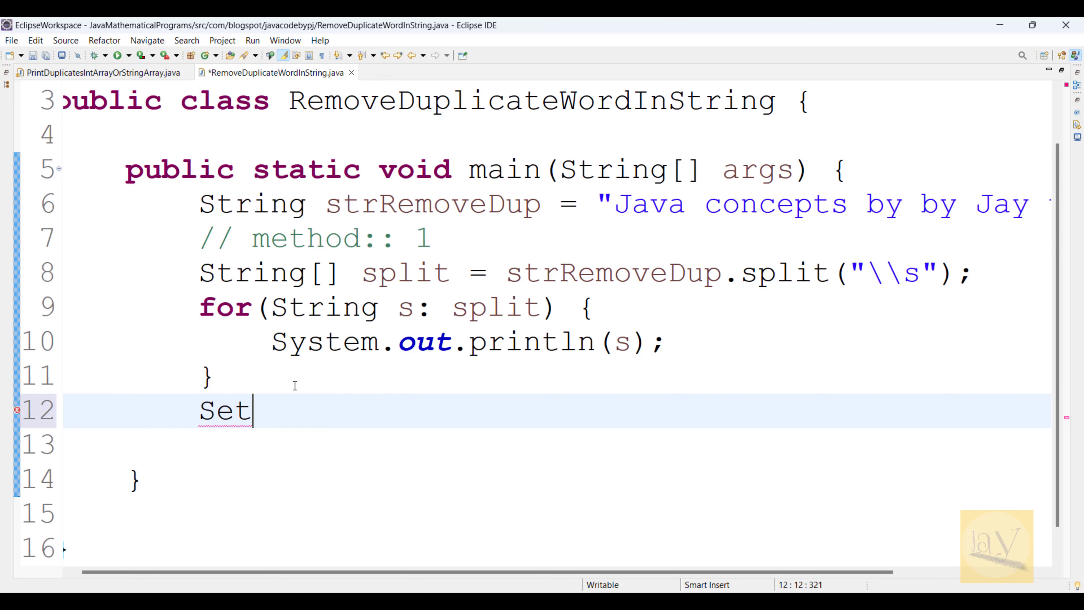
type("<St>")
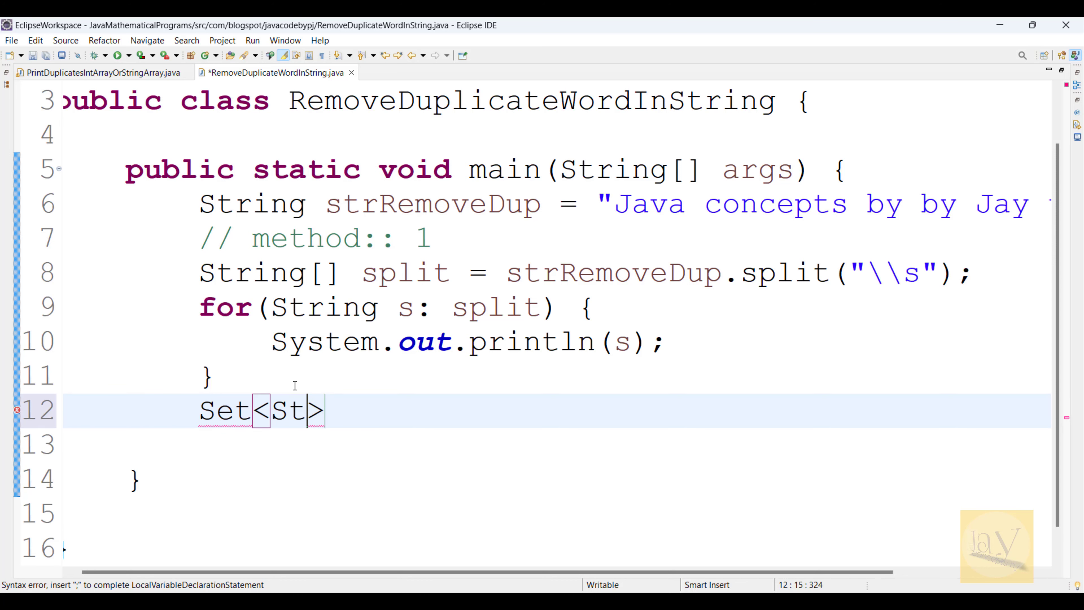
type("ring")
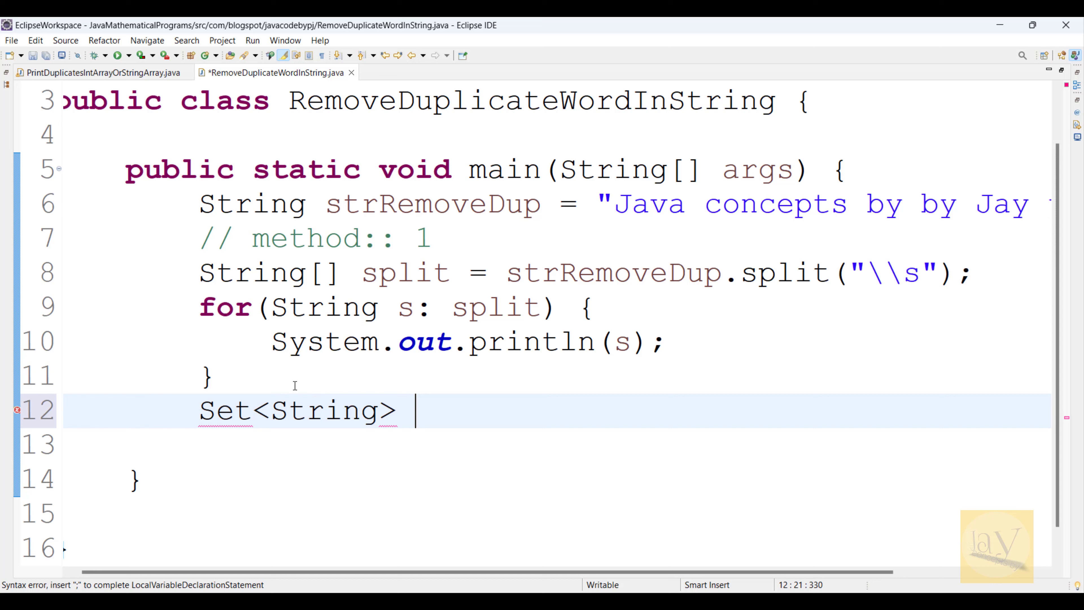
type("set")
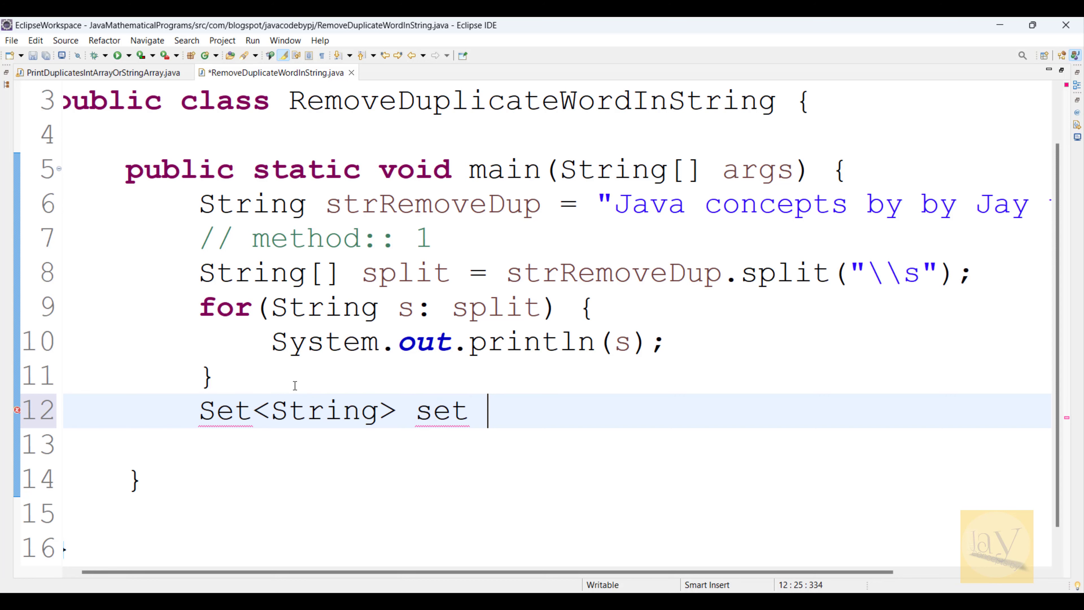
type("= L")
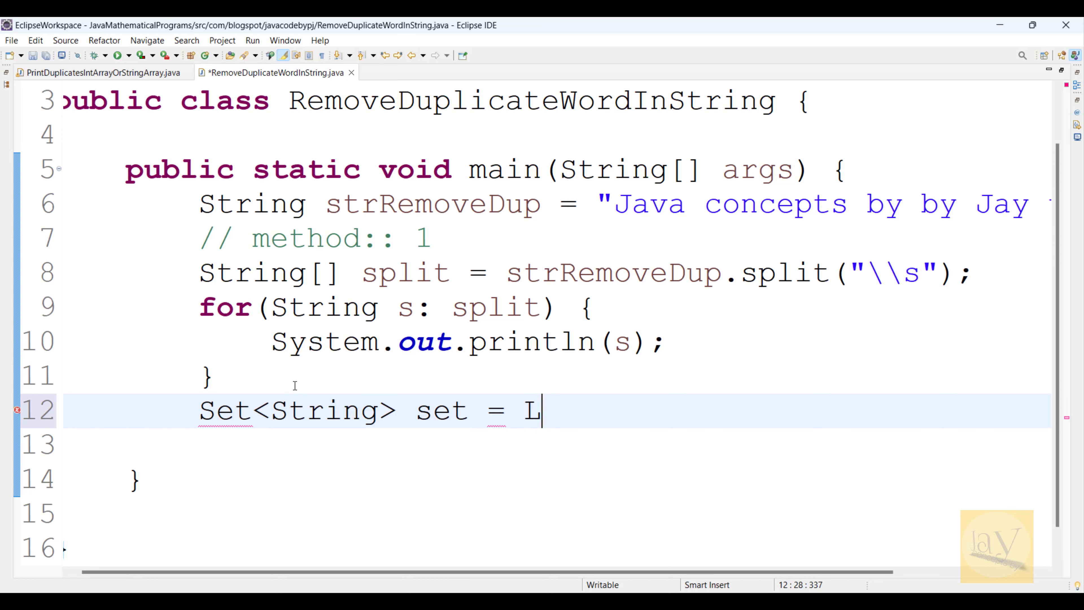
type("inkedHas")
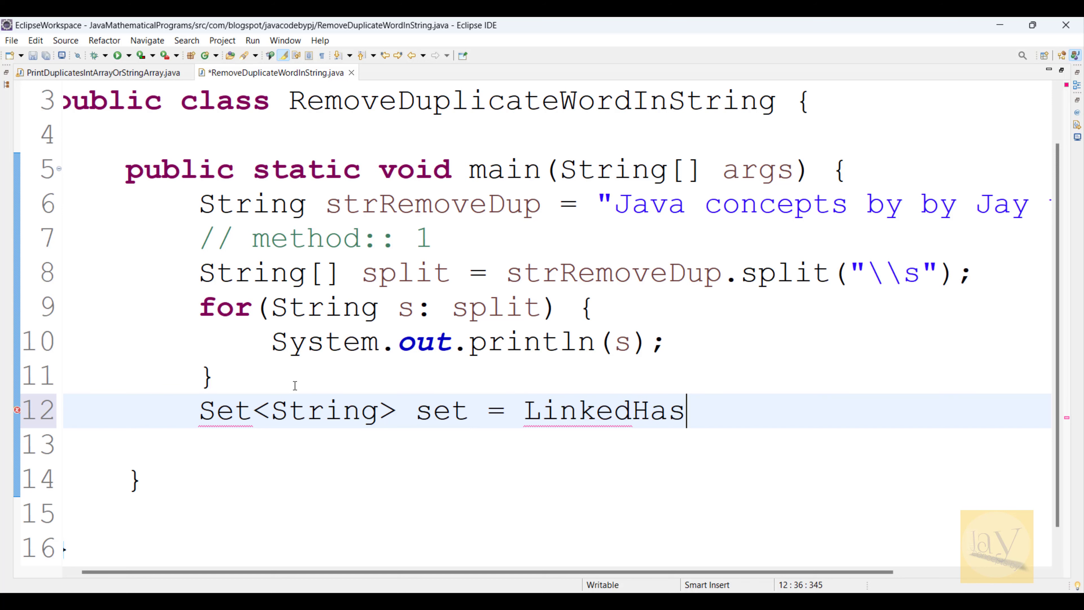
type("hSet")
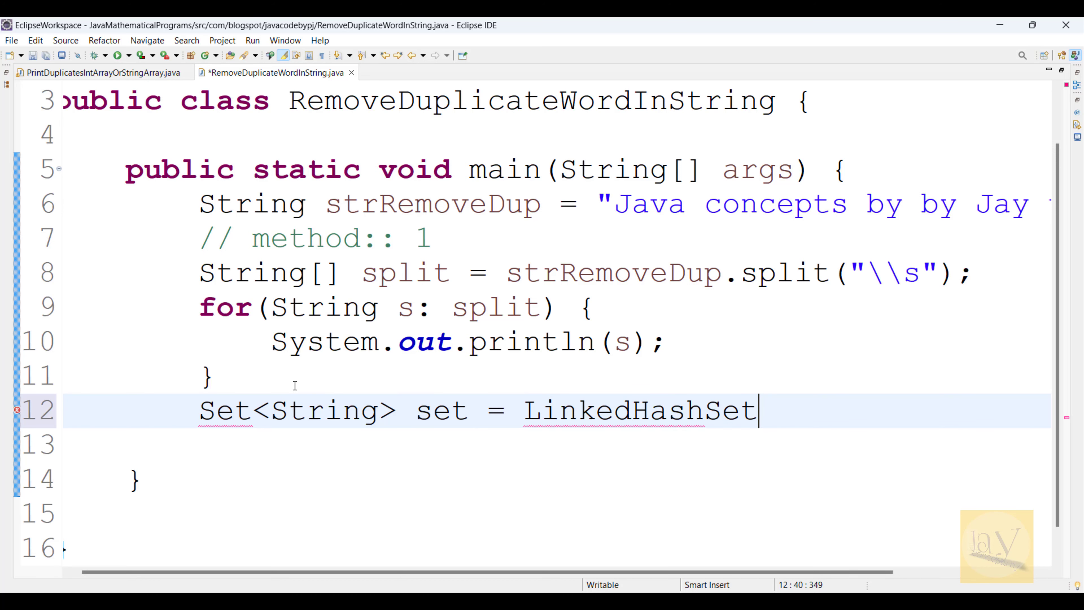
type("<>")
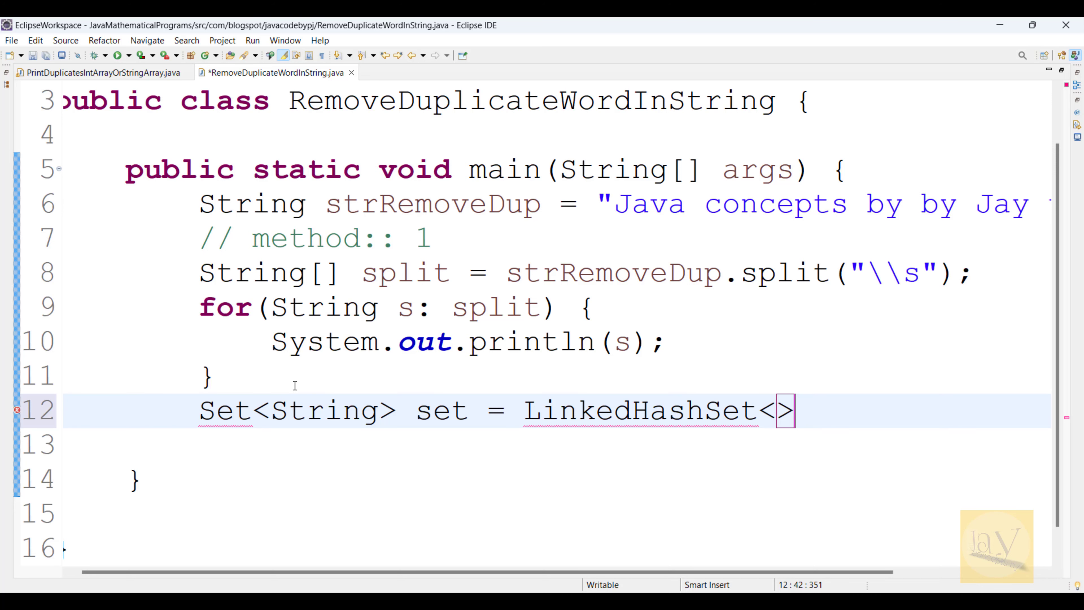
type("()")
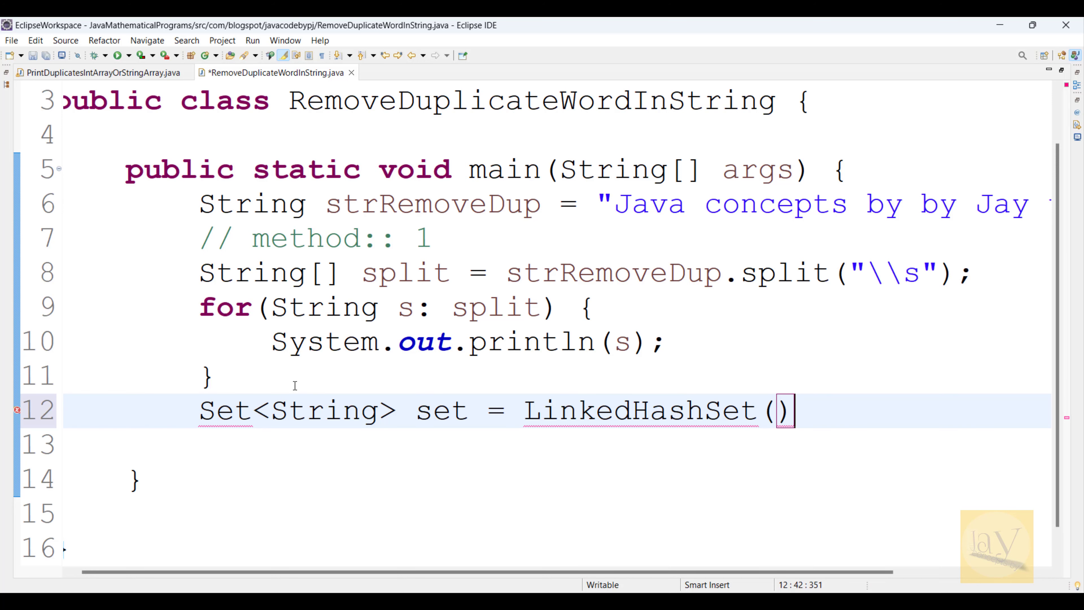
type(";")
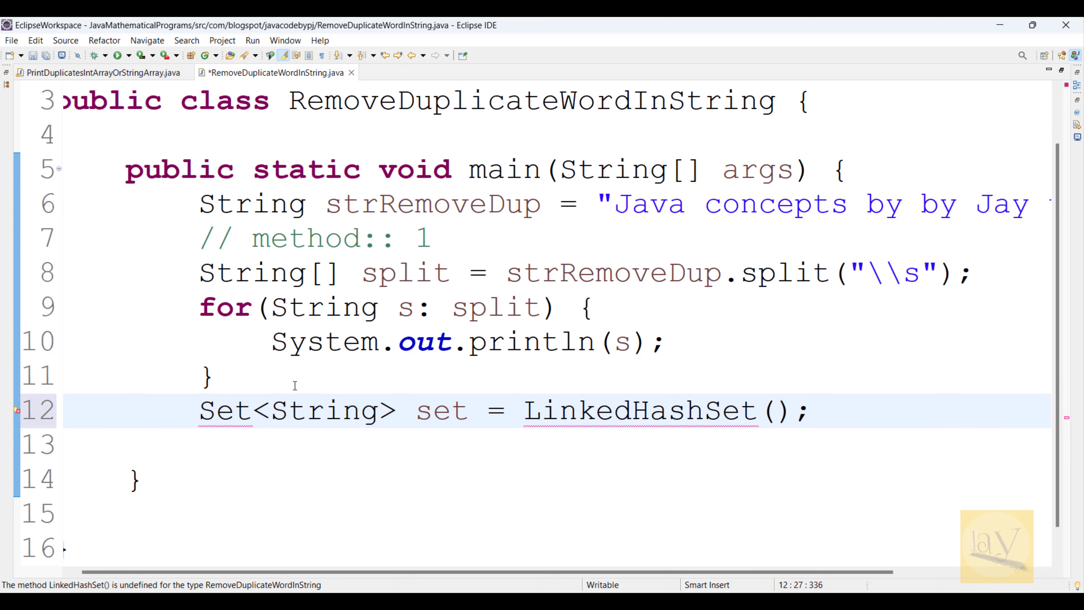
type("new")
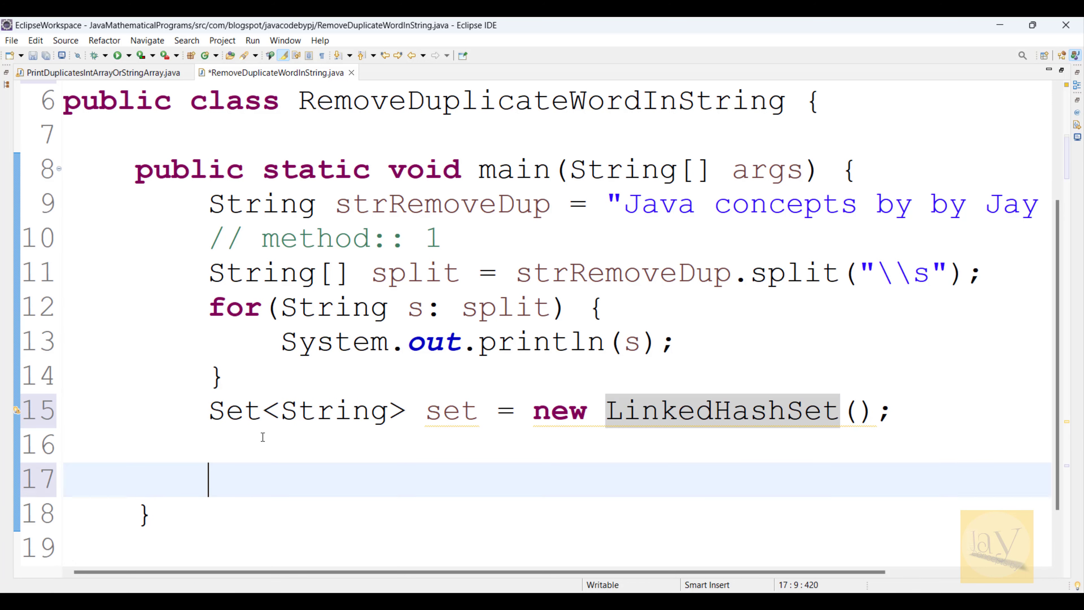
Step: Move the Set<String> set = new LinkedHashSet(); declaration up to just after the split line
key("ctrl+s")
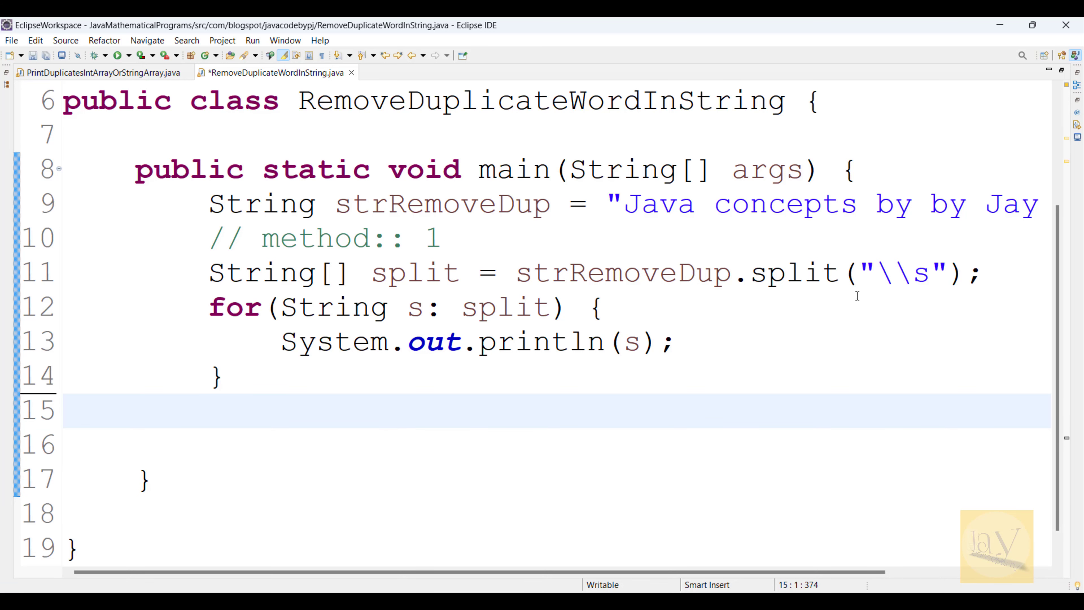
mouse_move(986, 270)
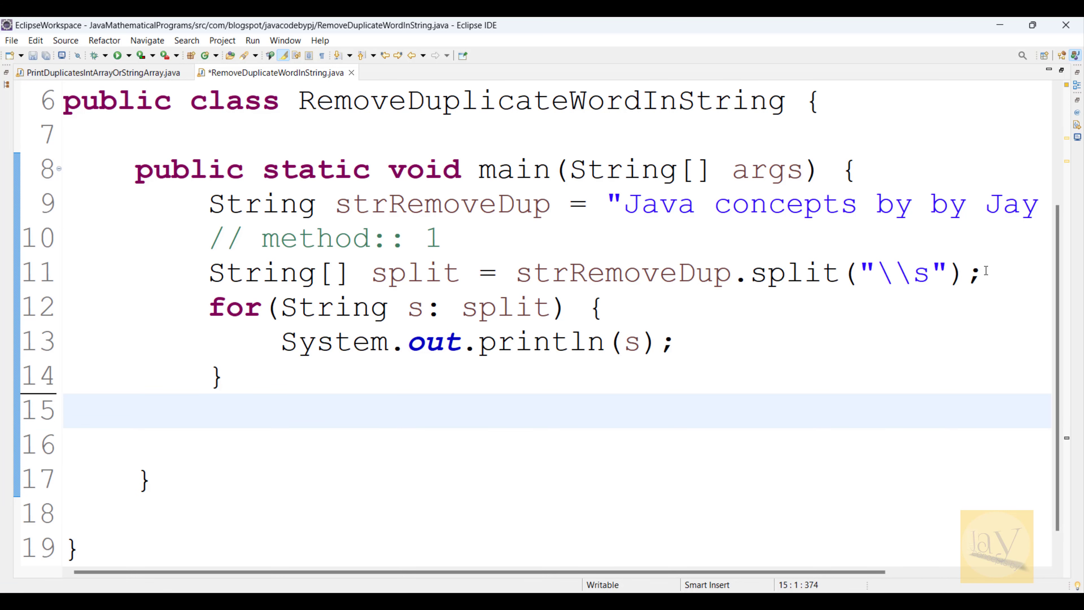
key("Return")
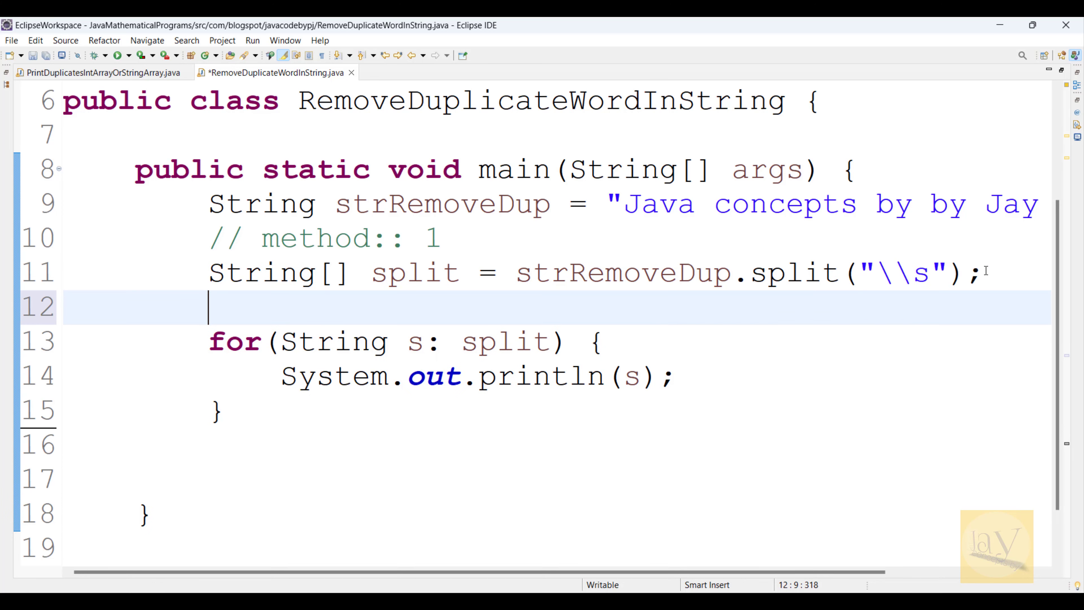
type("Set<String> set = new LinkedHashSet();")
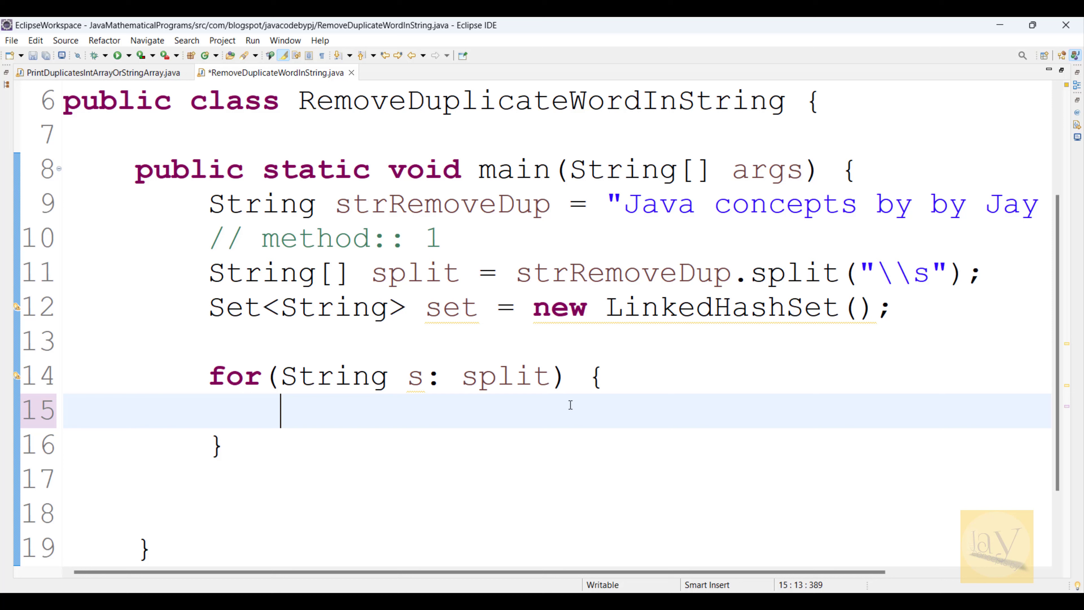
mouse_move(521, 398)
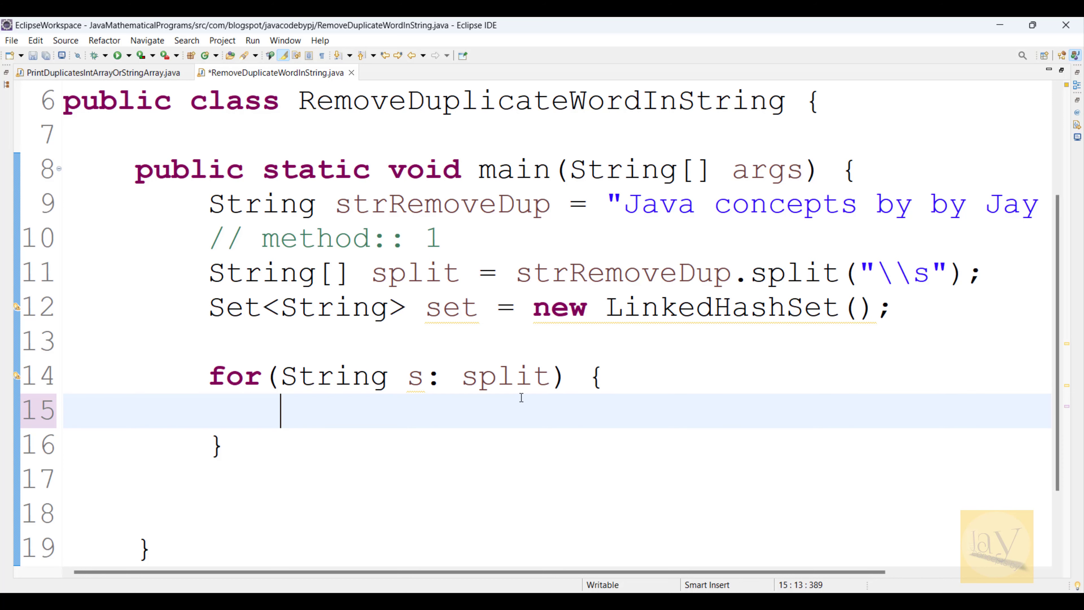
Step: Replace the loop's println with a set.add(s) call adding each word
type("set.")
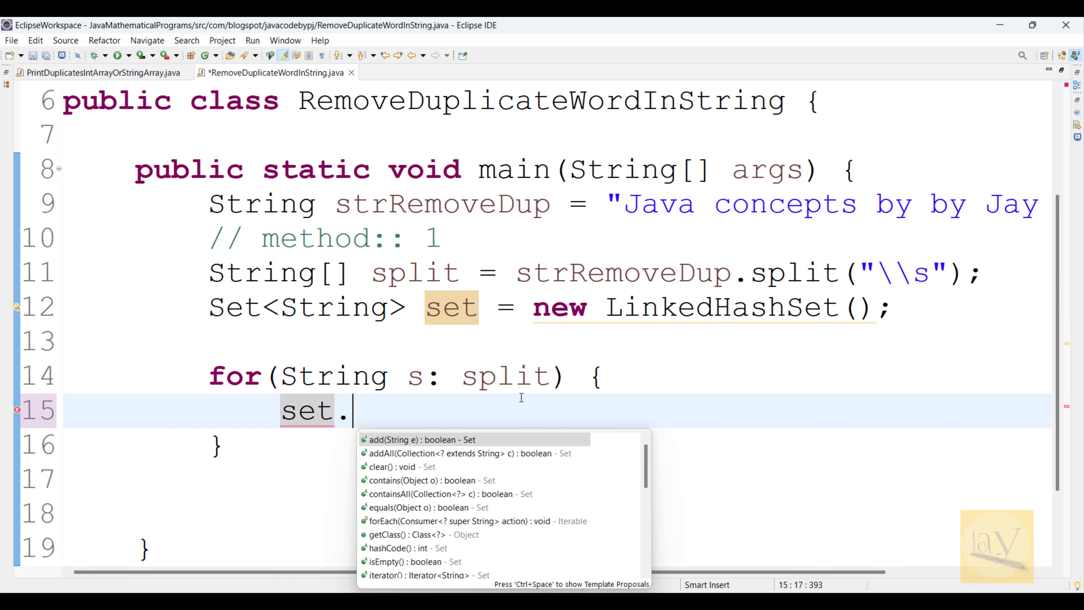
left_click(401, 439)
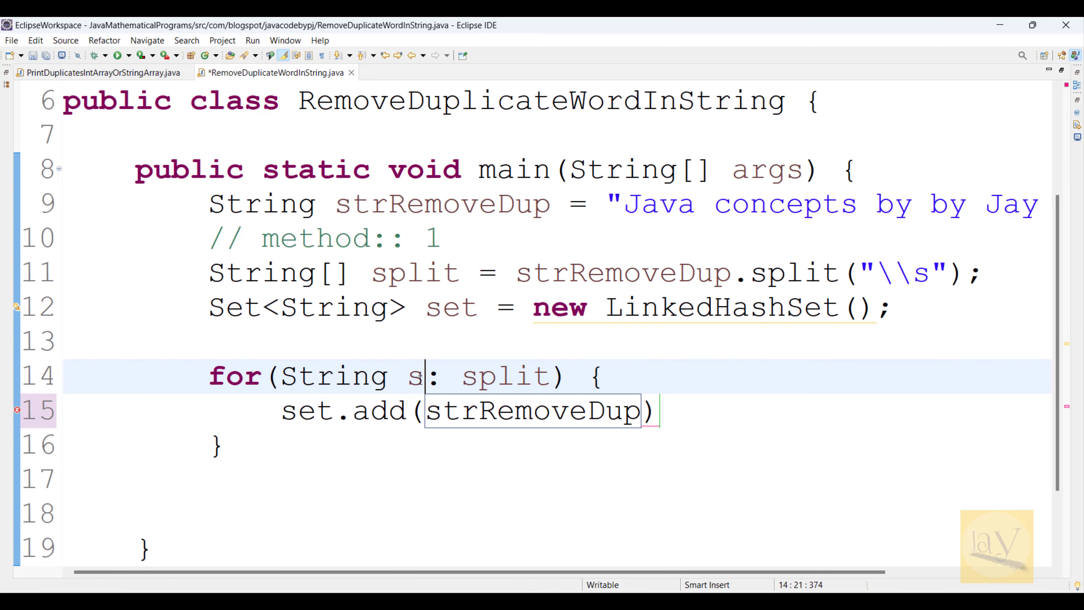
double_click(415, 376)
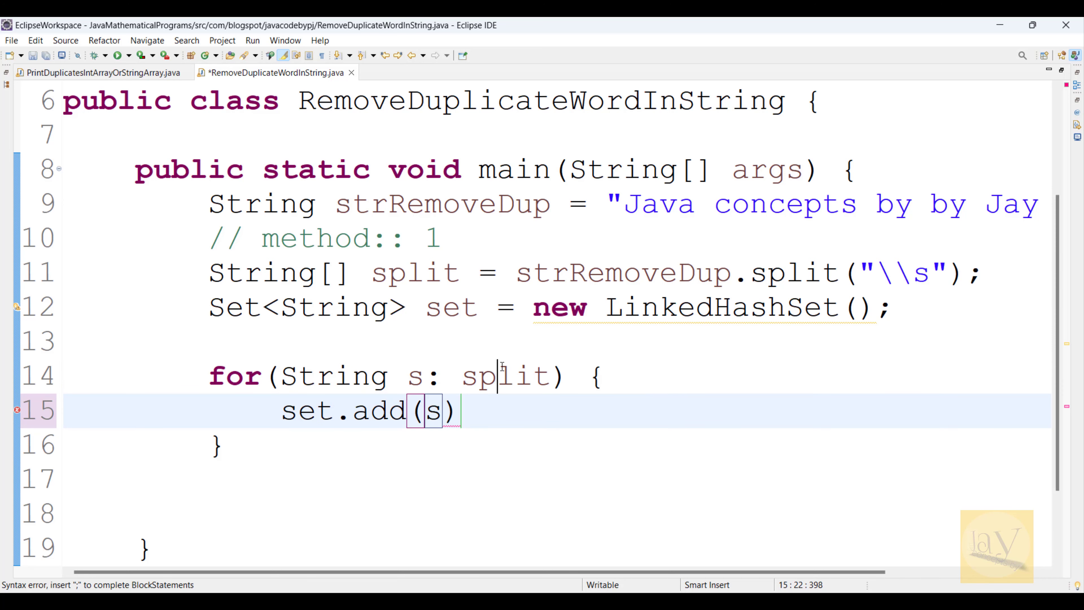
left_click(431, 271)
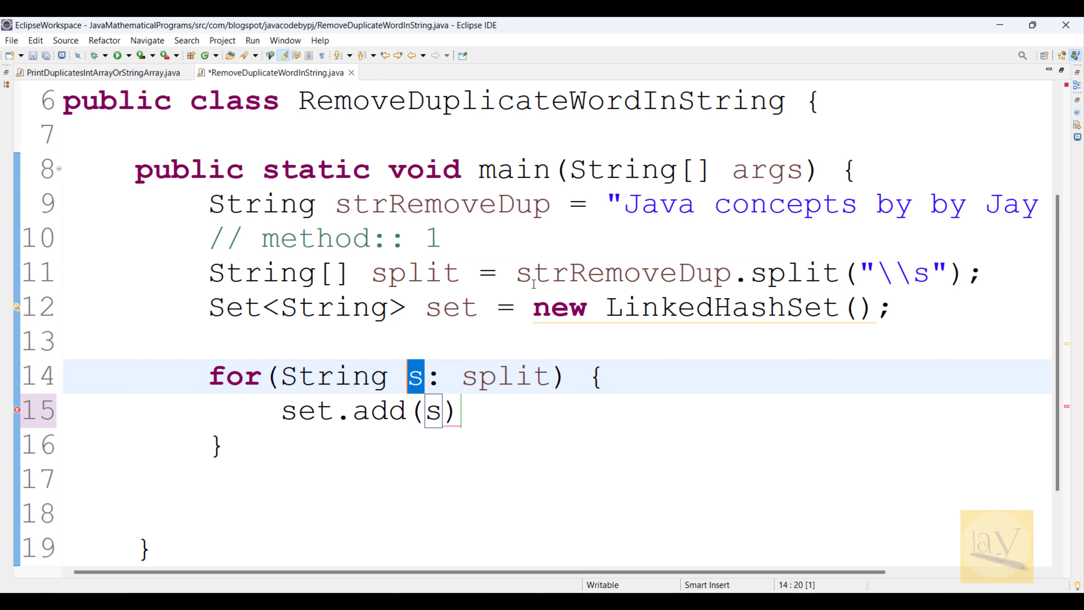
mouse_move(533, 283)
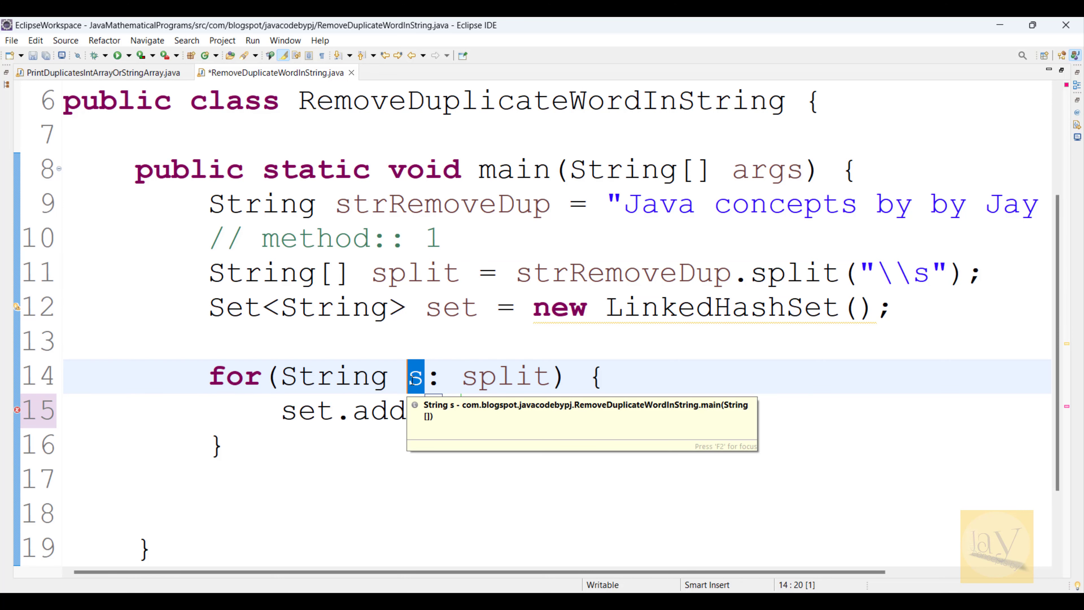
mouse_move(431, 364)
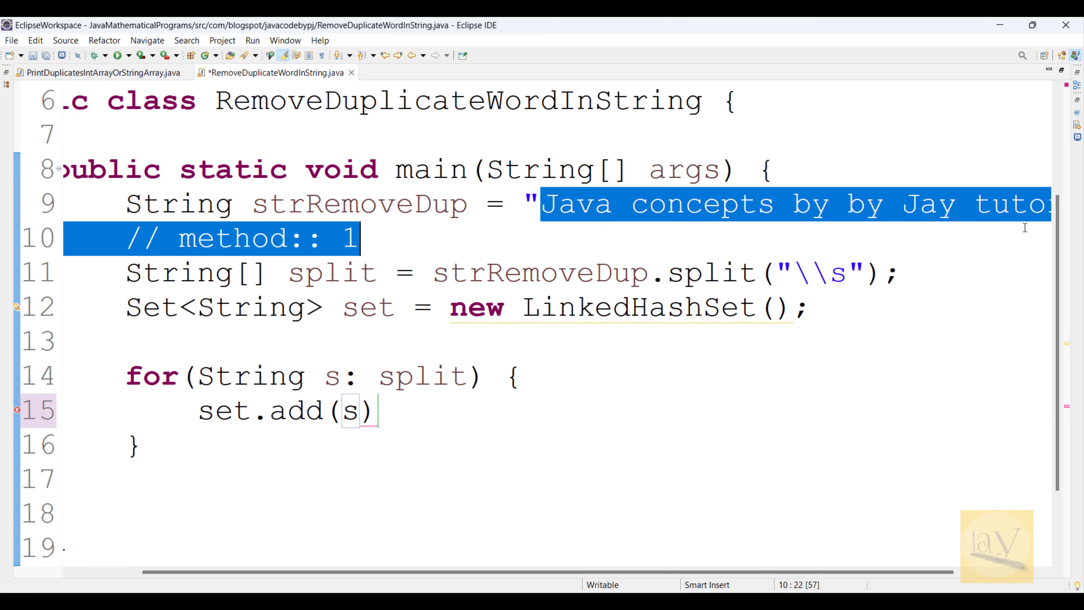
Step: End set.add(s) with a semicolon and print the set after the loop with System.out.println(set)
scroll("right", 3)
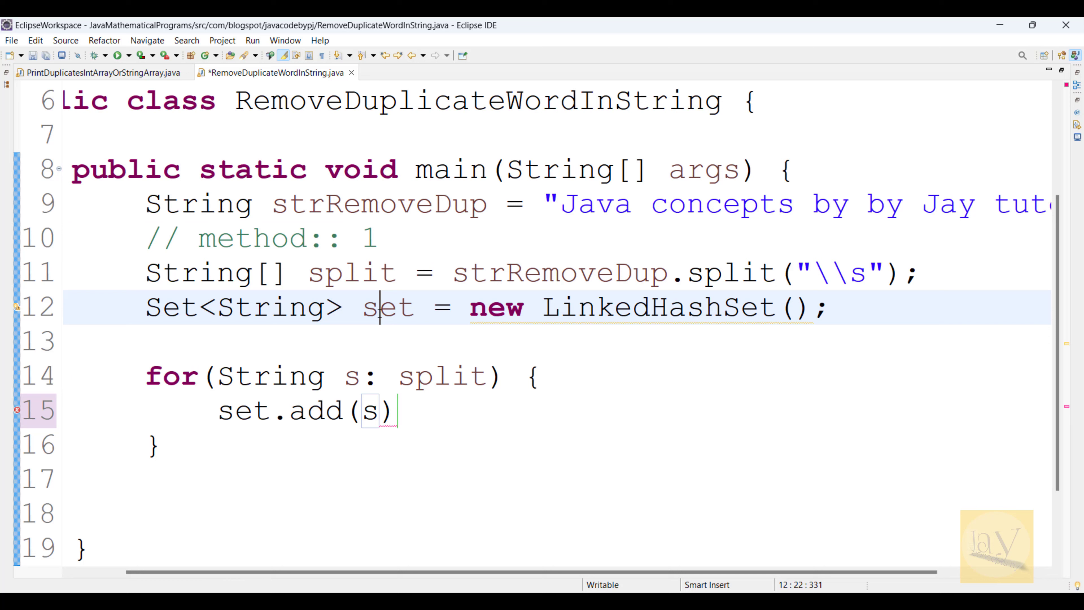
double_click(386, 306)
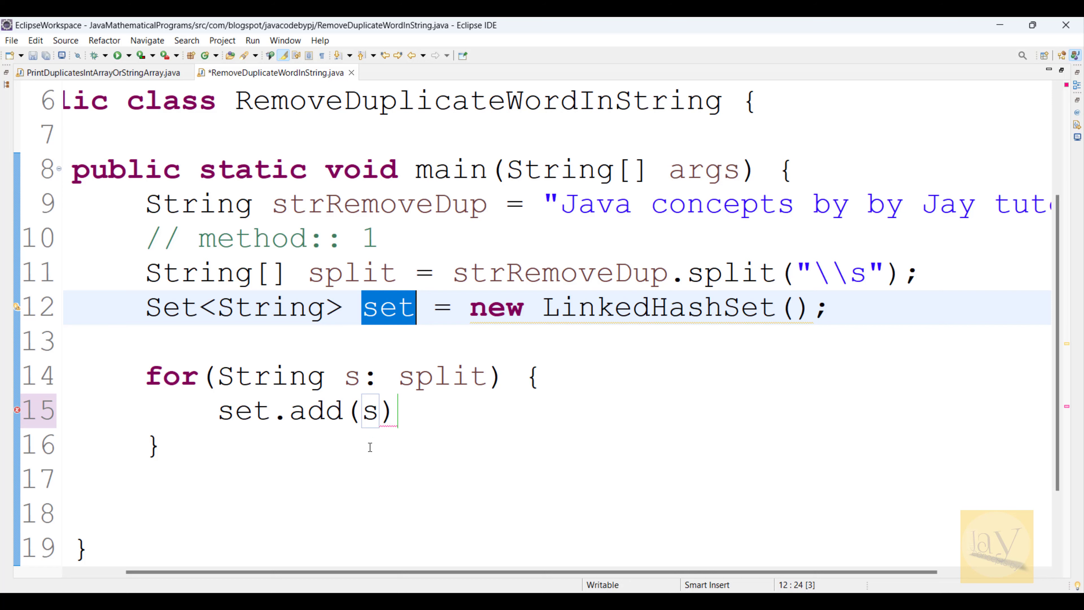
left_click(397, 411)
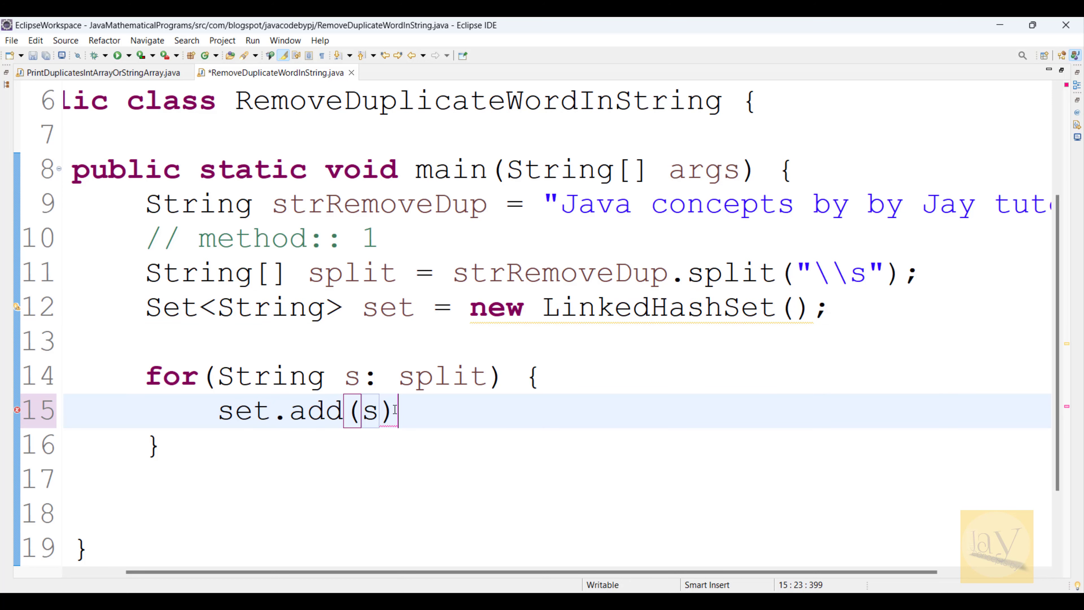
type(";")
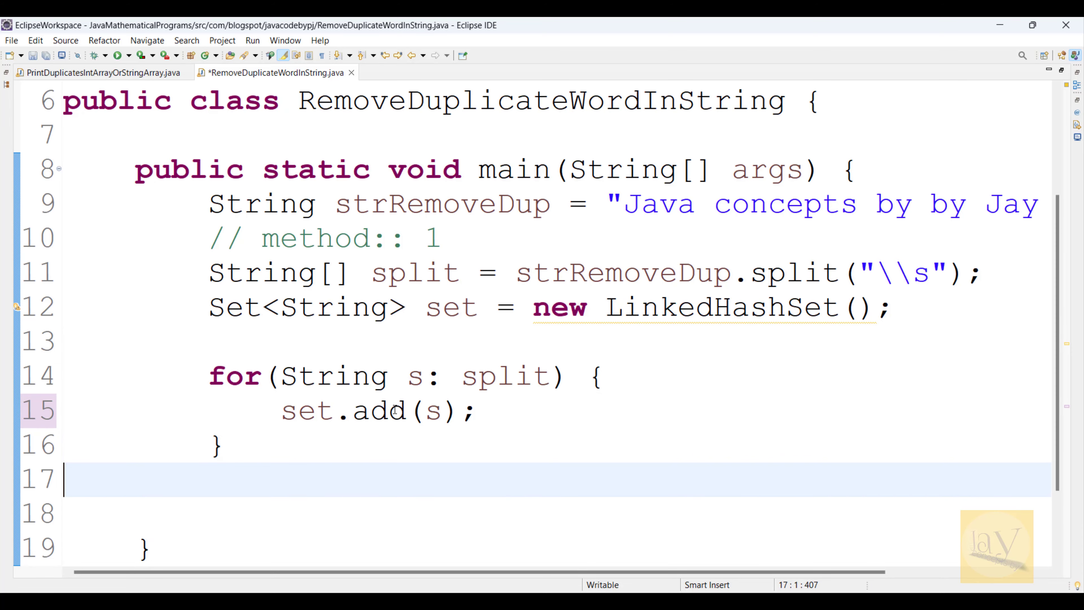
type("sout")
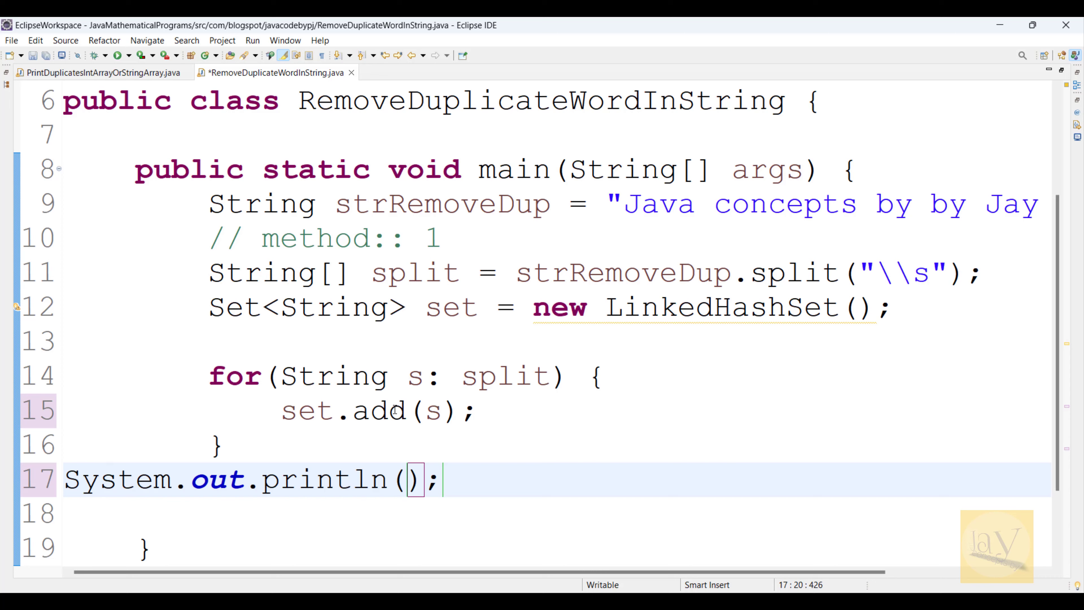
type("set")
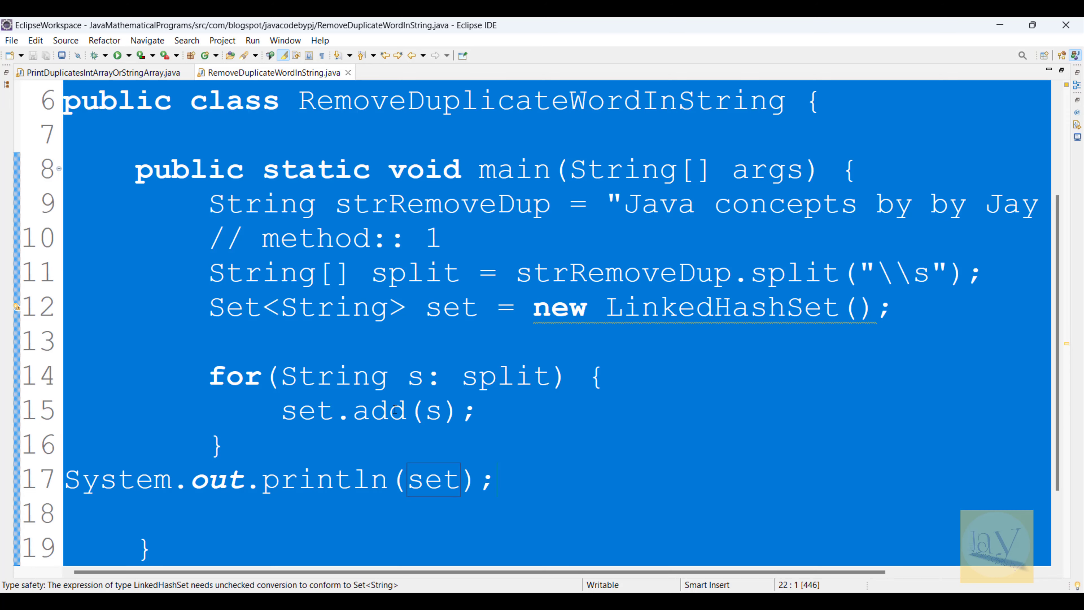
Step: Format the code and run it so the console prints [Java, concepts, by, Jay, tutorial]
key("ctrl+shift+f")
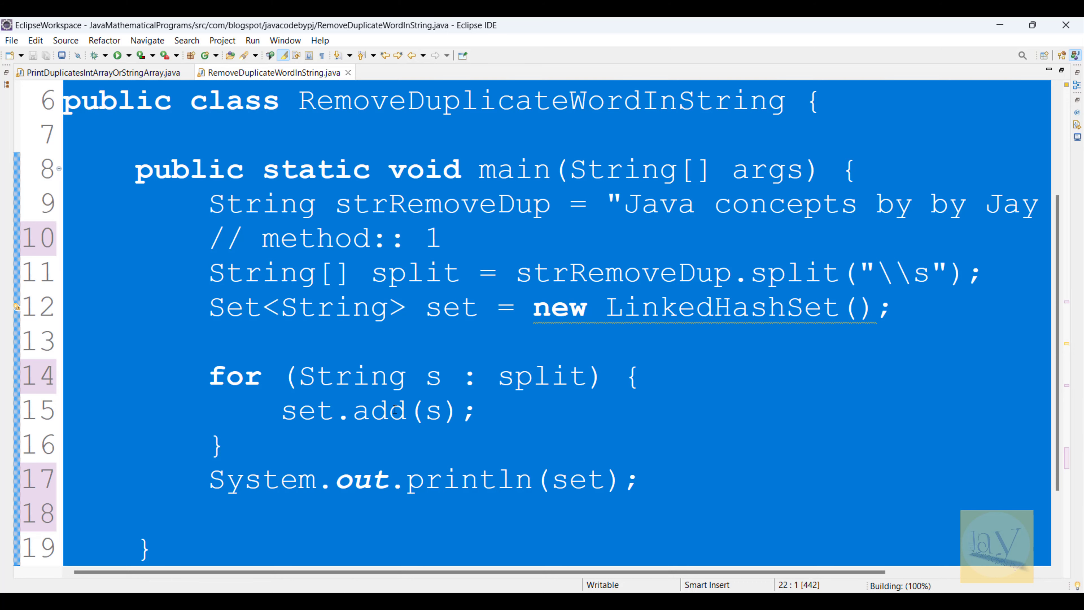
left_click(477, 410)
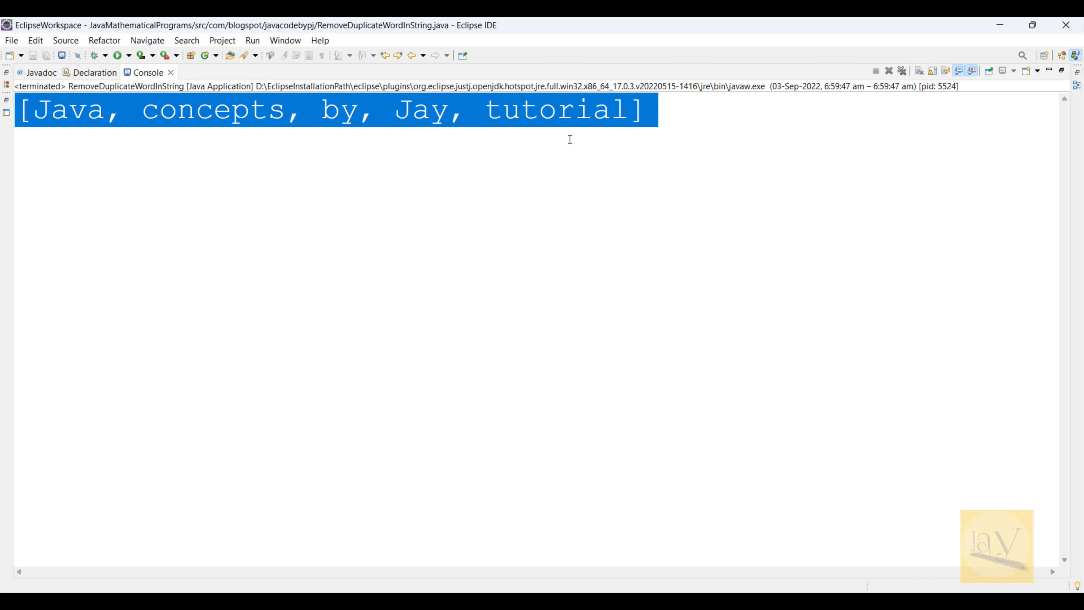
left_click(107, 111)
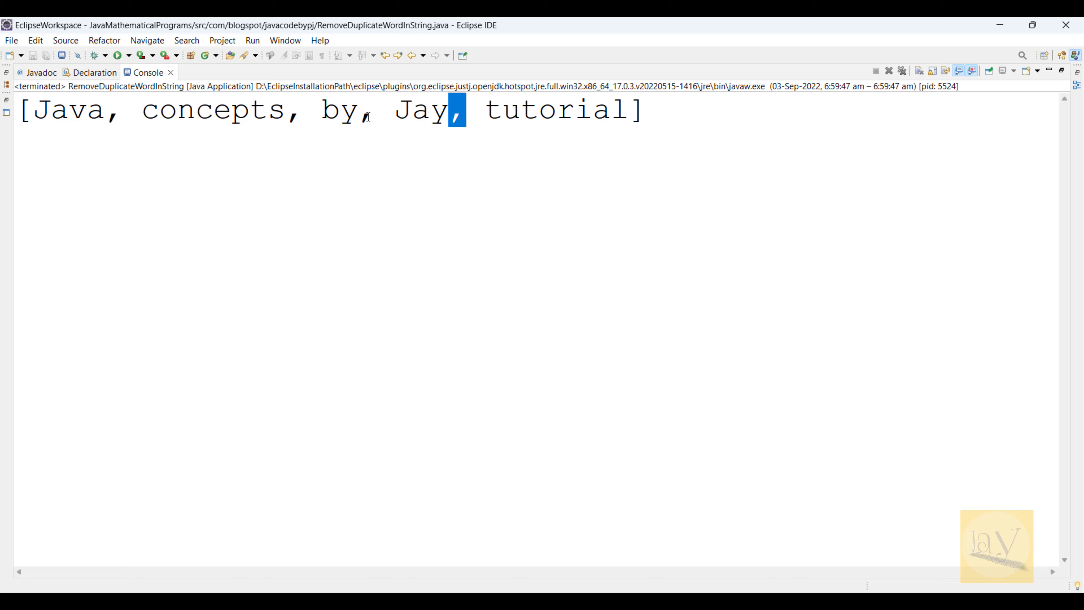
mouse_move(410, 170)
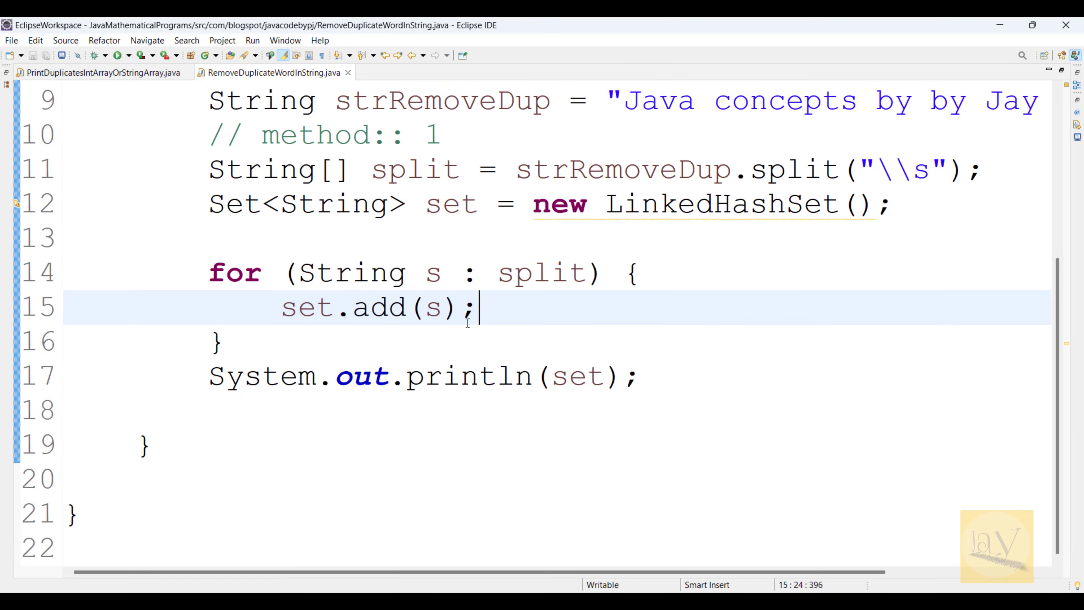
mouse_move(303, 345)
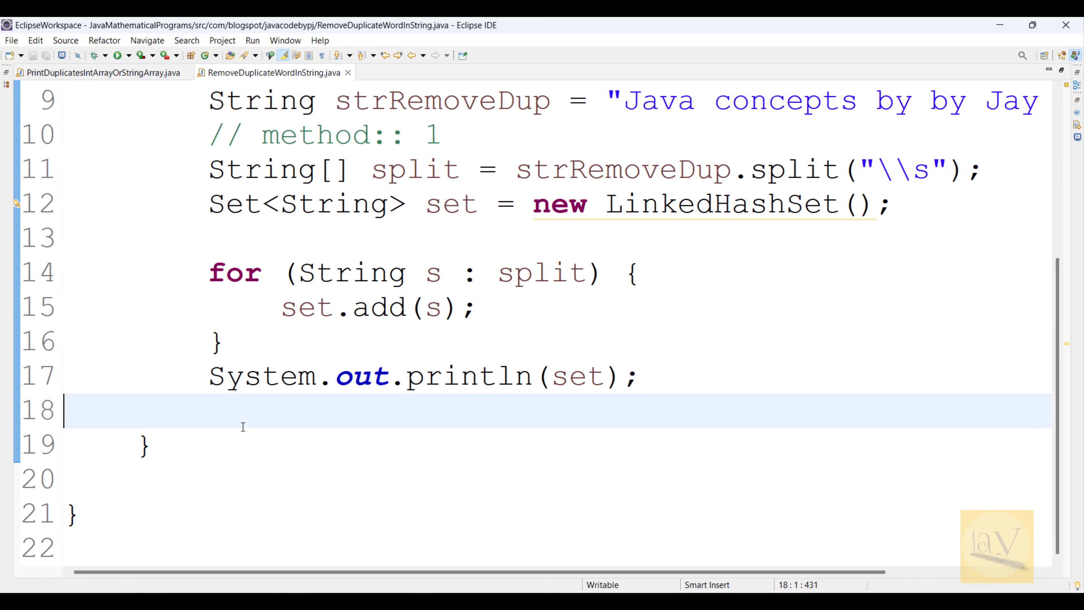
Step: Under a method 2 comment, write Arrays.stream(strRemoveDup.split("\\s")) for the sentence words
type("// method:: 1")
type("A")
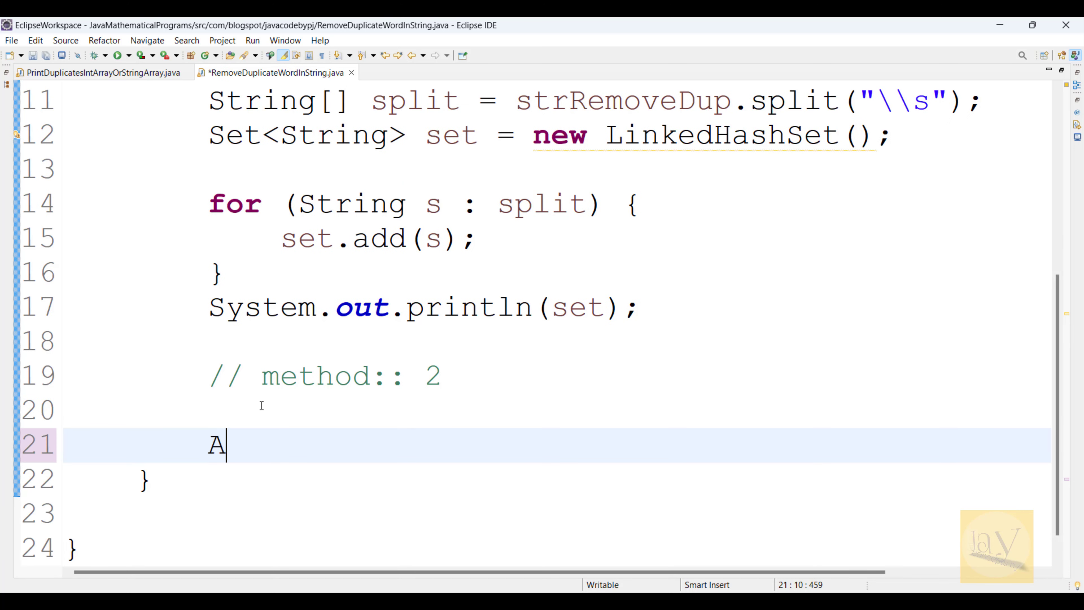
type("rr")
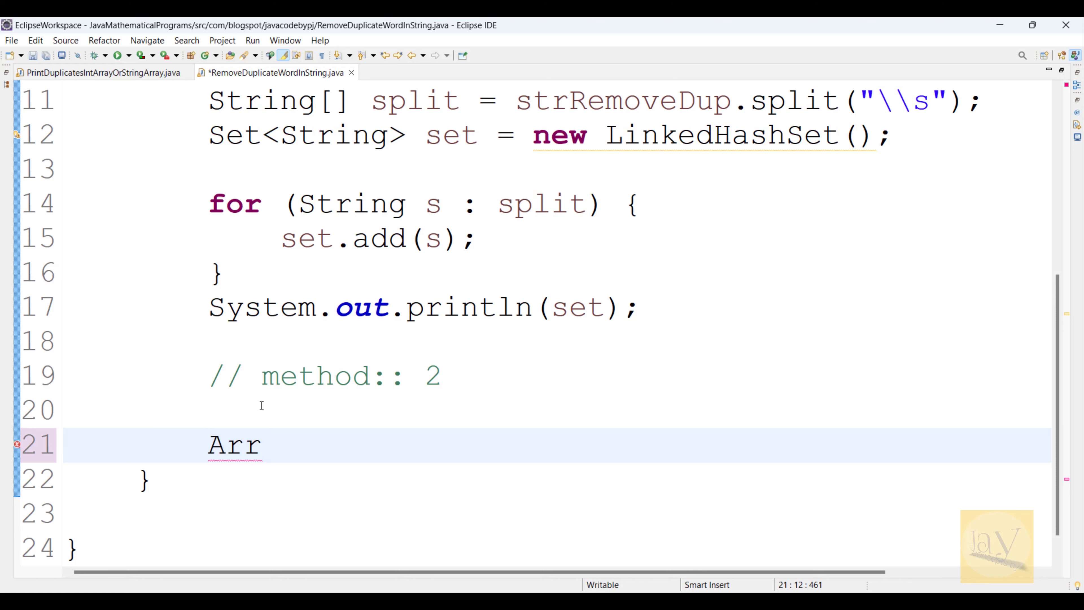
type("a")
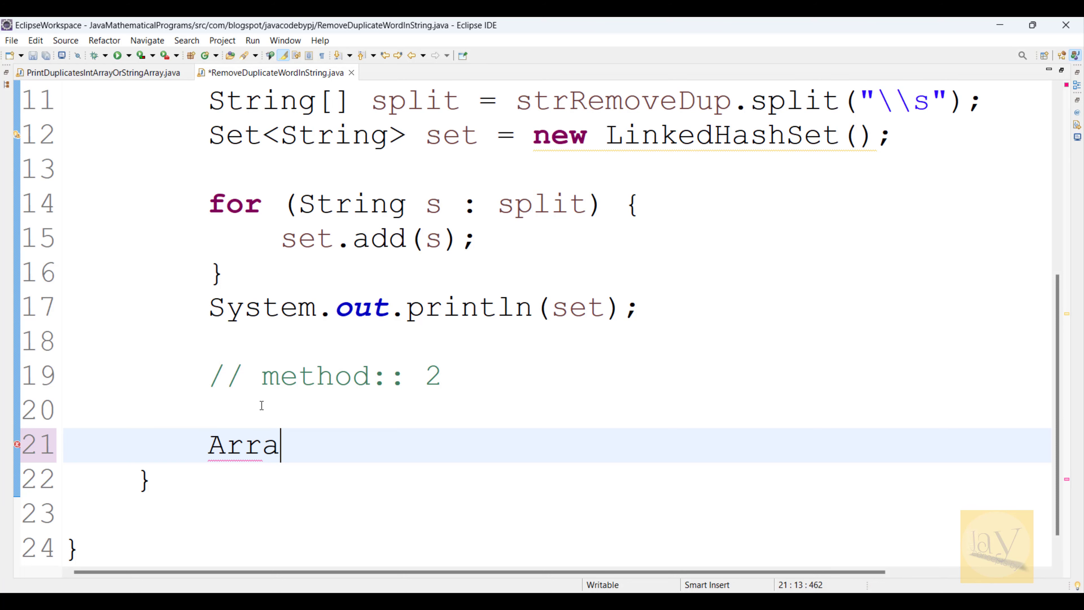
type("ys.S")
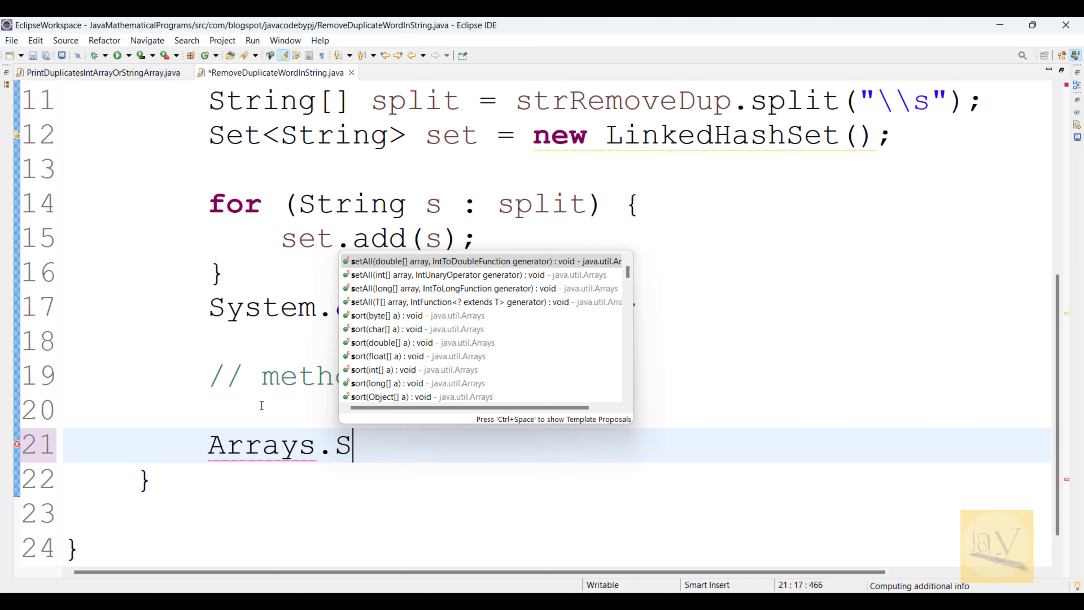
type("tream")
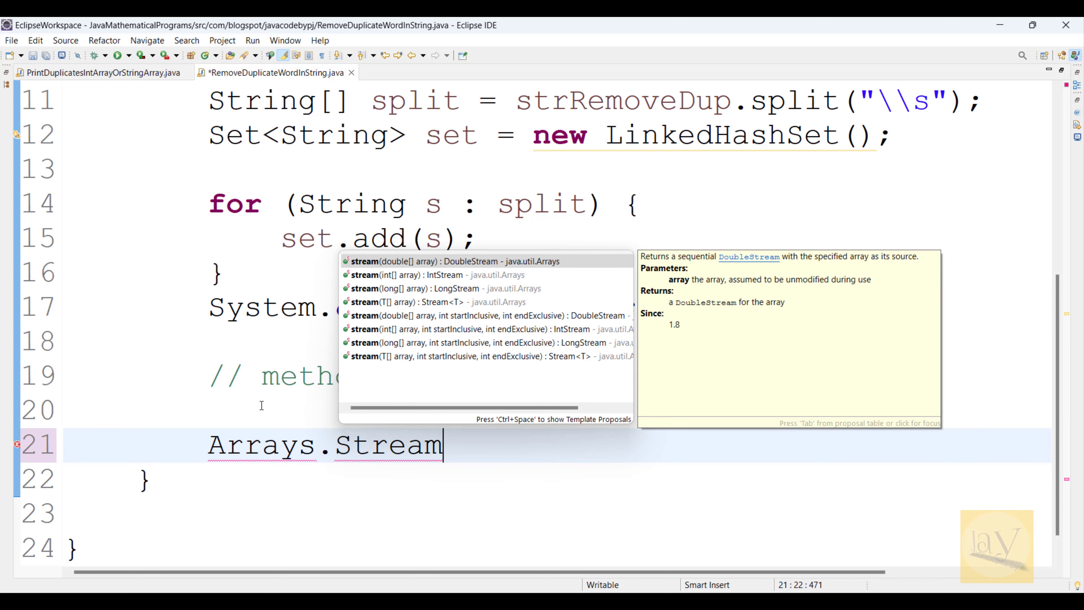
left_click(454, 261)
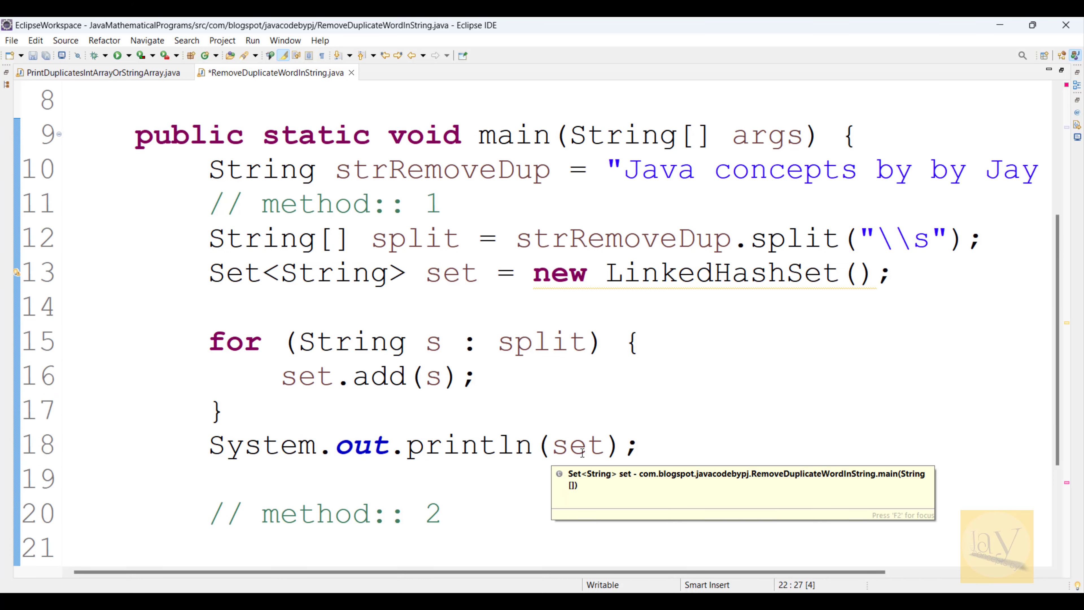
double_click(441, 168)
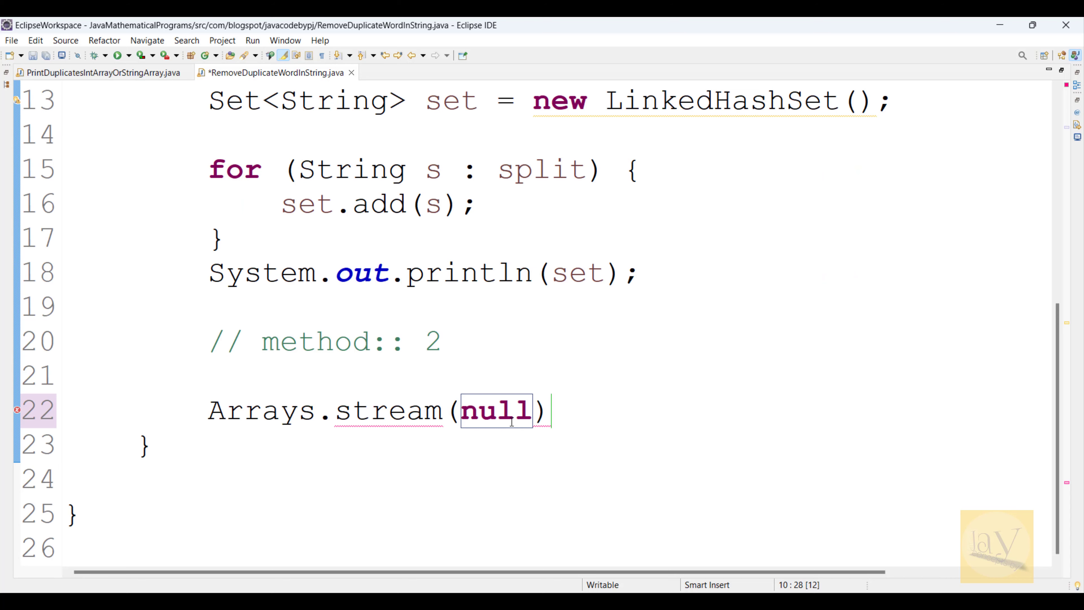
type("strRemoveDup")
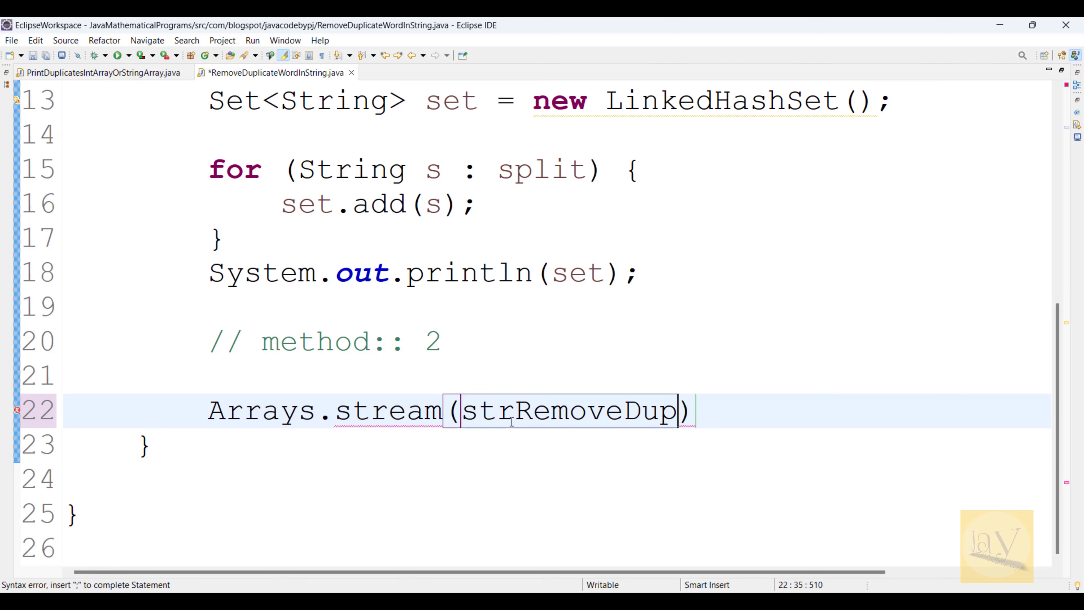
type(".")
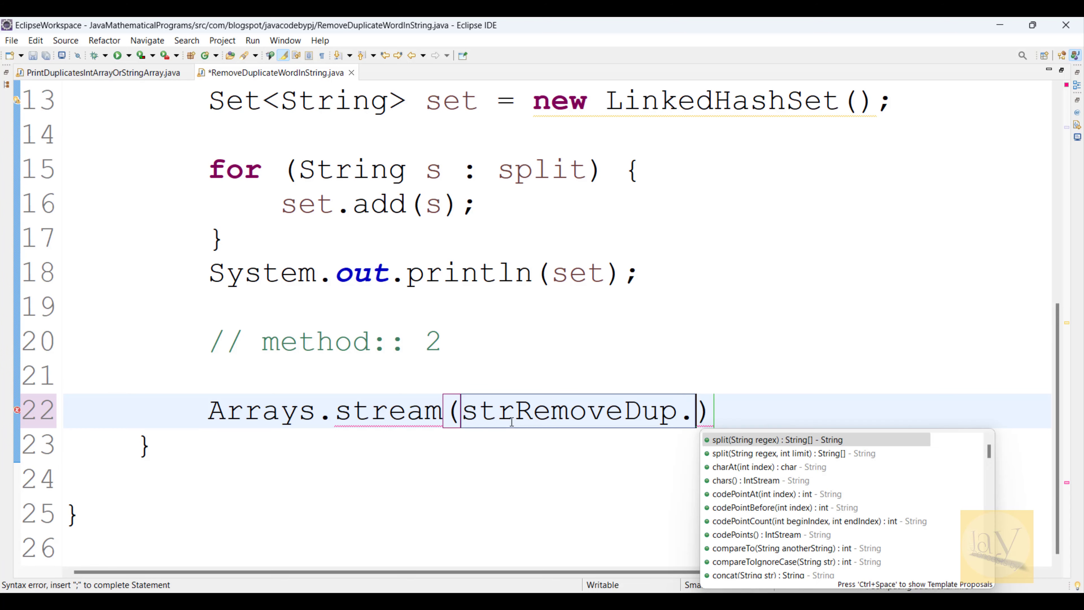
left_click(760, 439)
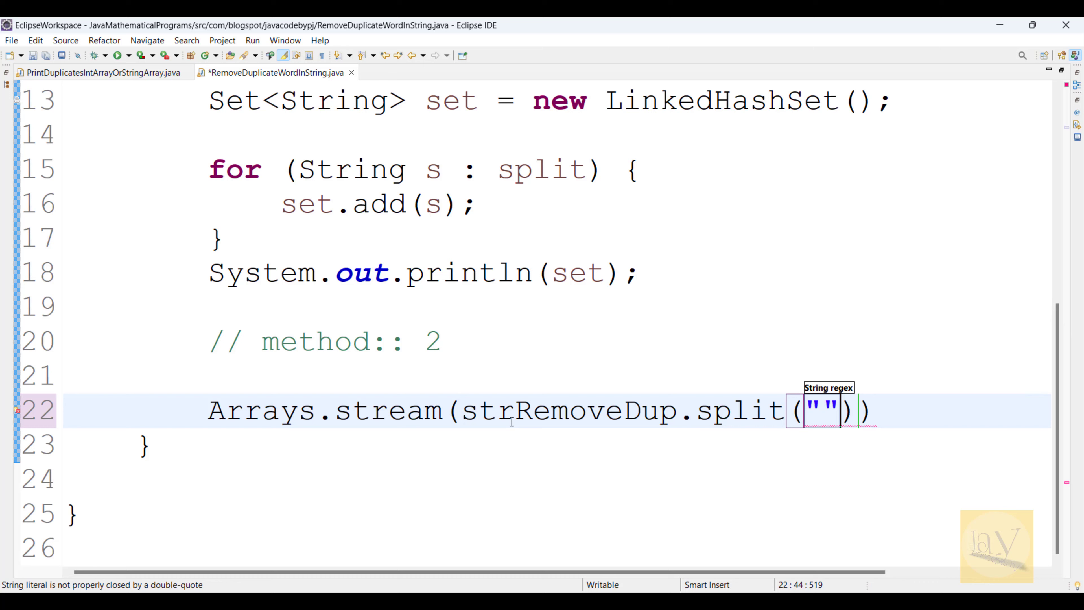
type("\\")
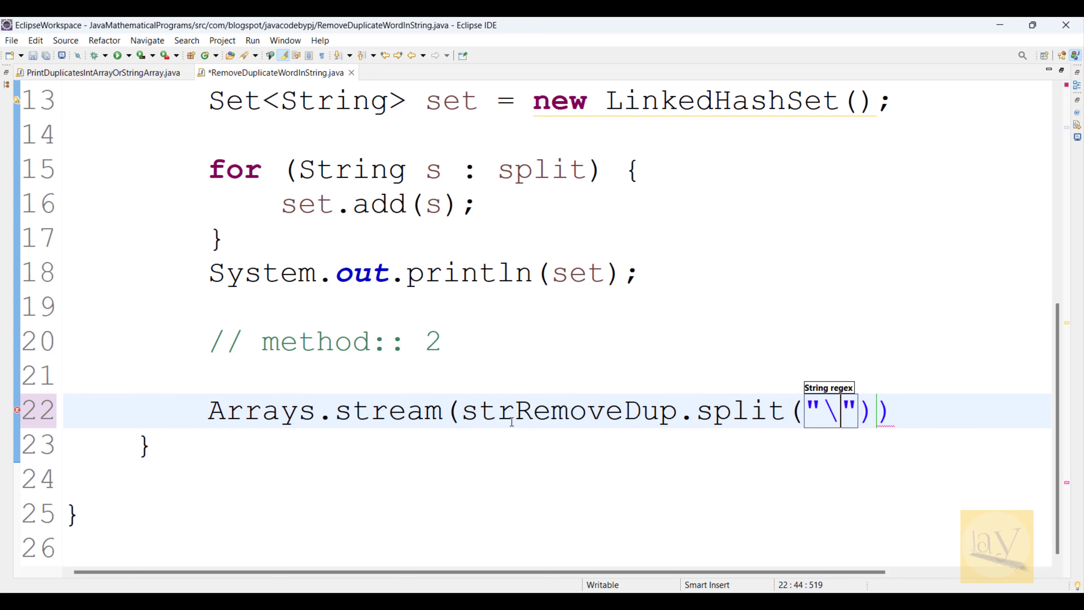
type("\\s")
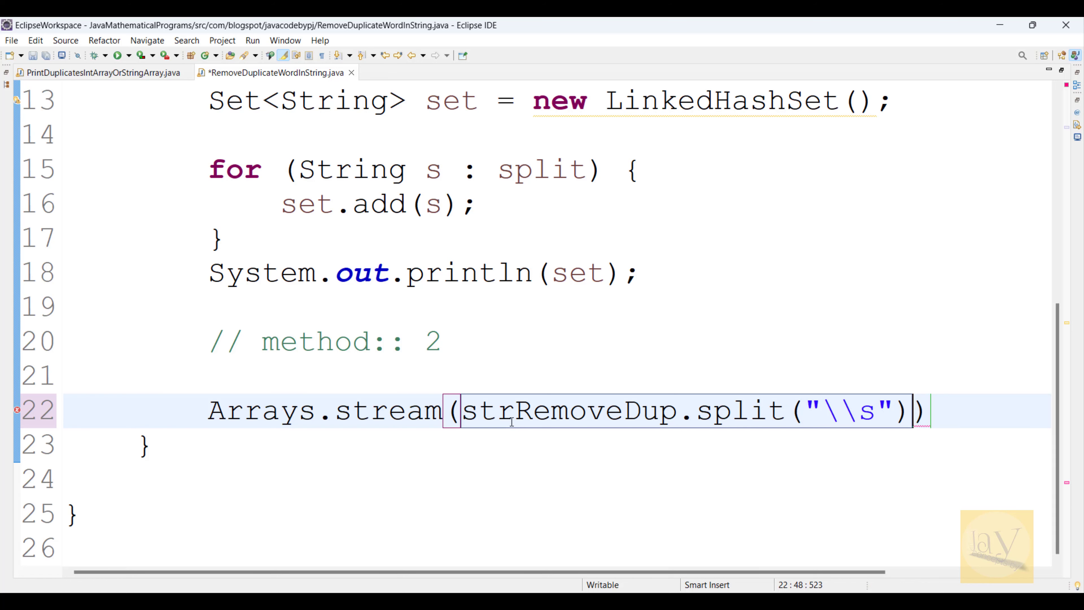
type(")")
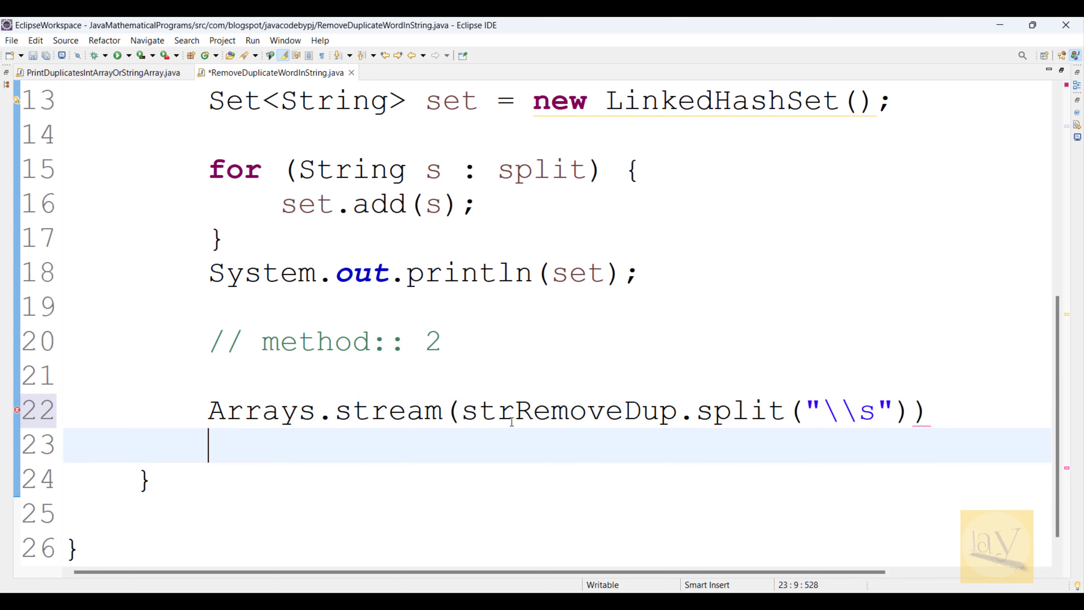
Step: Chain .distinct().collect(Collectors.toList()) onto the stream
type(".")
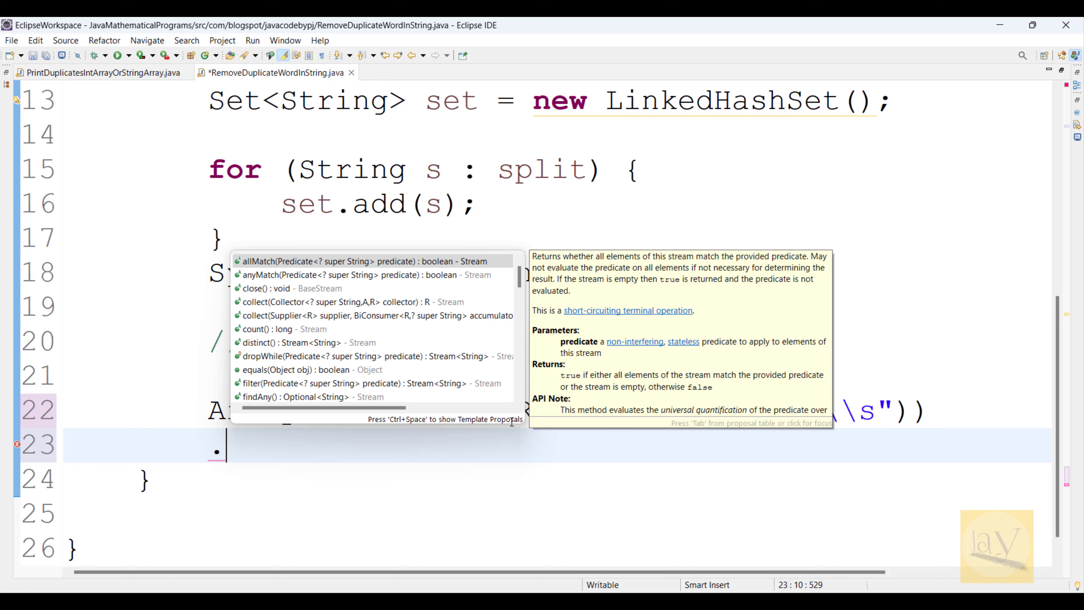
type("distinct().")
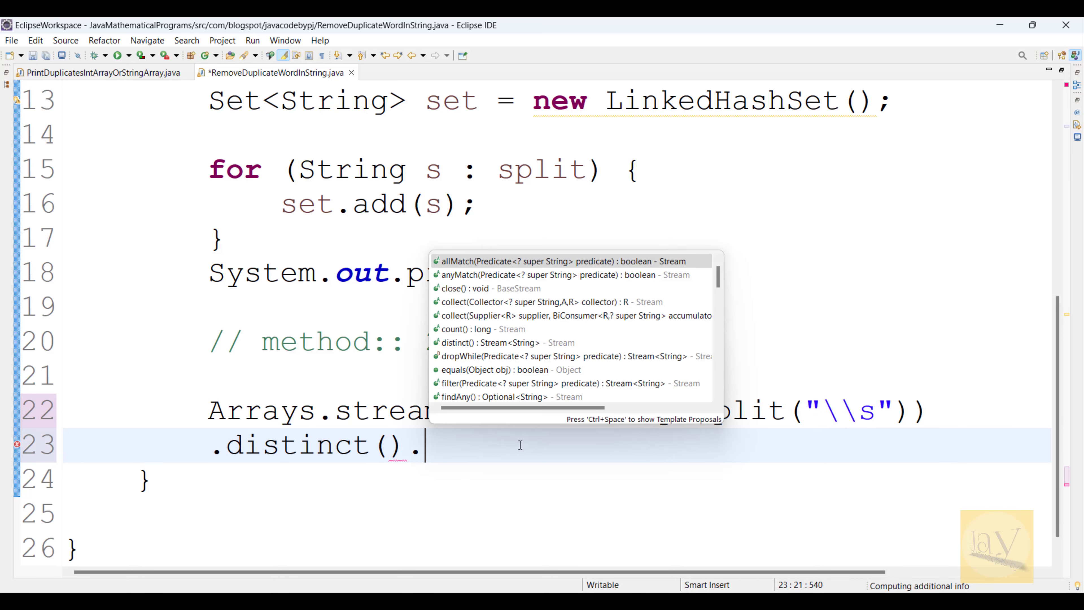
type("Co")
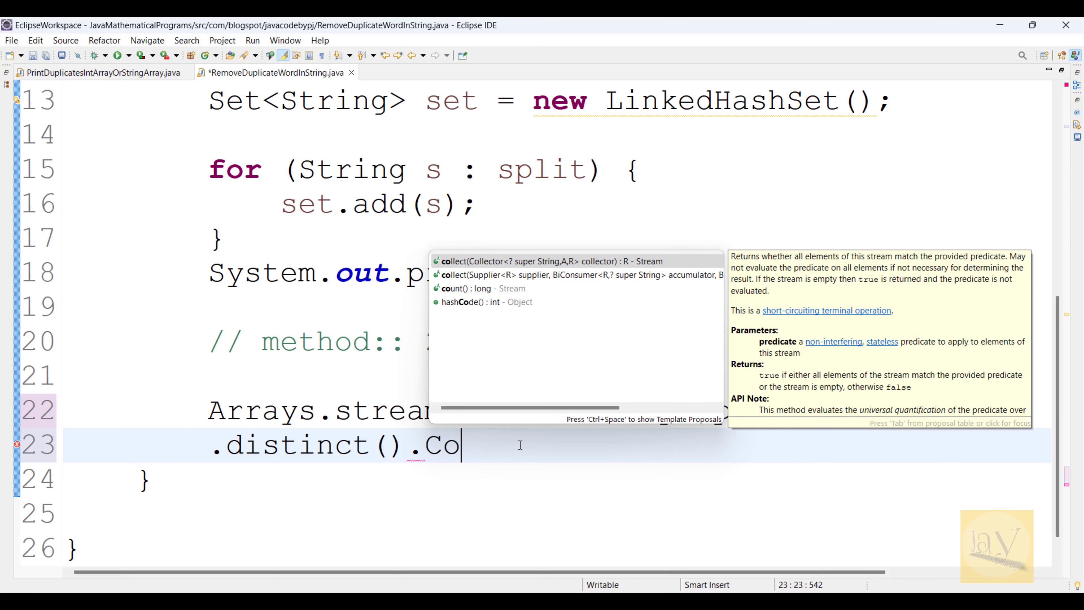
left_click(539, 261)
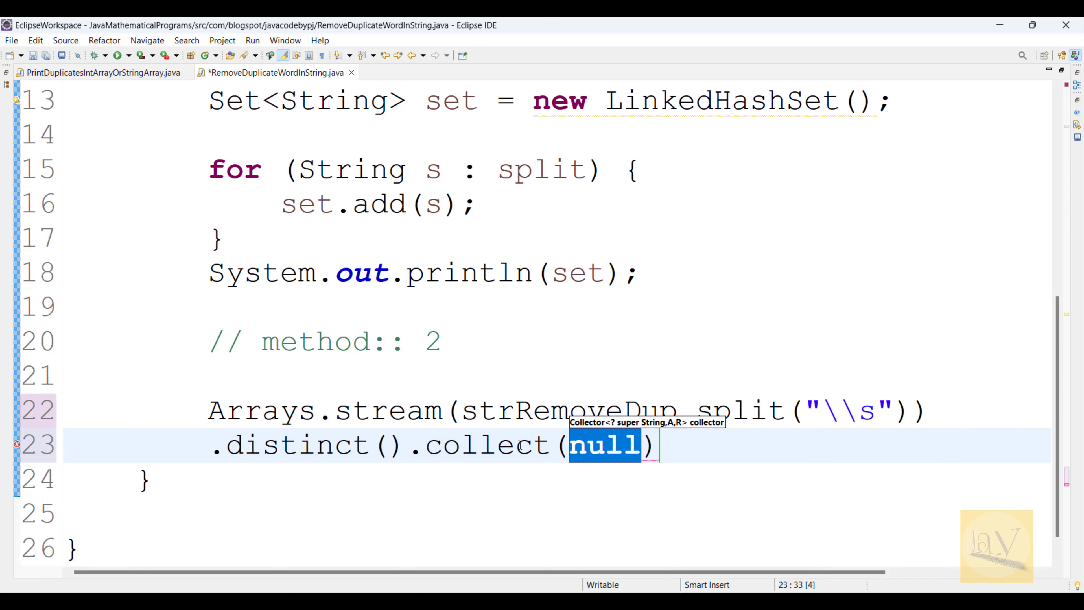
type("CO")
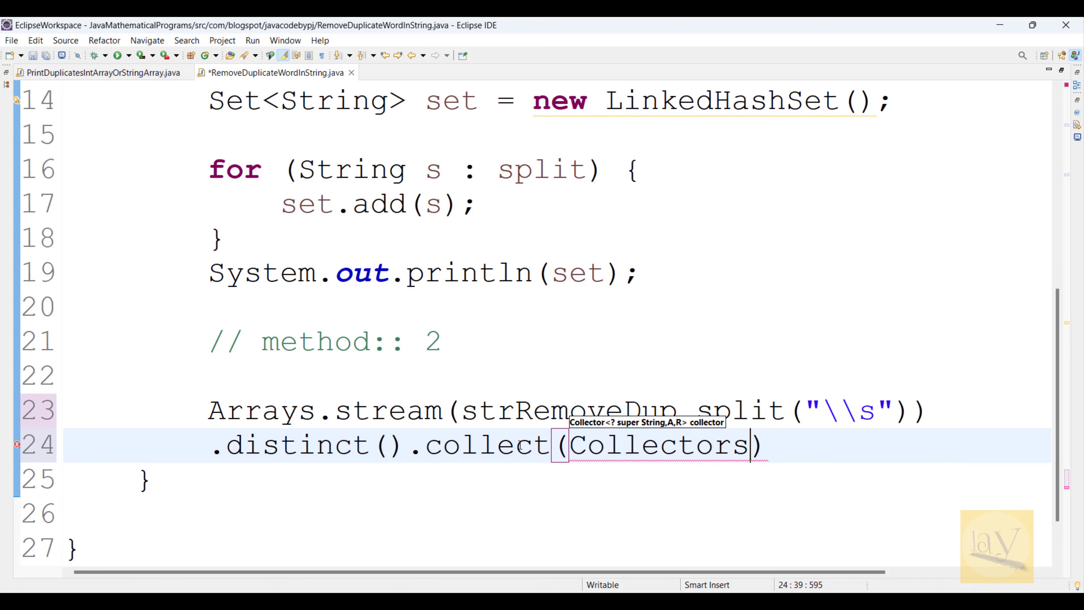
type("t")
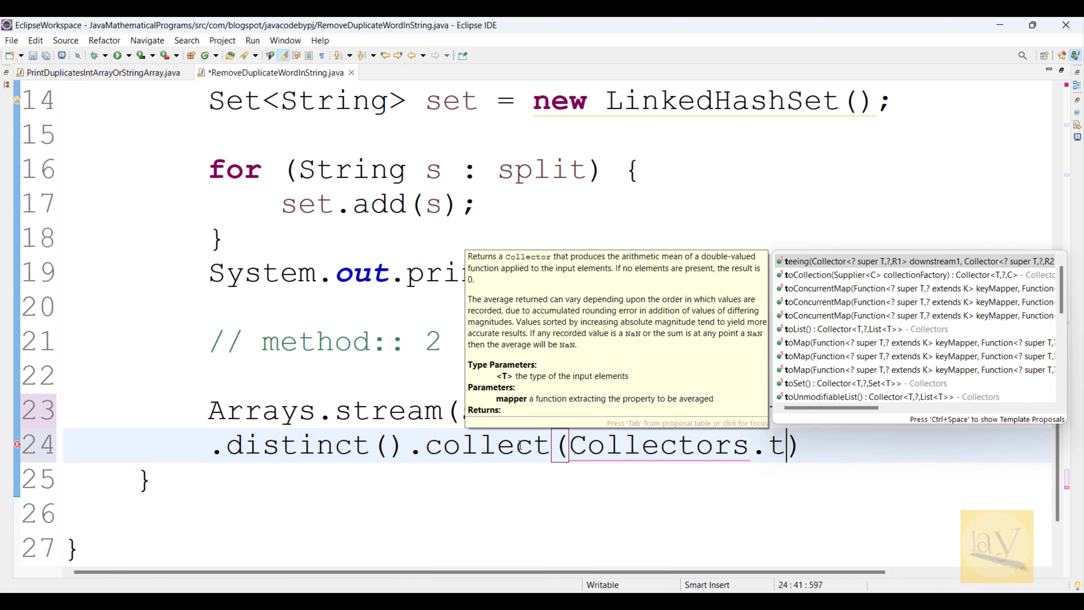
type("o")
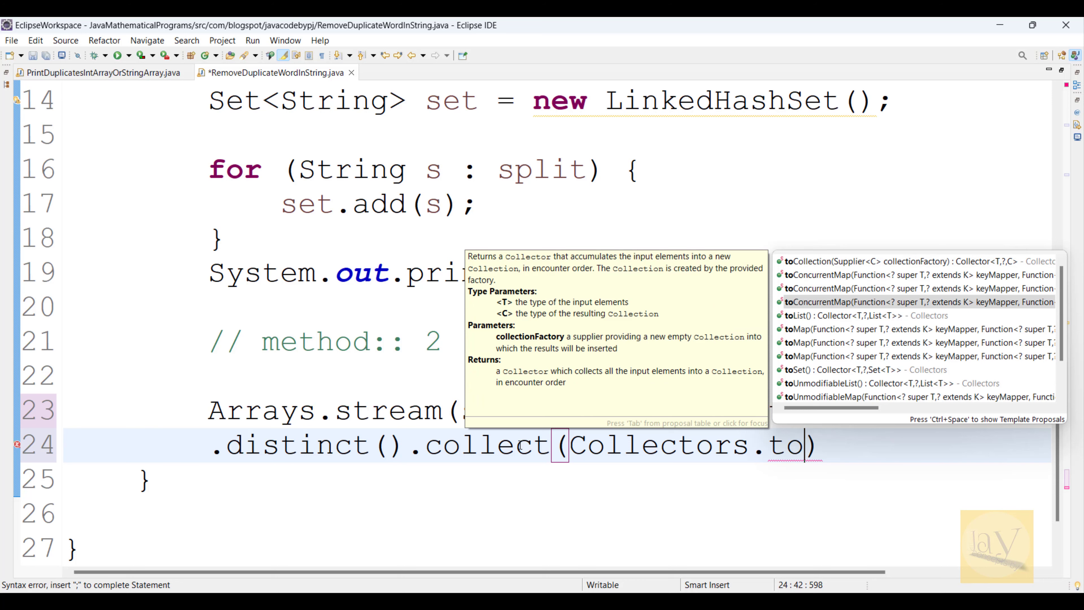
left_click(865, 315)
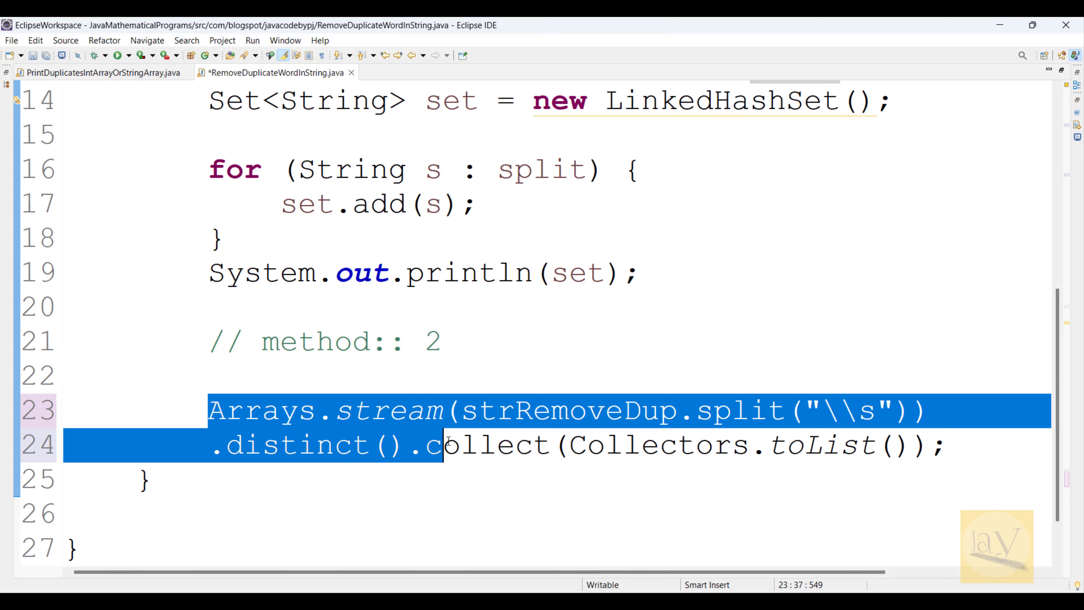
Step: Leave the Arrays.stream distinct pipeline as a bare expression and select it for assignment
left_click(968, 444)
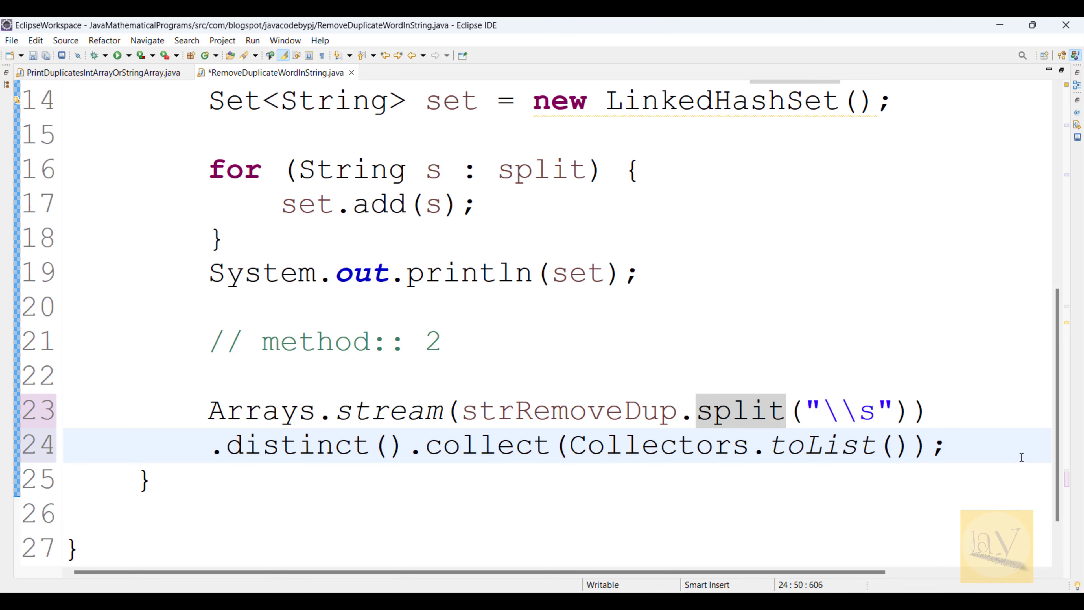
left_click(743, 410)
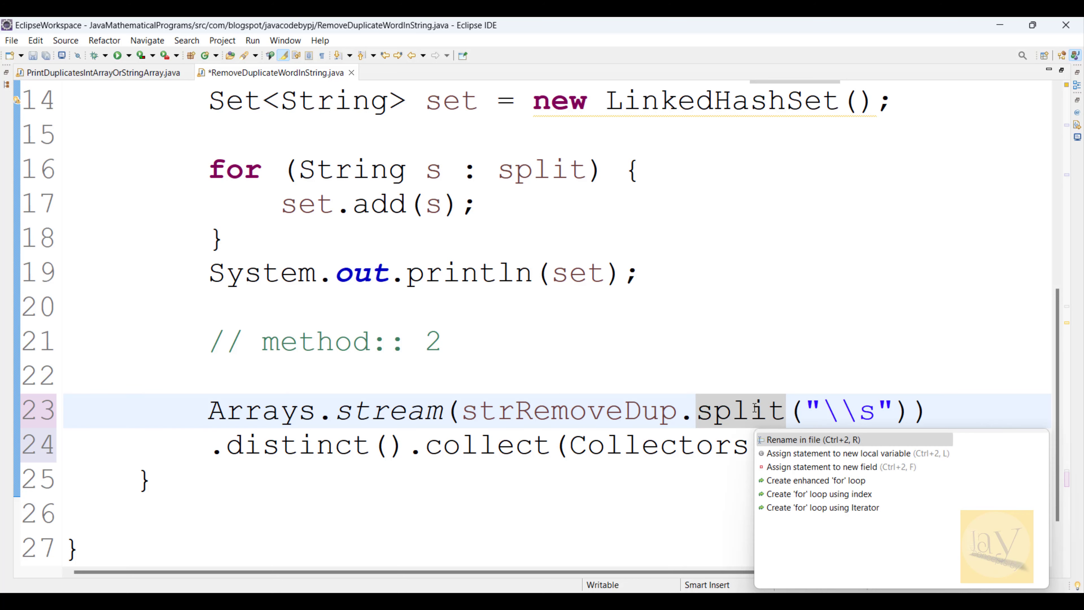
mouse_move(806, 453)
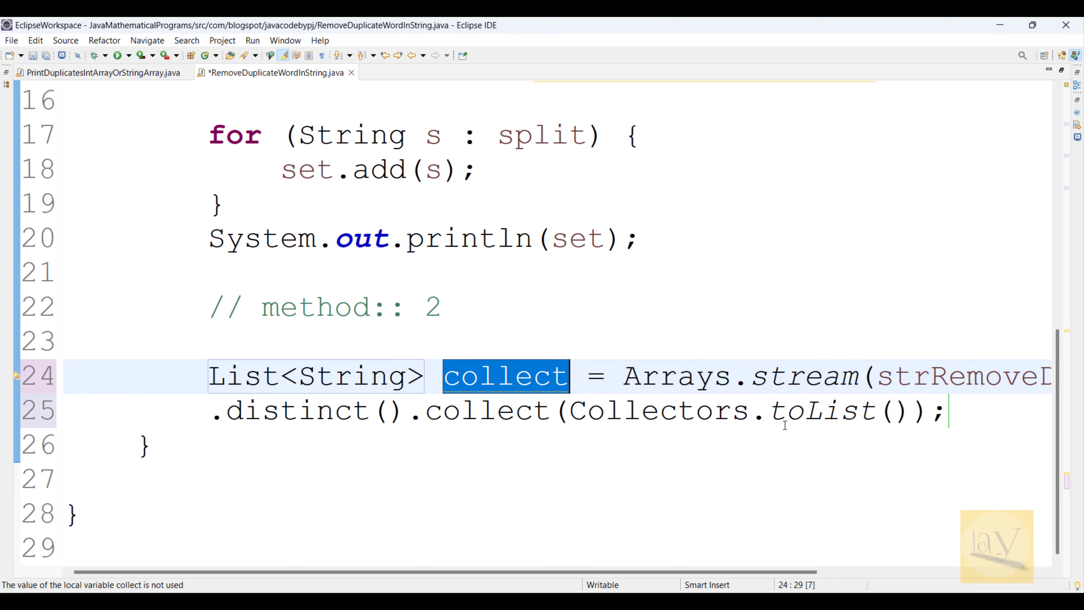
mouse_move(831, 425)
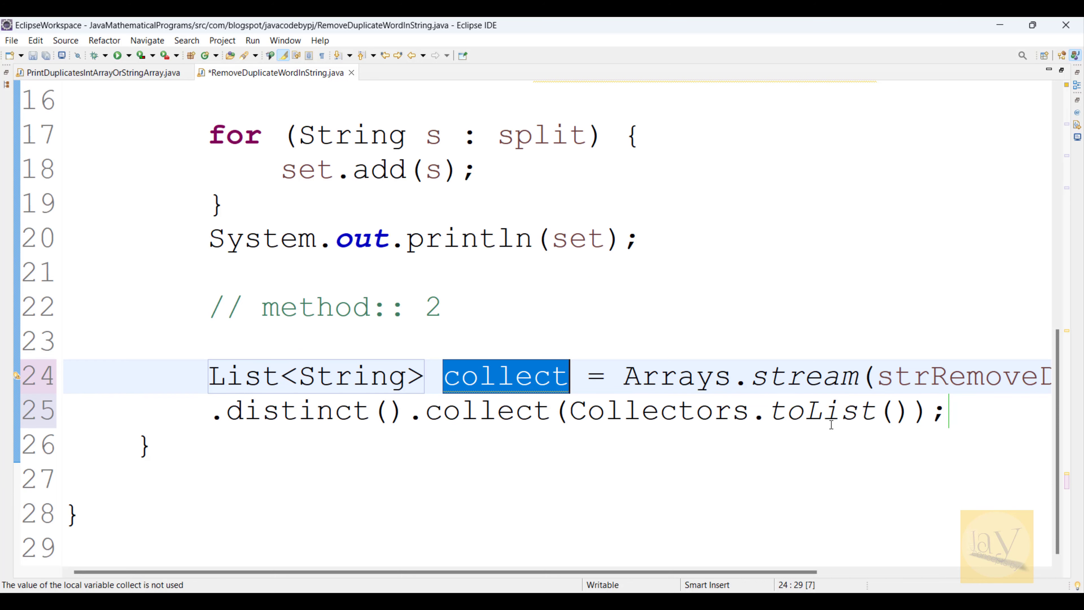
mouse_move(830, 410)
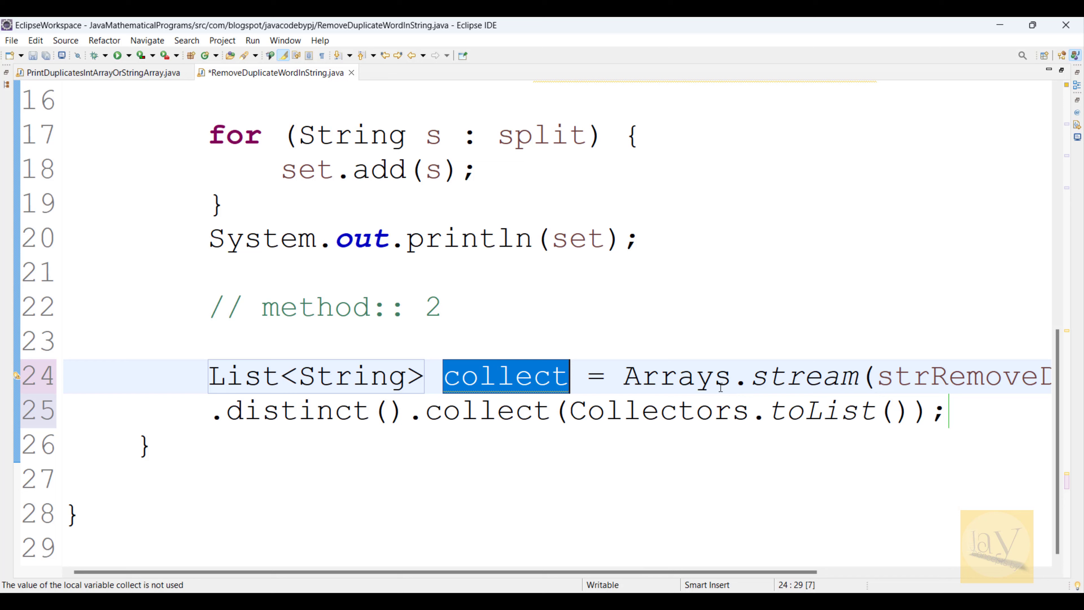
mouse_move(579, 354)
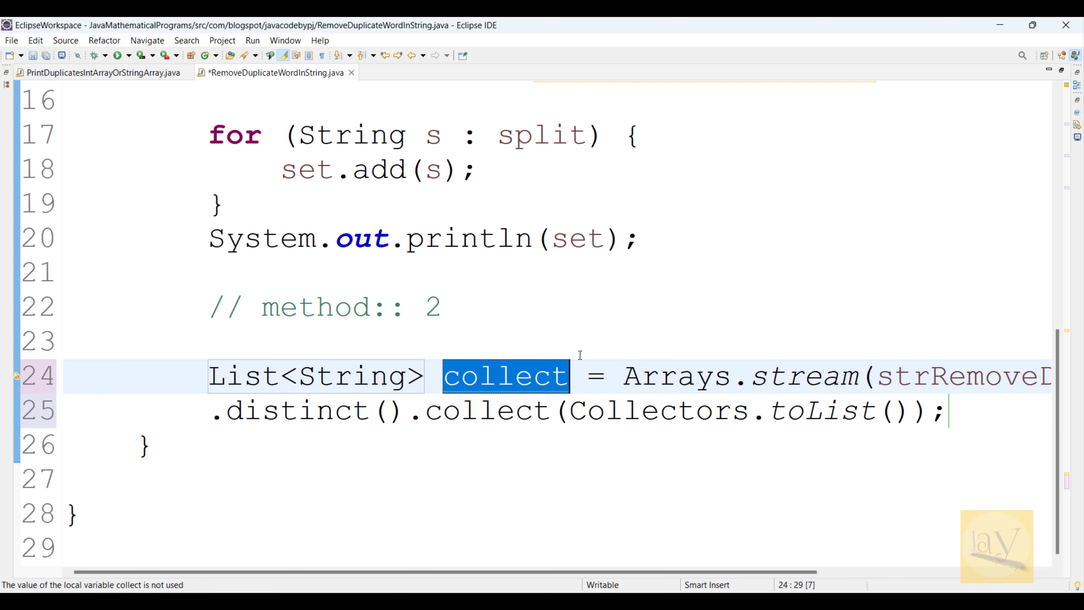
mouse_move(701, 360)
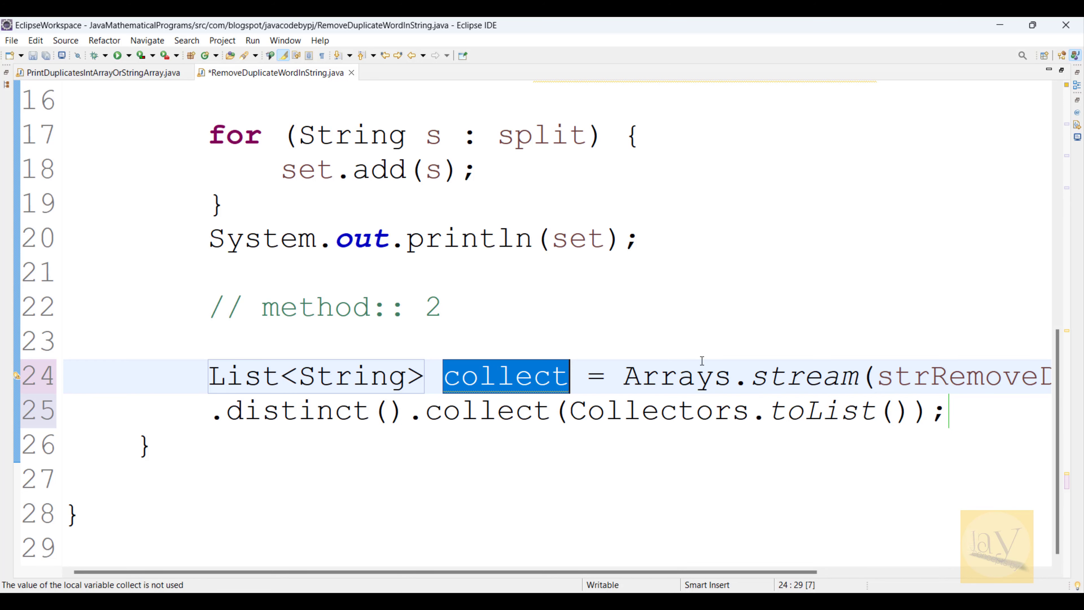
mouse_move(621, 397)
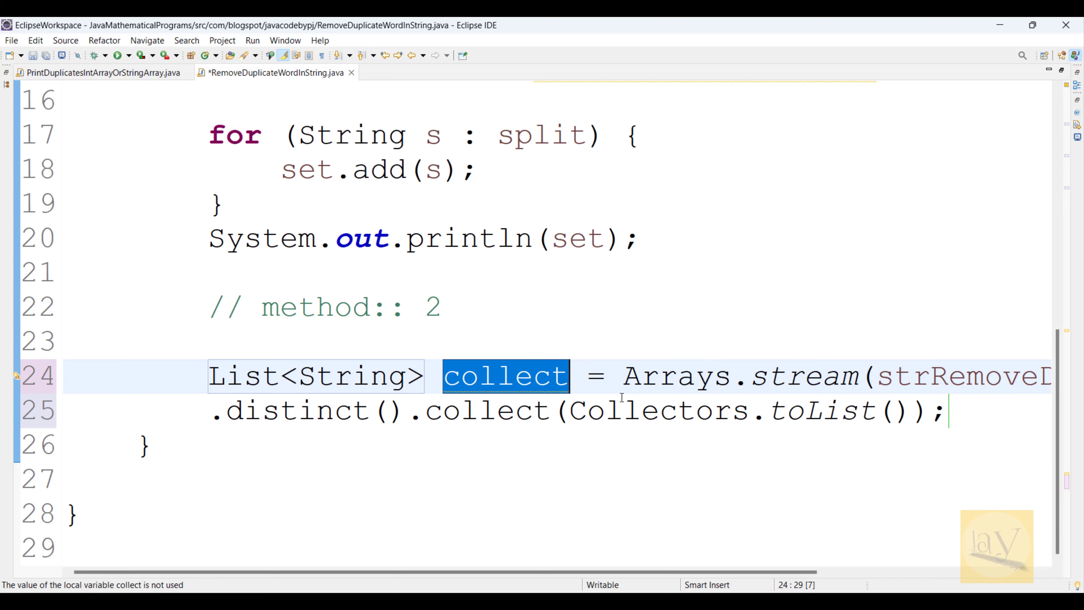
mouse_move(657, 395)
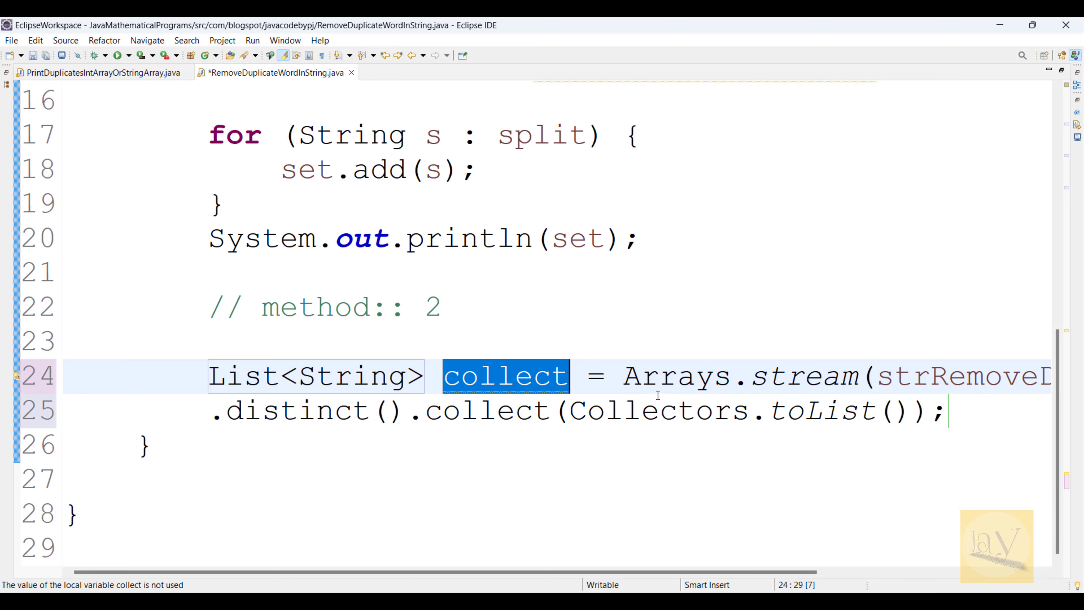
mouse_move(621, 375)
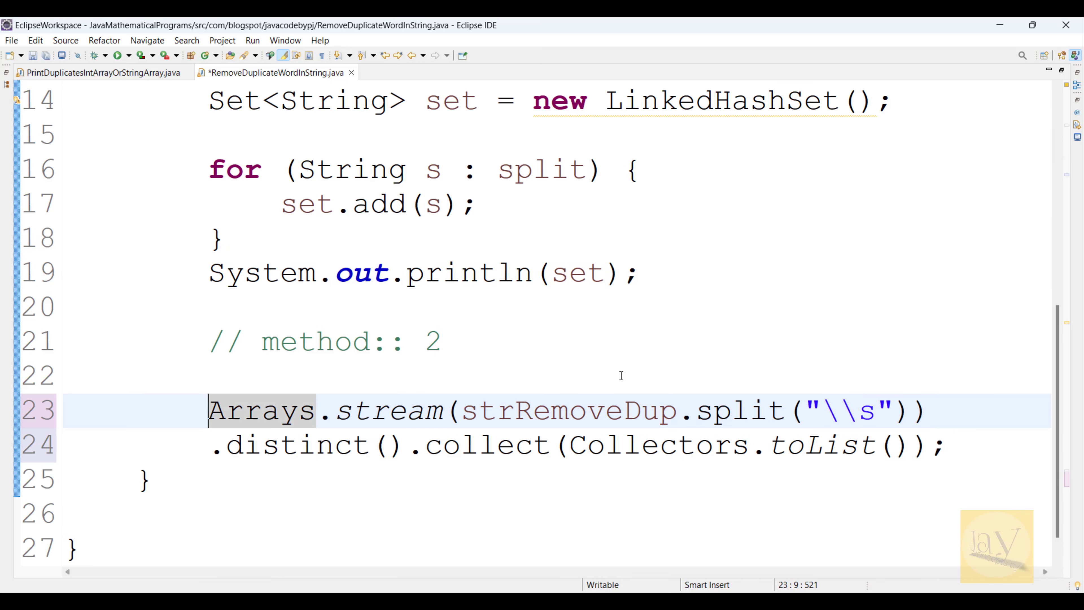
Step: Collect with Collectors.joining(" ") into a new String variable collect and save the file
left_click(902, 445)
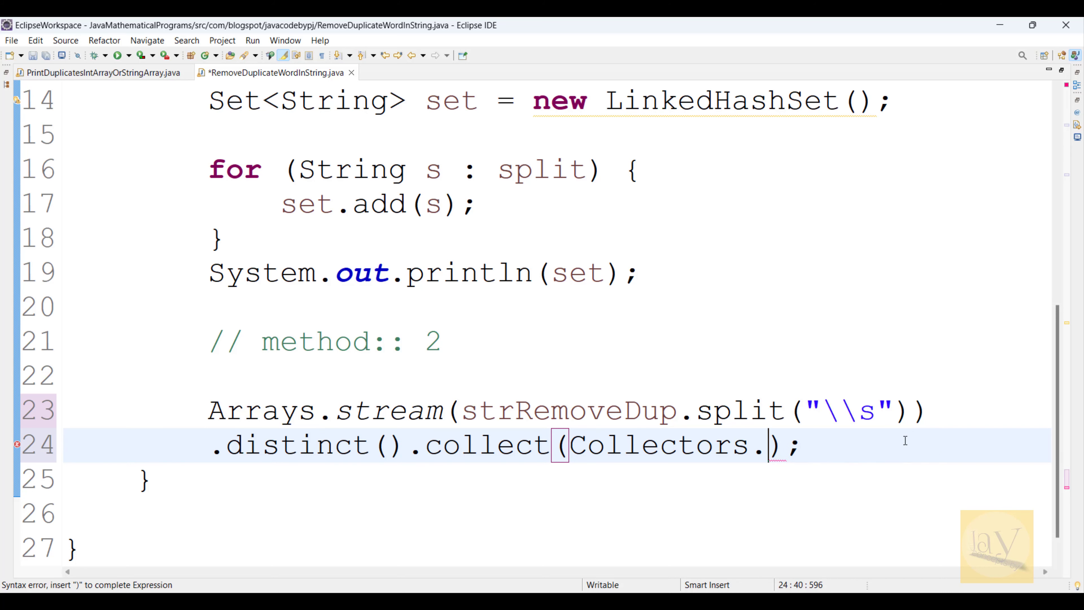
type("joining(")
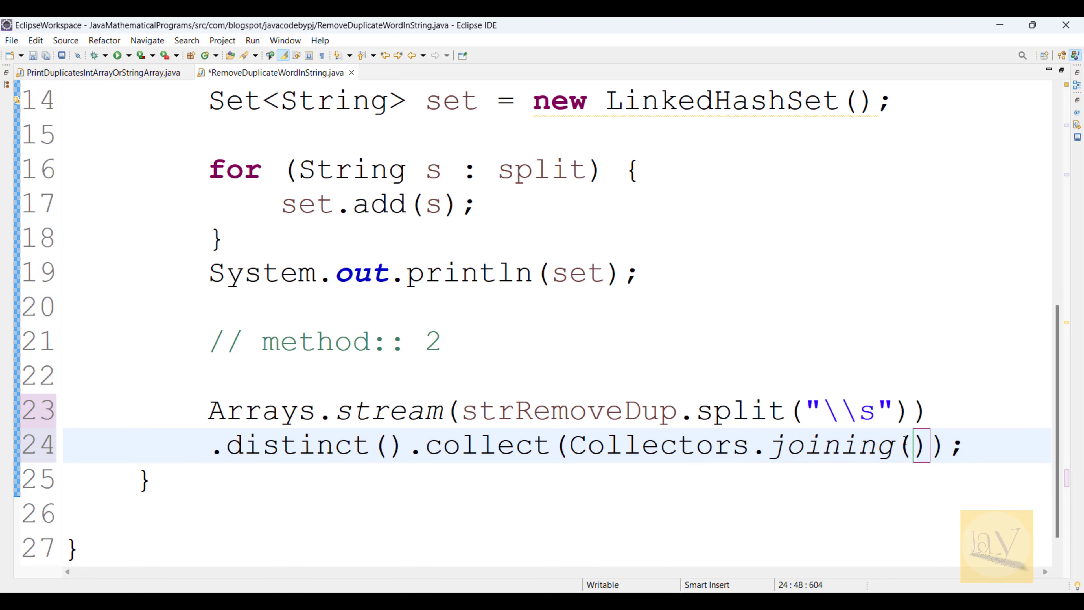
type("\"\"")
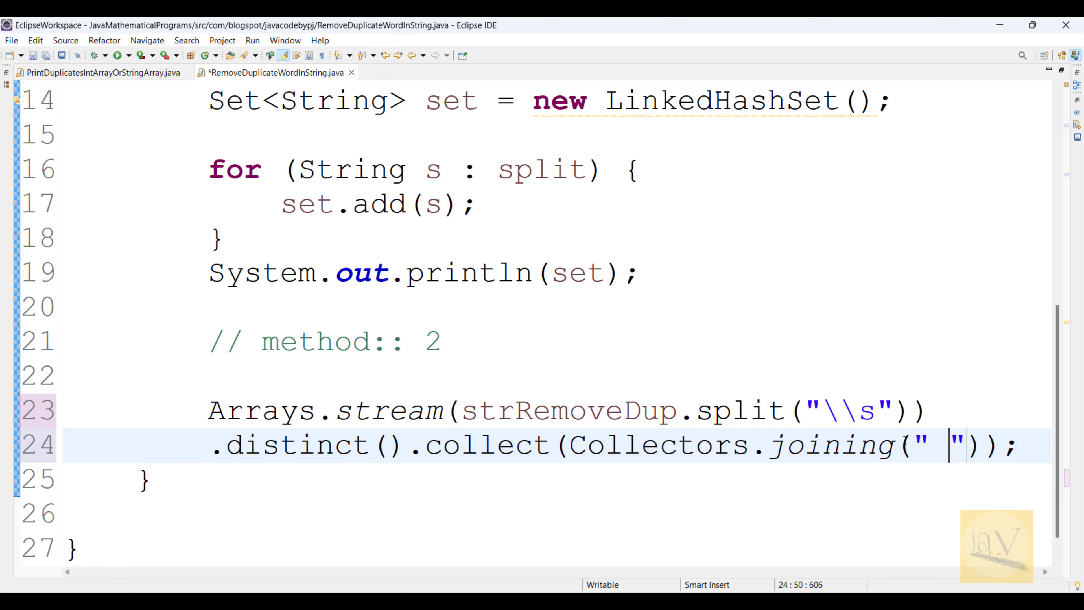
key("ctrl+s")
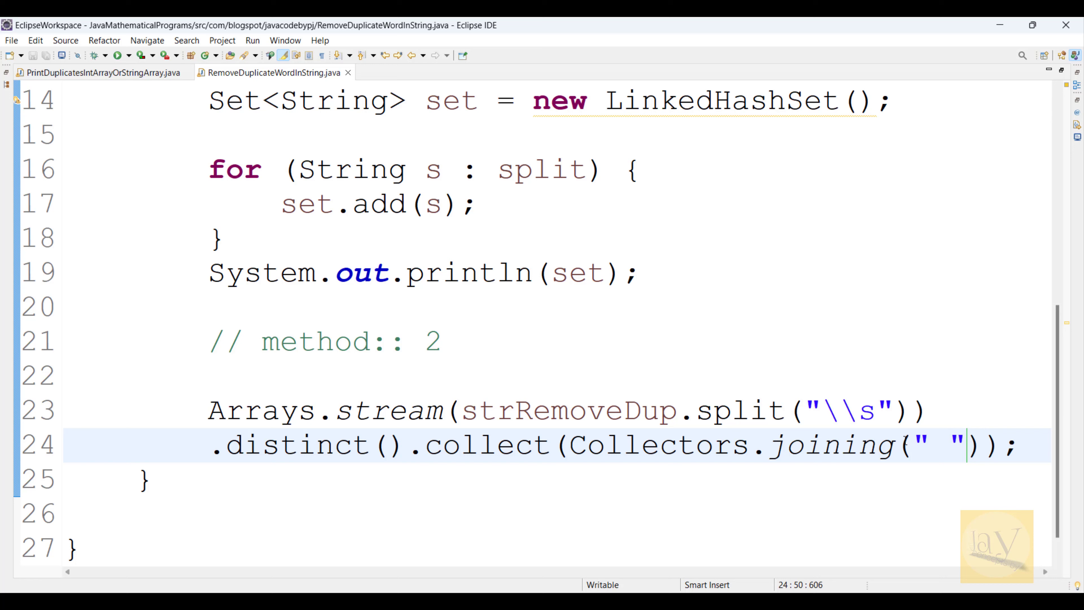
left_click(743, 409)
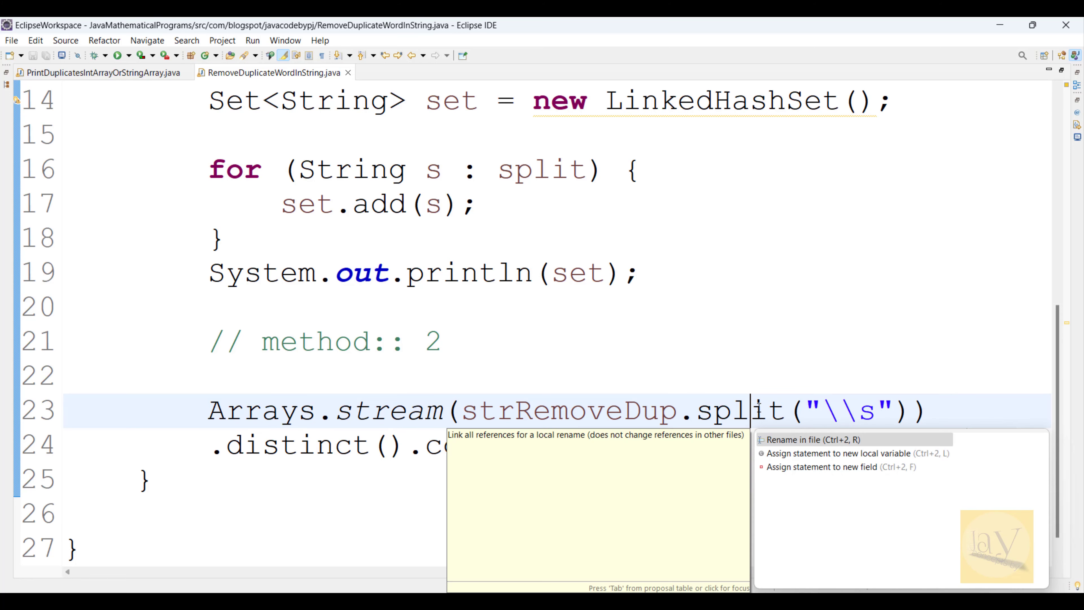
key("Escape")
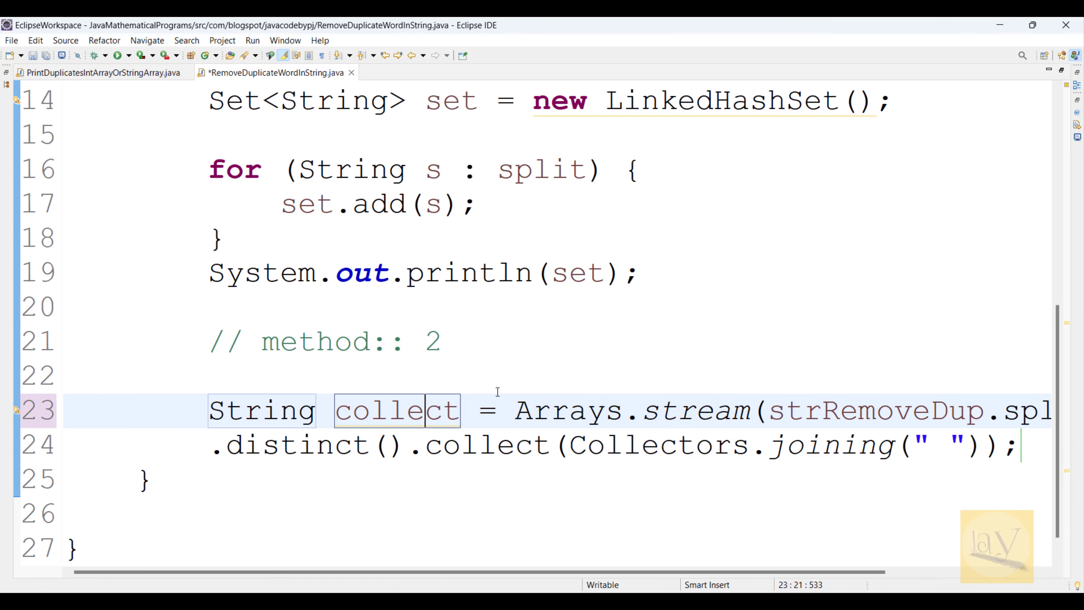
key("ctrl+s")
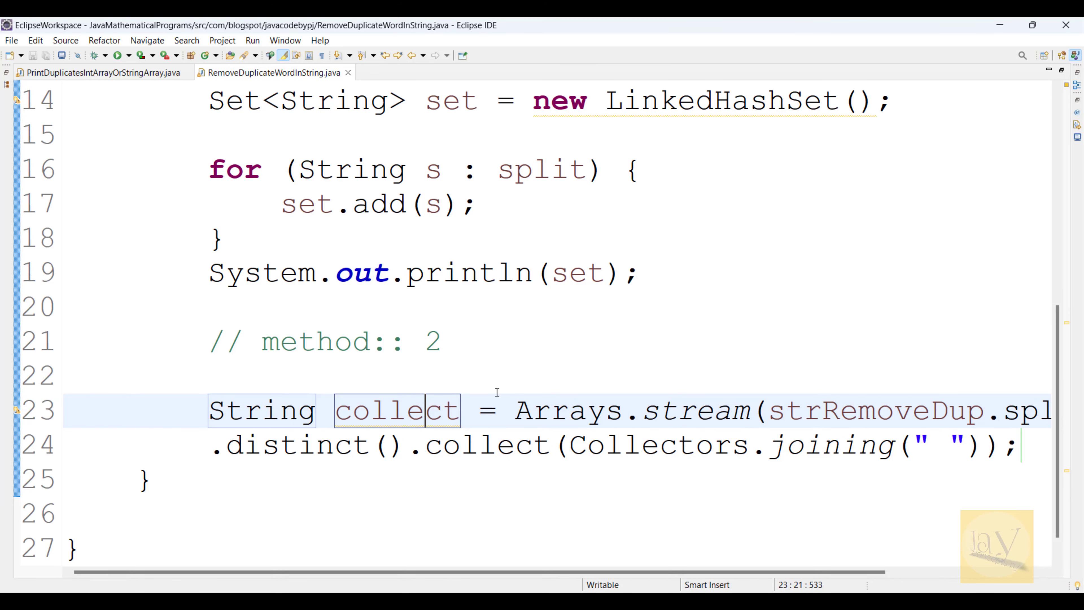
scroll("down", 3)
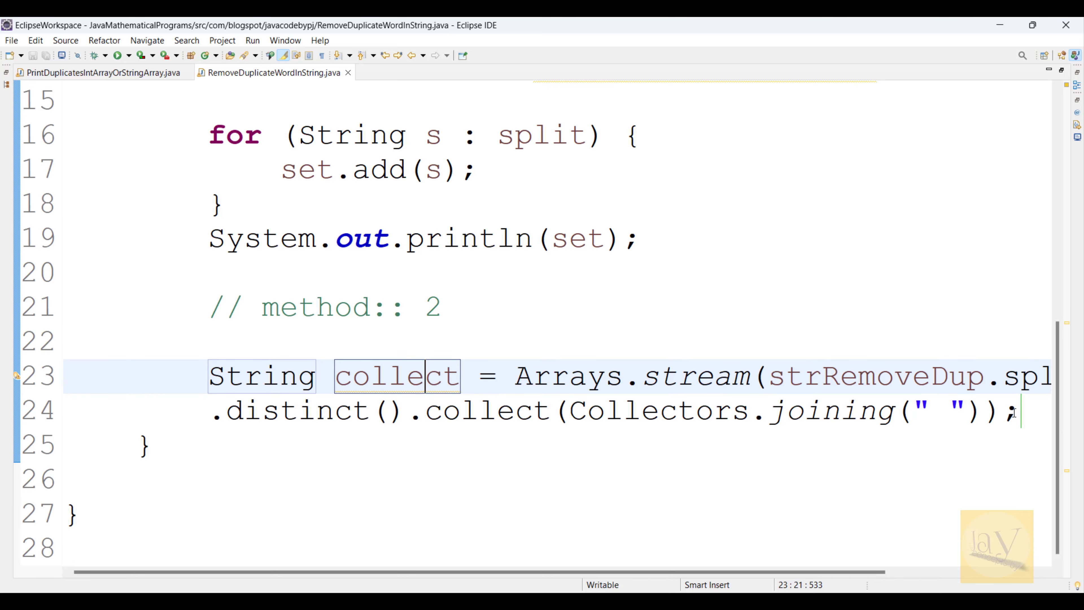
Step: Add System.out.println(collect); after the stream pipeline and save, then review the stream code
type("System.out.println(collect);")
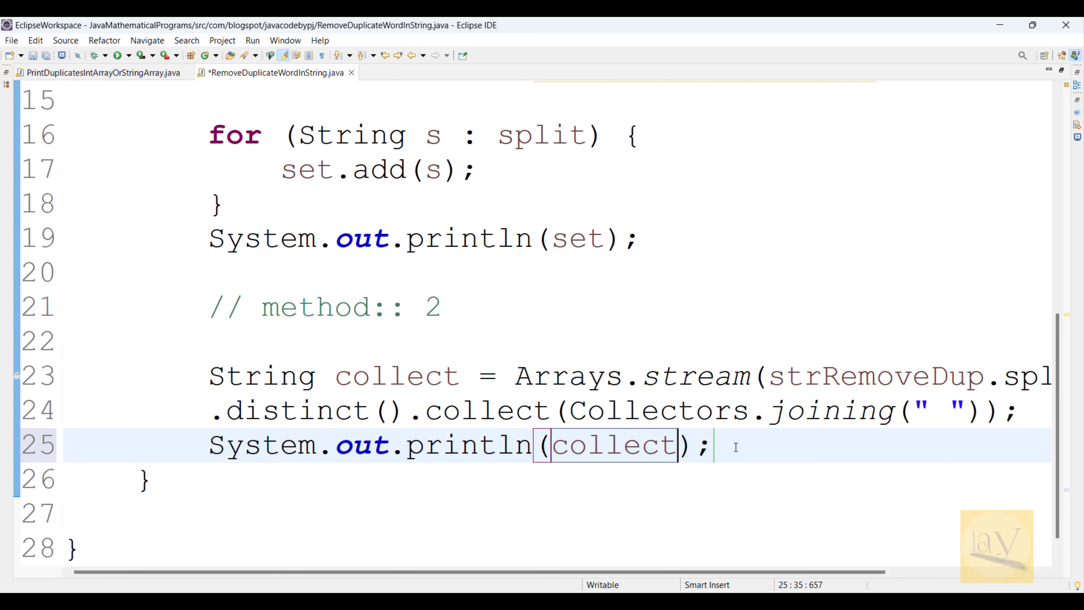
key("ctrl+s")
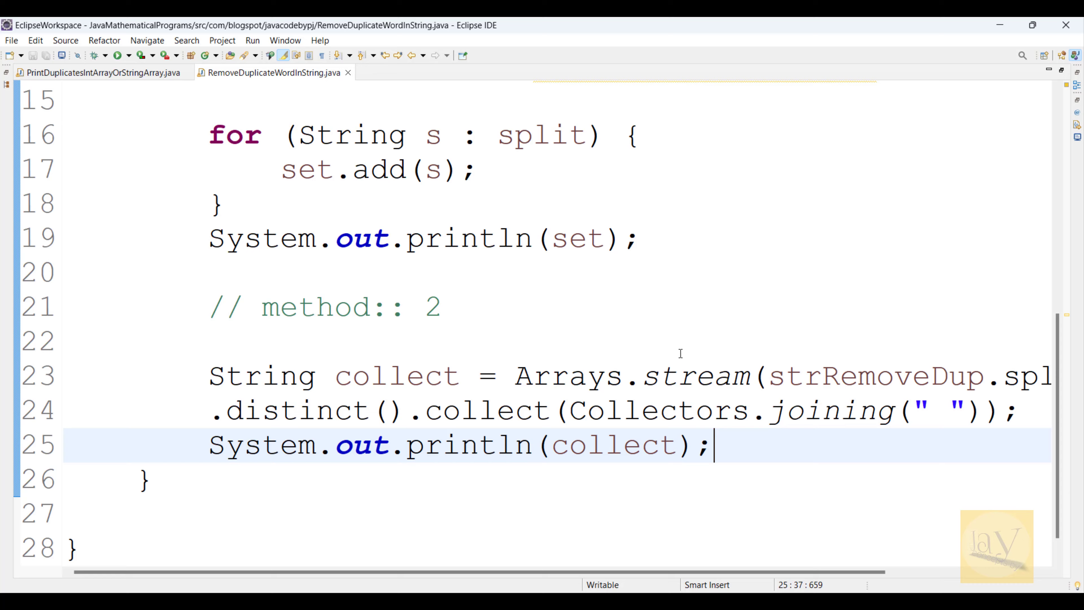
scroll("up", 3)
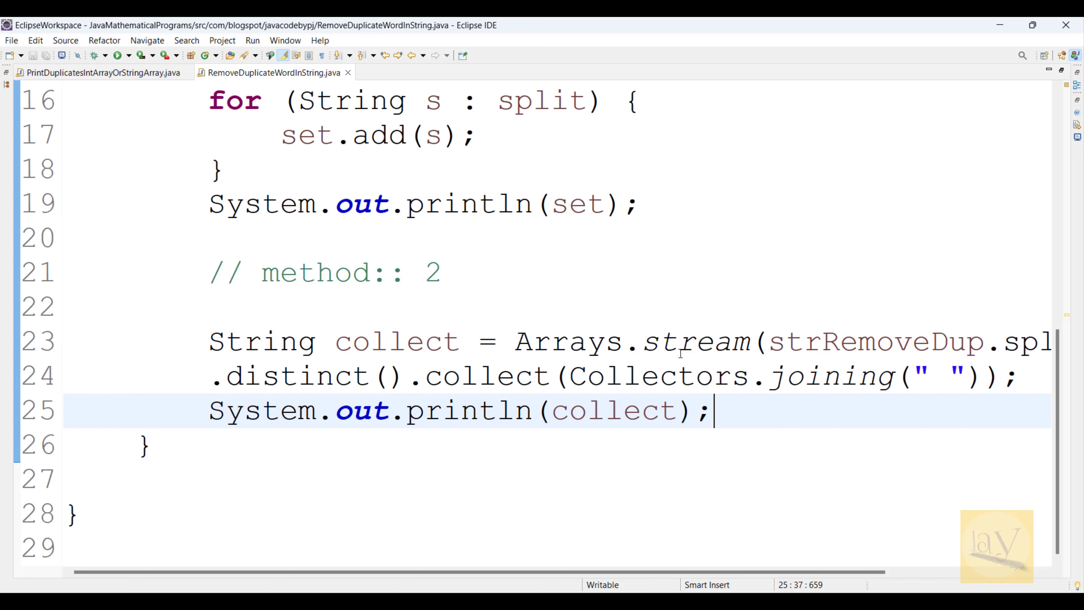
scroll("up", 3)
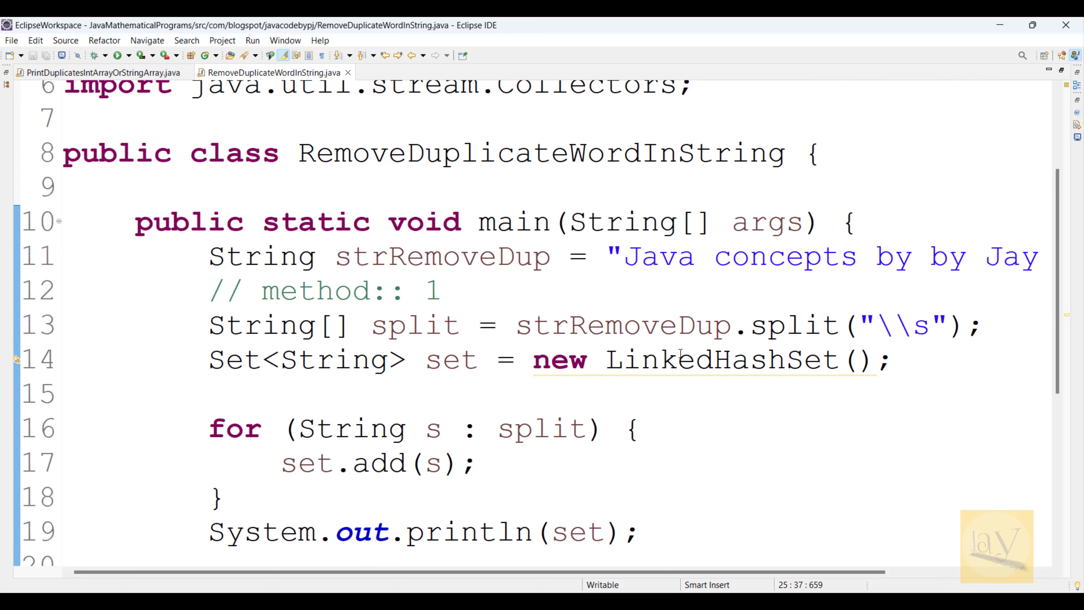
scroll("down", 3)
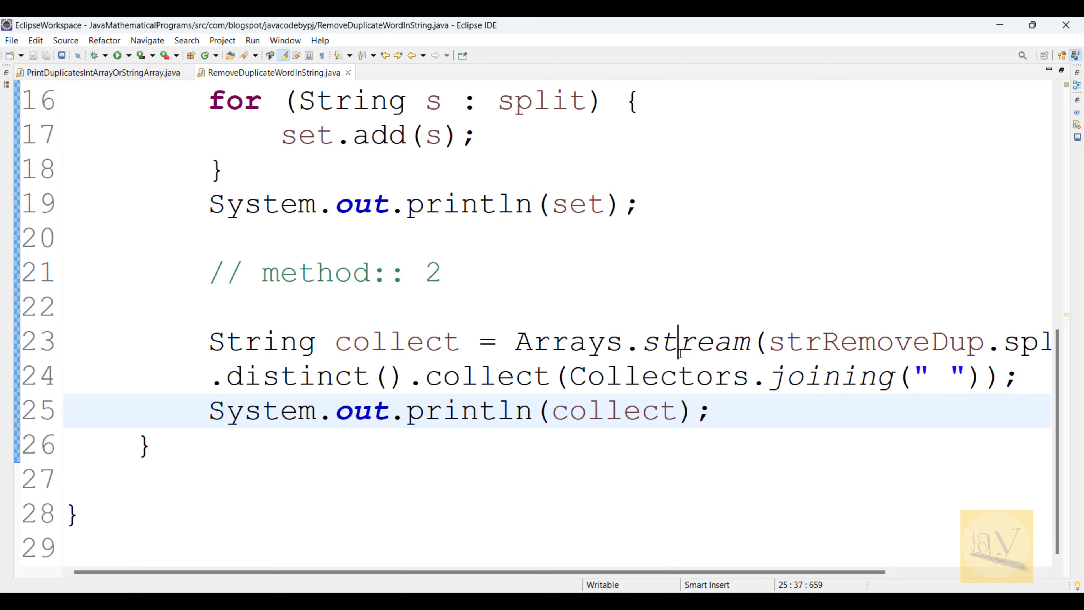
double_click(695, 340)
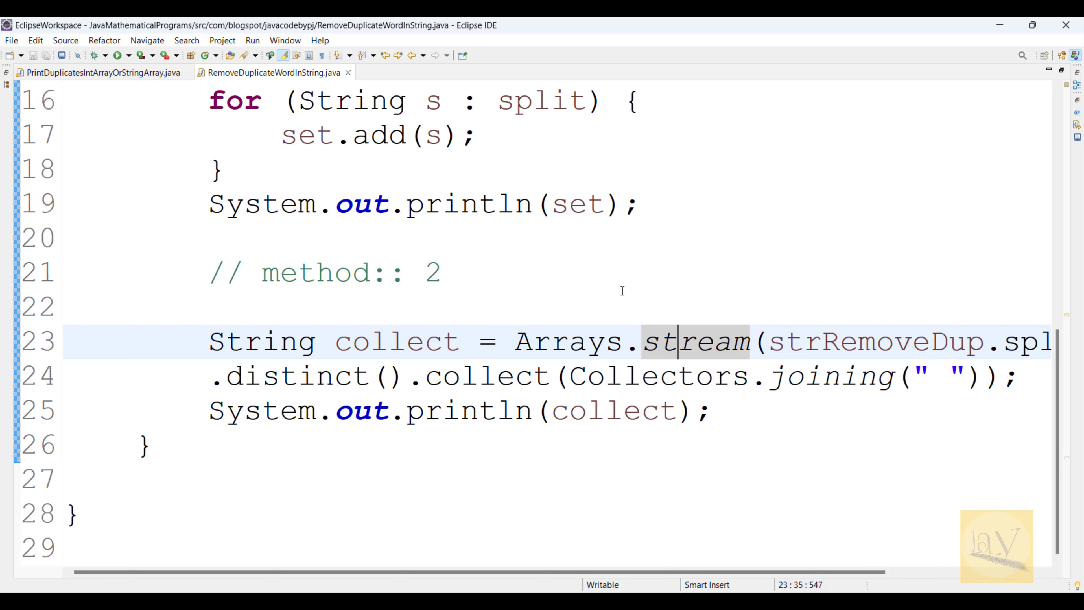
mouse_move(722, 420)
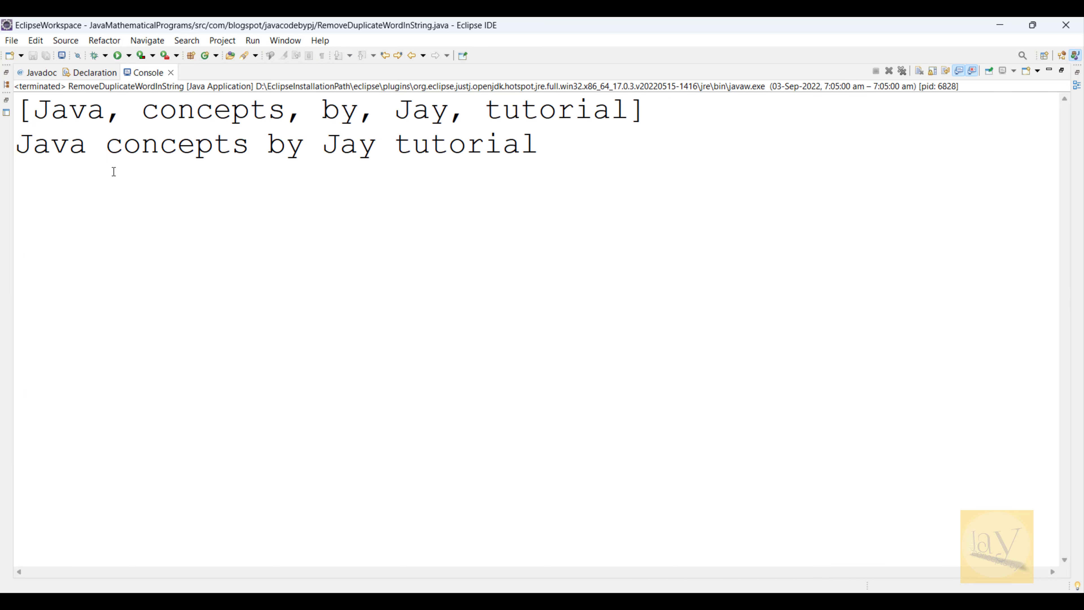
Step: Check the Console shows 'Java concepts by Jay tutorial' from both methods, then return to the code
left_click_drag(14, 144, 268, 144)
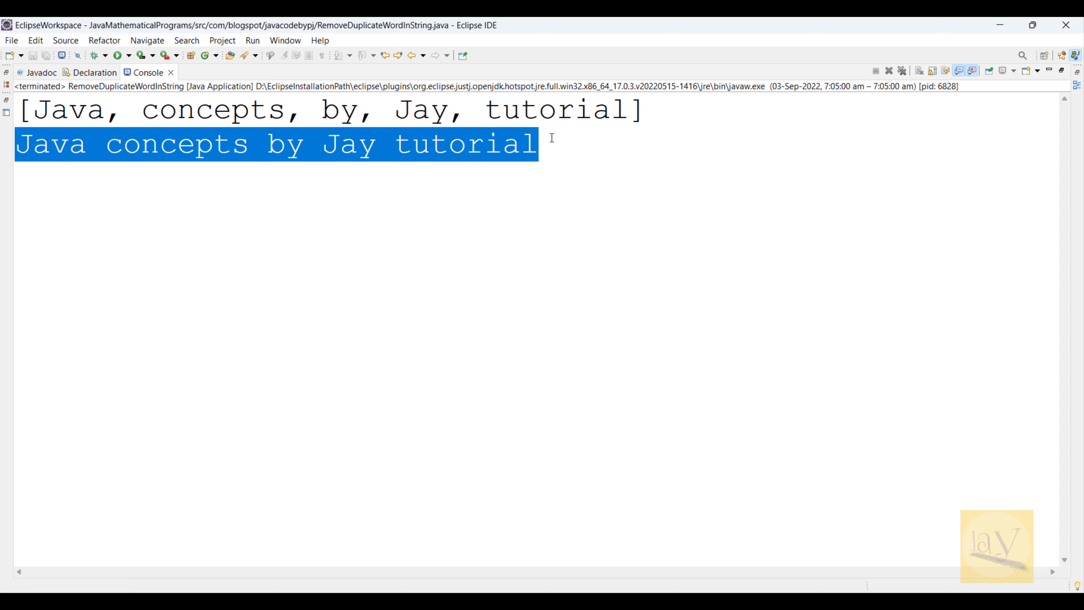
left_click(609, 166)
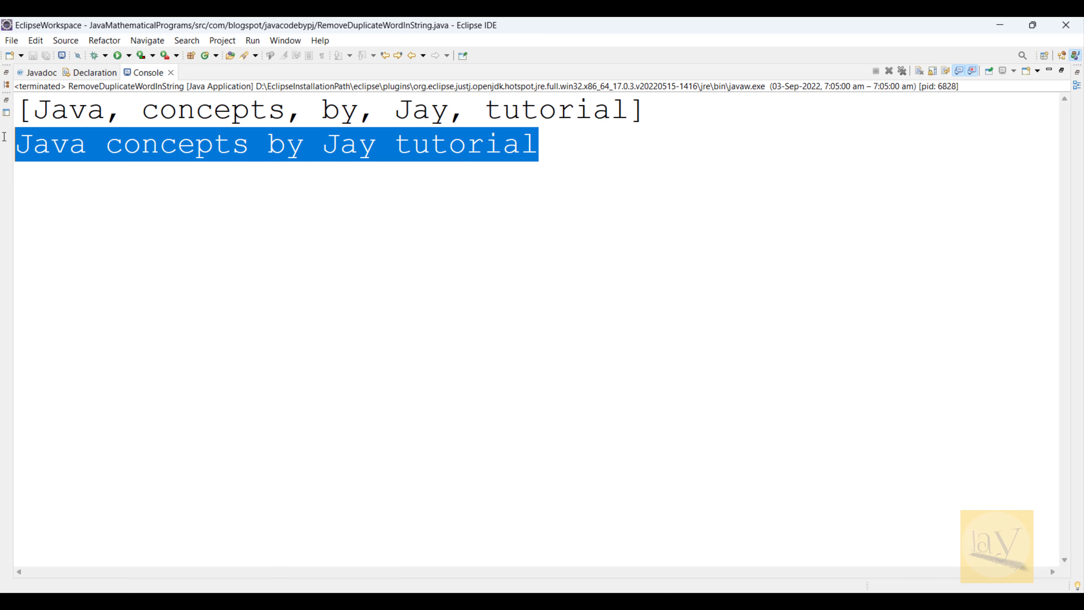
mouse_move(185, 167)
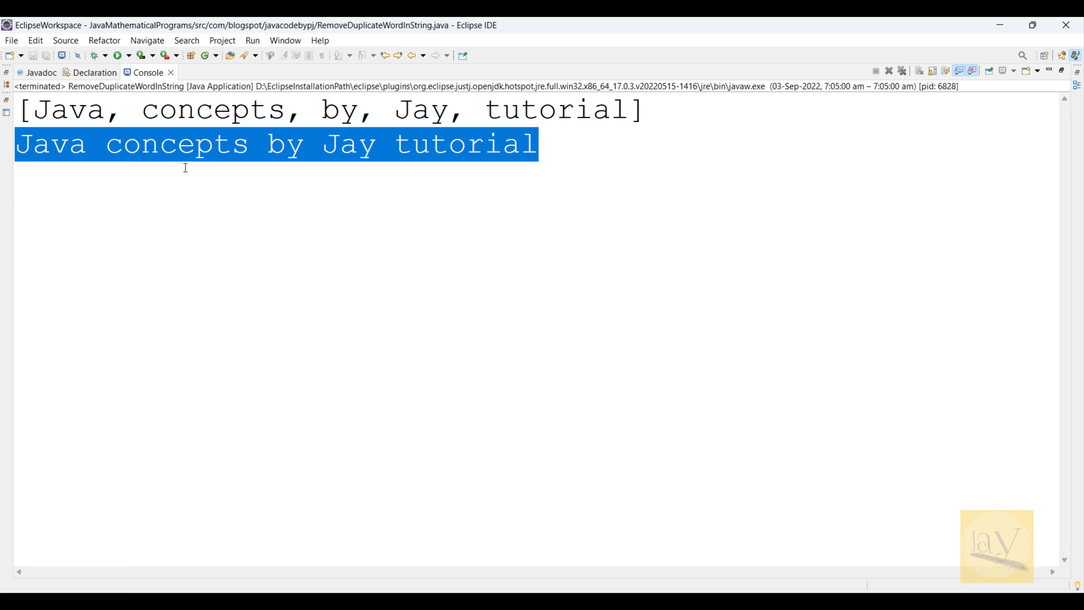
mouse_move(290, 166)
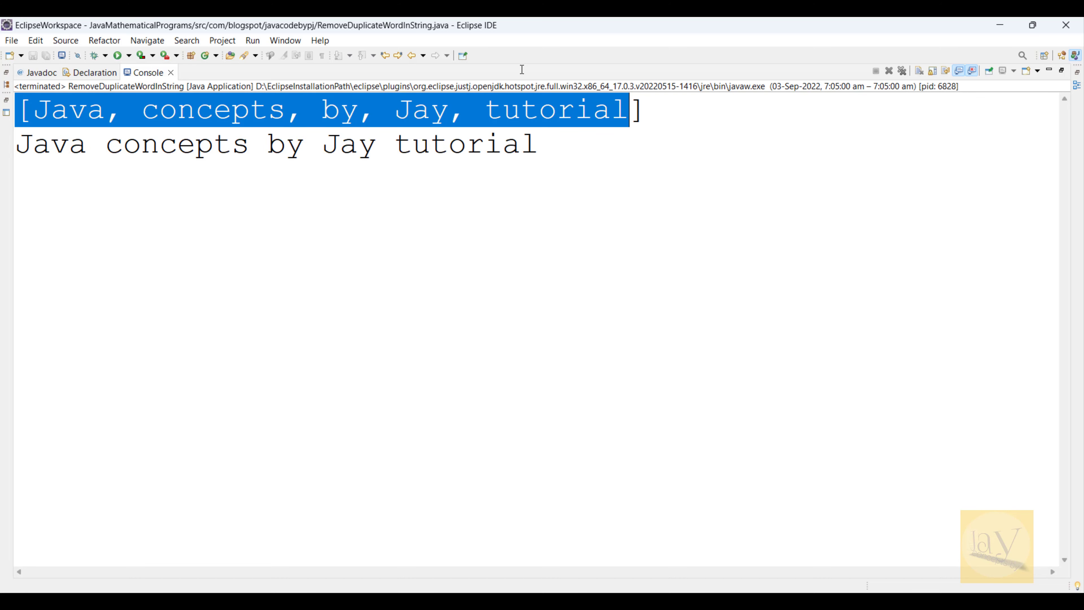
left_click(276, 73)
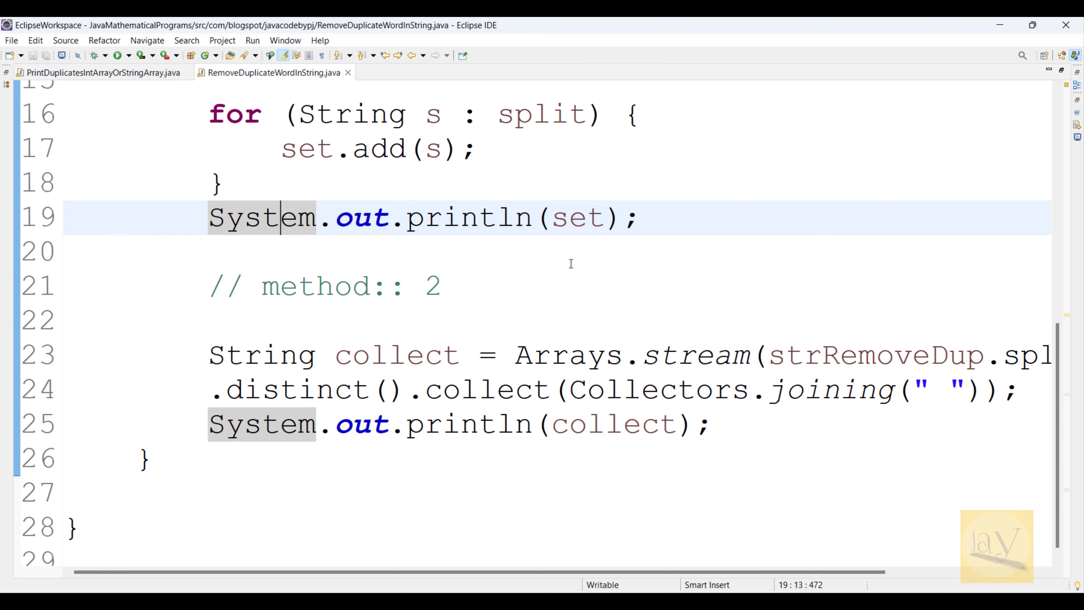
scroll("up", 3)
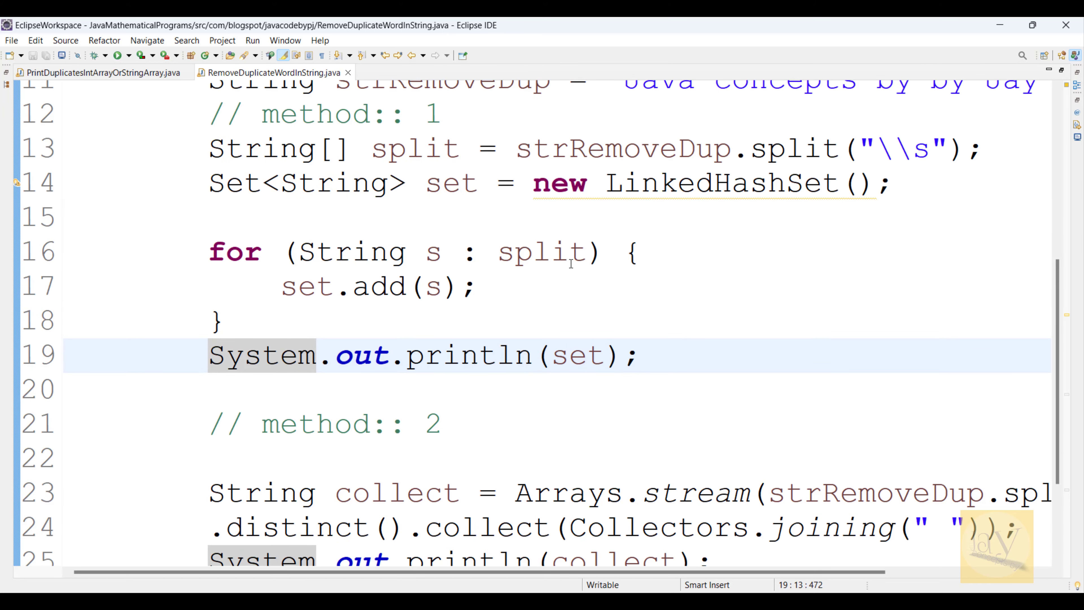
scroll("up", 3)
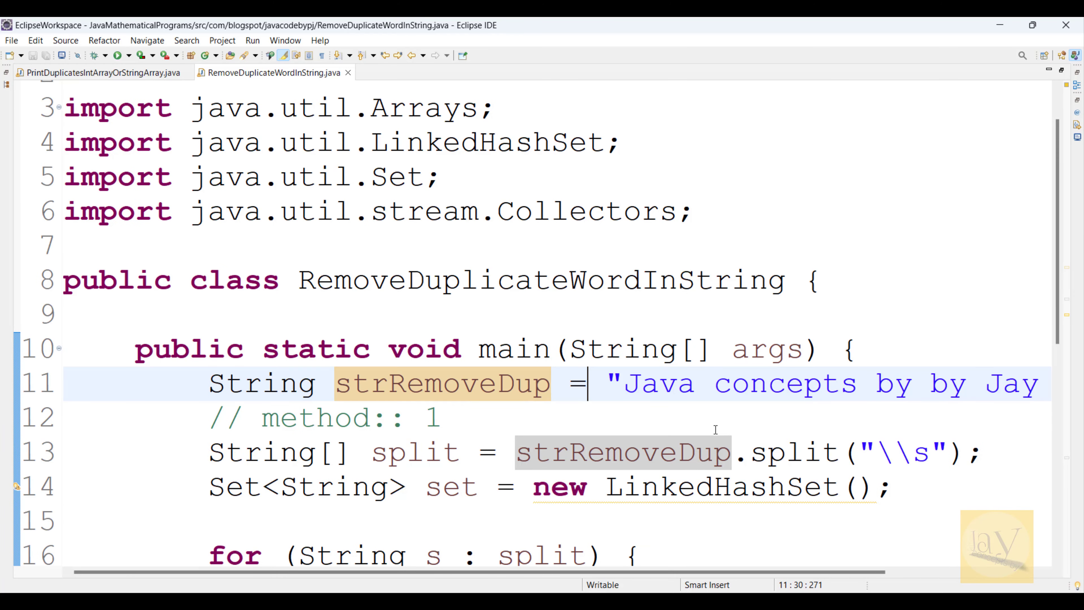
mouse_move(926, 380)
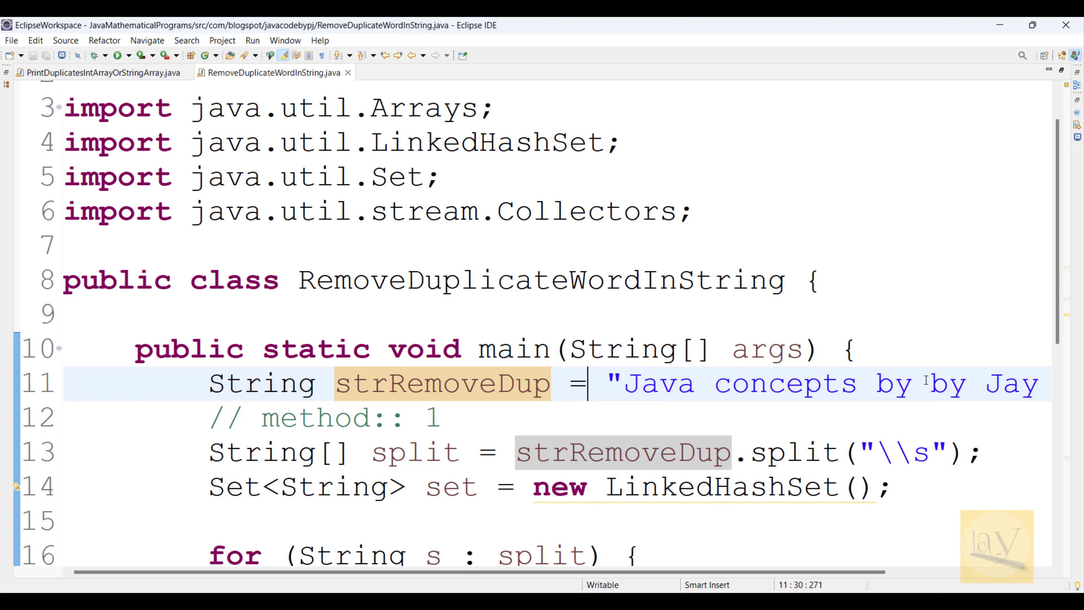